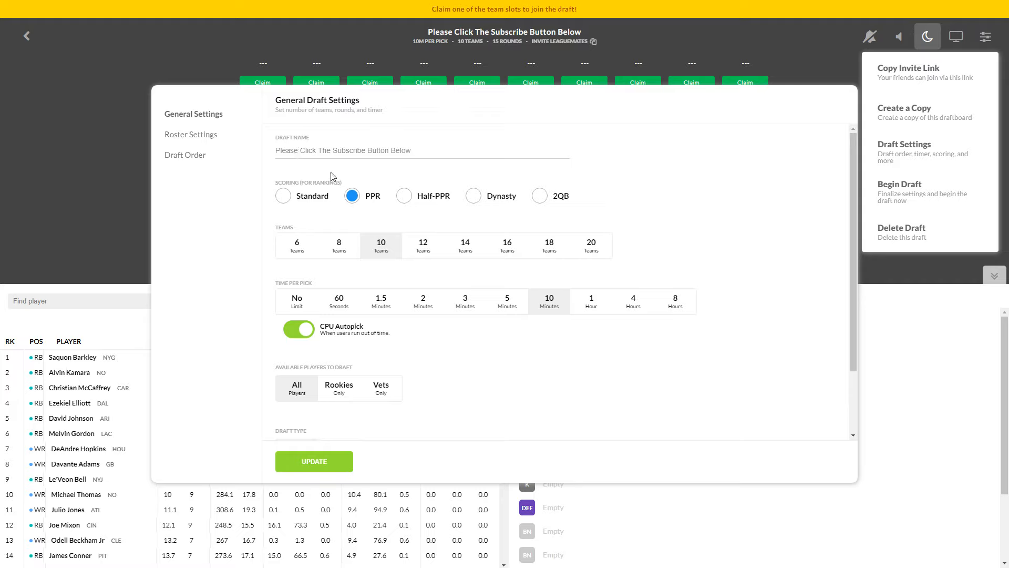
mouse_move(348, 153)
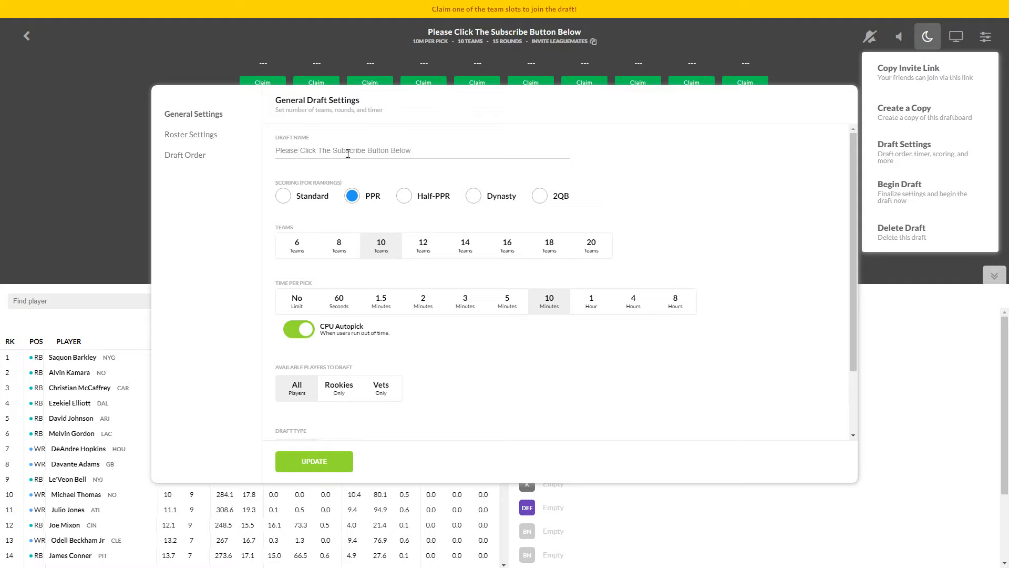
mouse_move(333, 128)
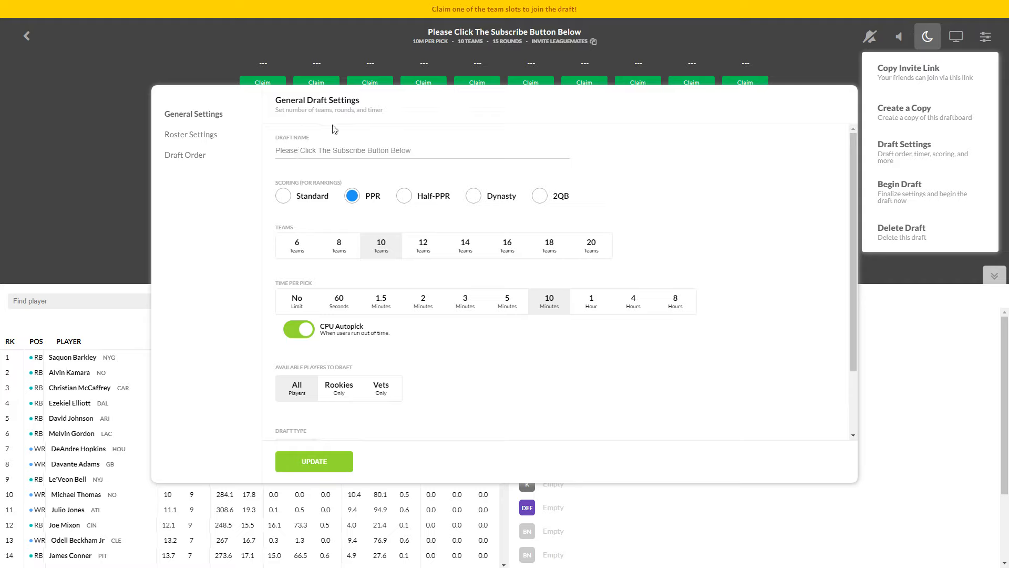
mouse_move(507, 246)
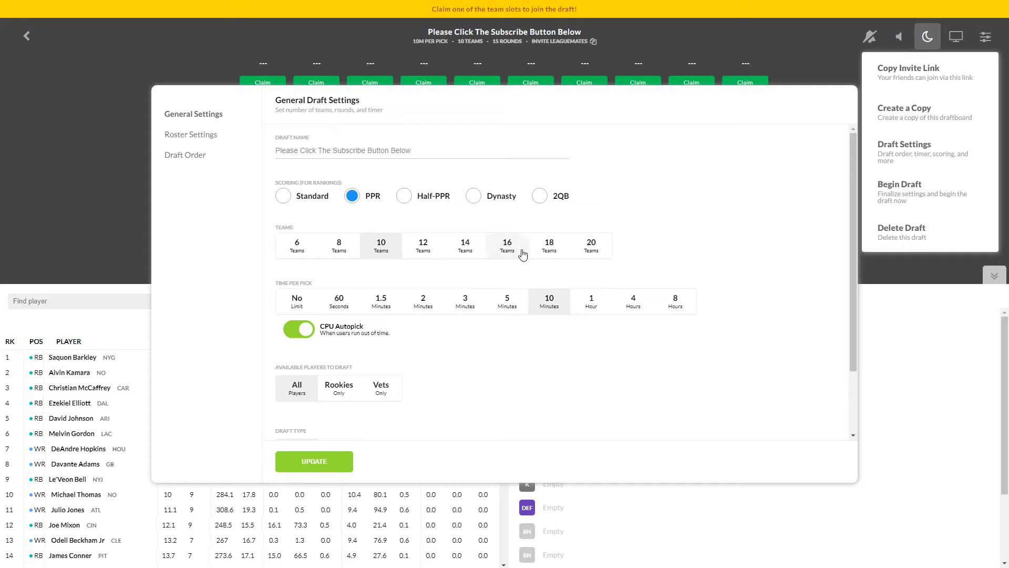
mouse_move(529, 262)
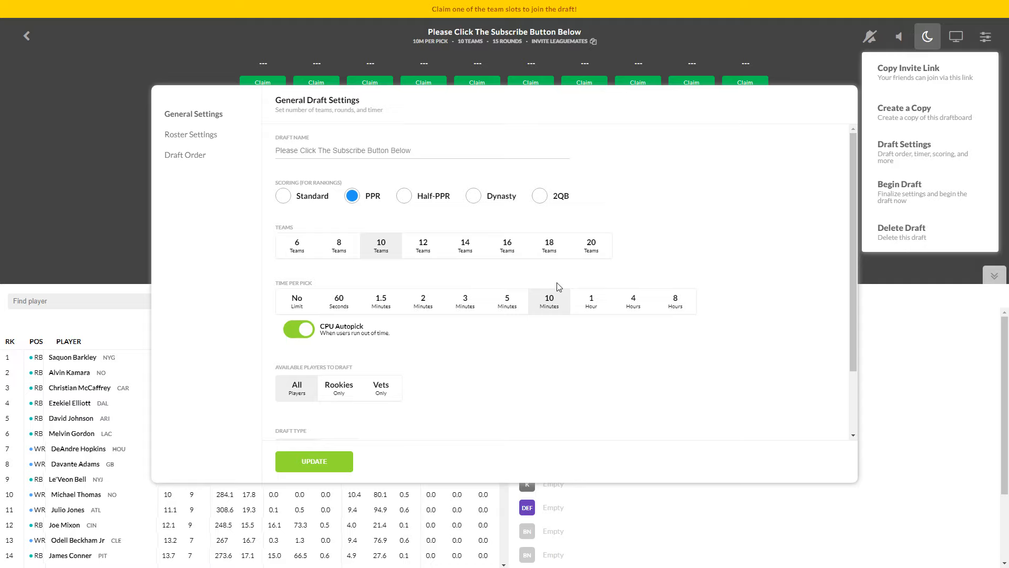
mouse_move(955, 548)
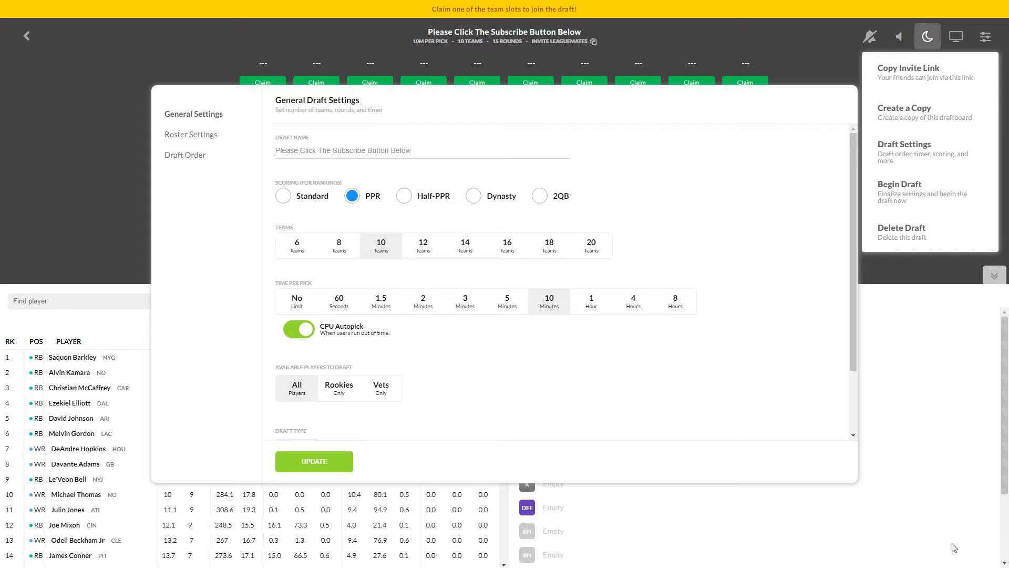
mouse_move(201, 137)
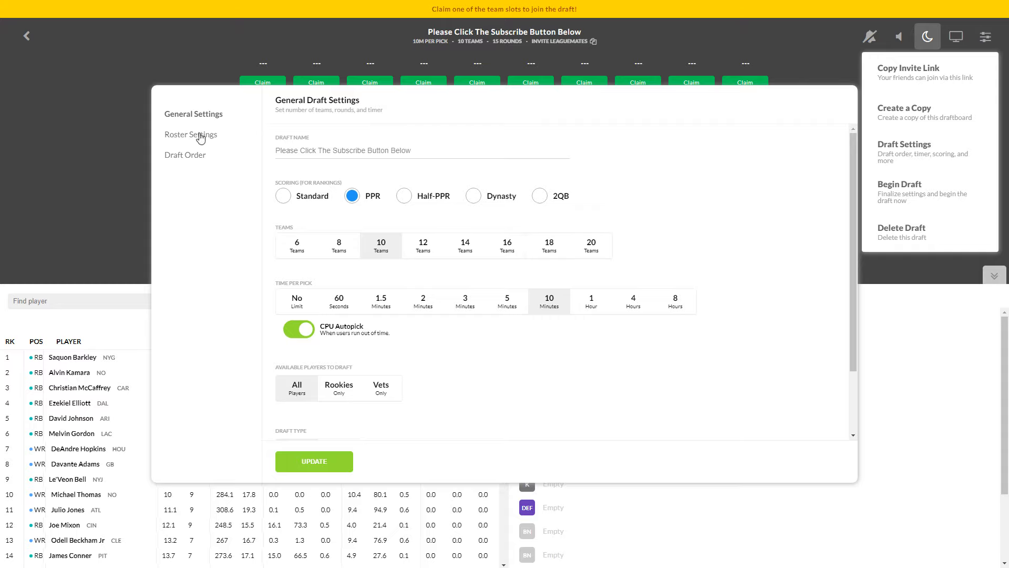
mouse_move(399, 218)
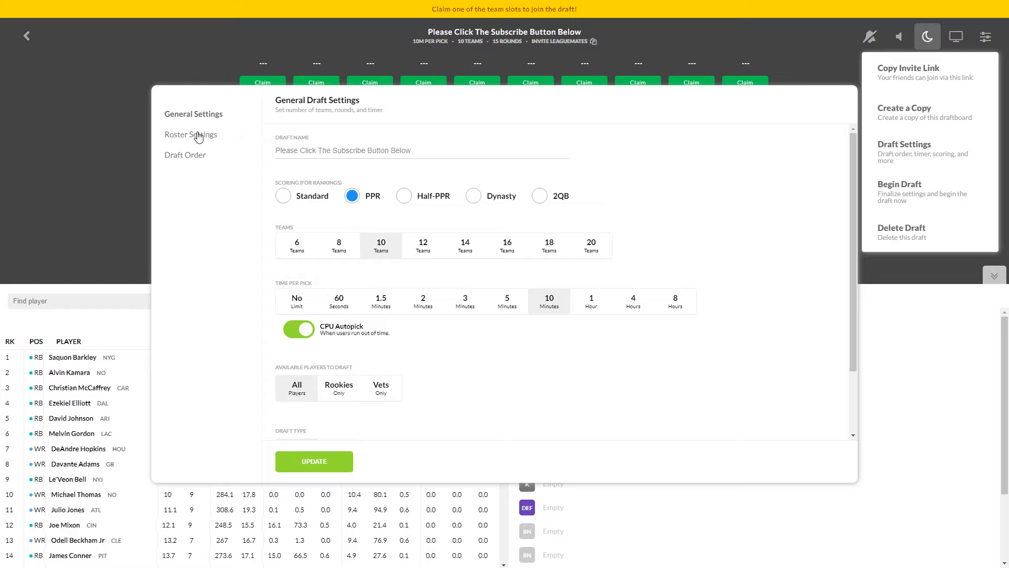
Step: View the Roster Settings showing the 15-slot starter-plus-bench roster
click(190, 133)
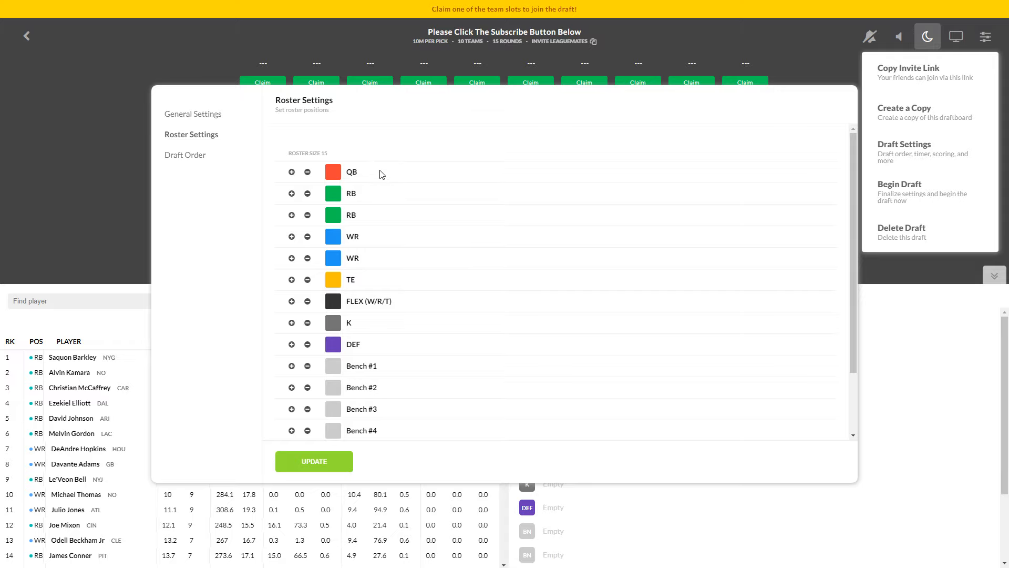
mouse_move(459, 231)
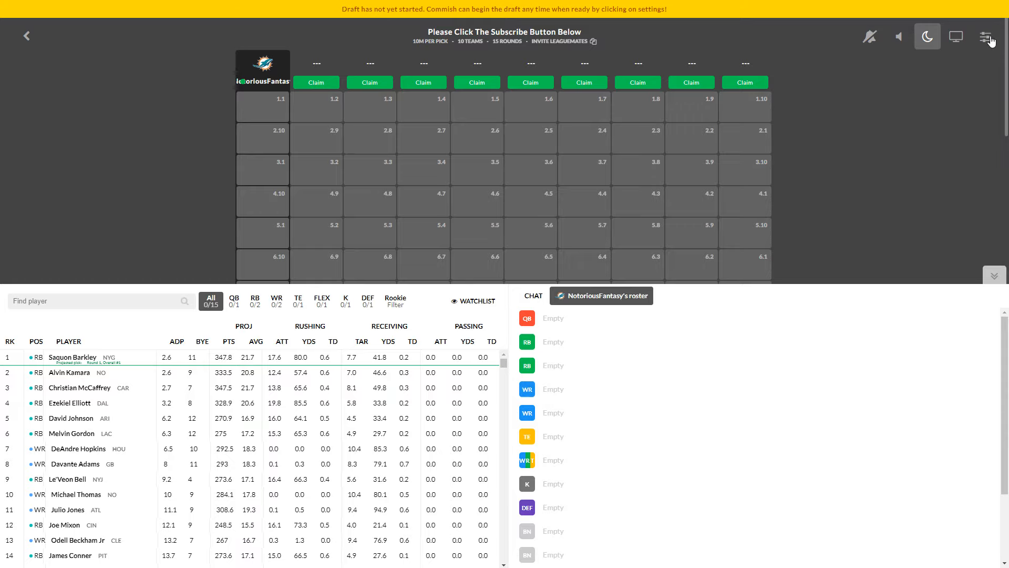
Step: Begin the mock draft so pick 1.1 goes on the clock for your team
click(987, 36)
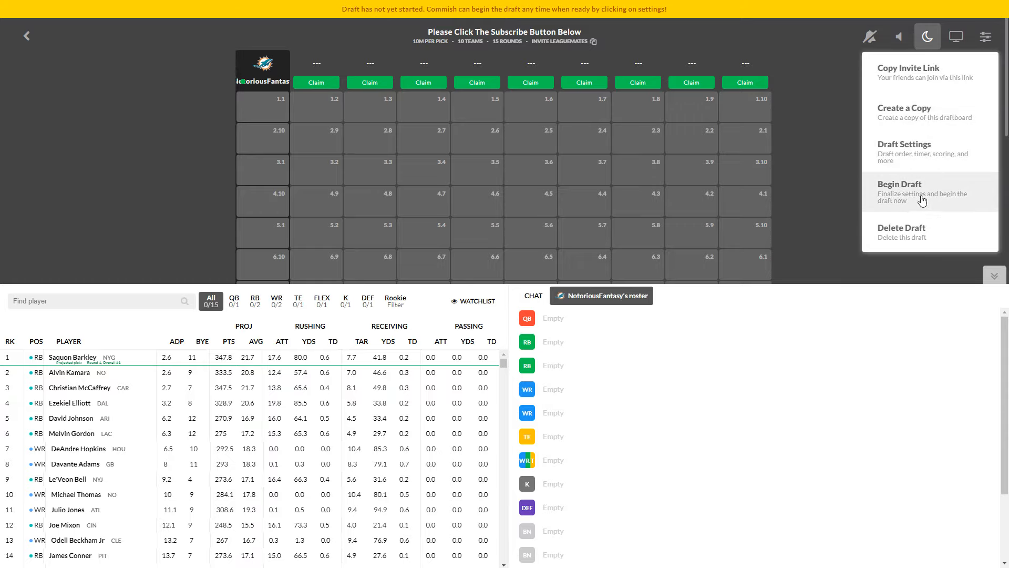
click(899, 183)
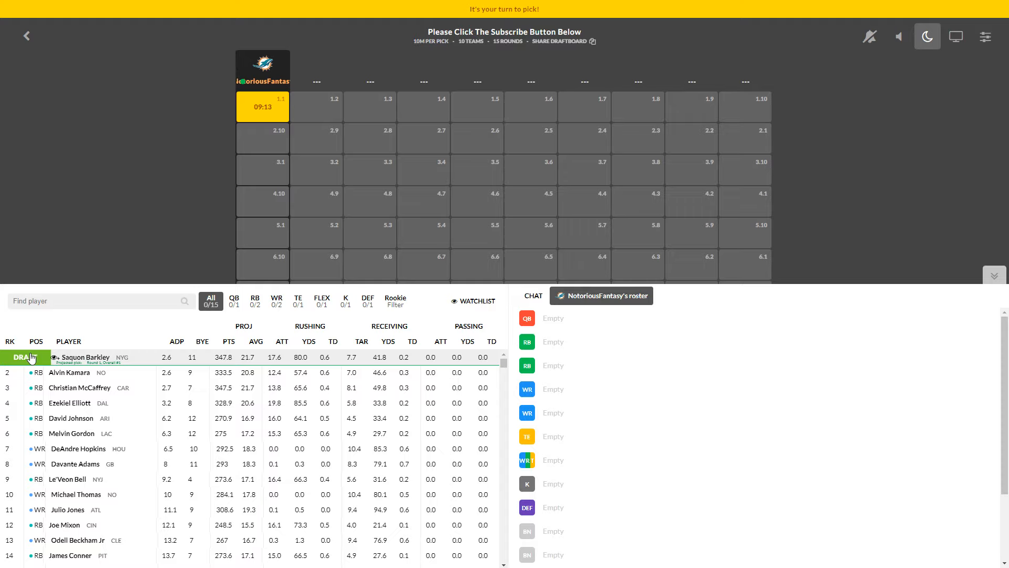
Step: Draft Saquon Barkley with pick 1.1 and let the CPU teams pick through 2.9
click(25, 358)
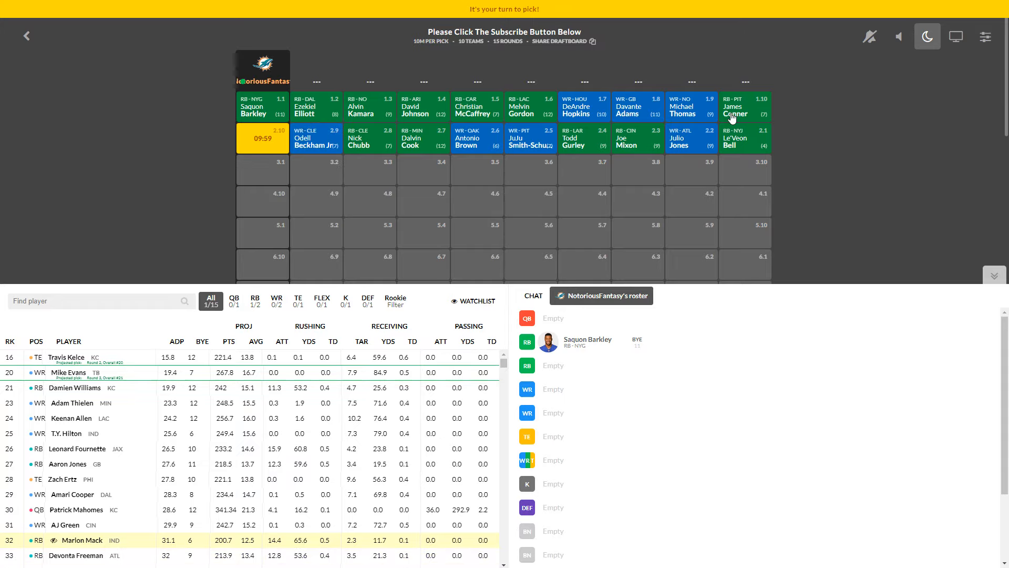
mouse_move(673, 156)
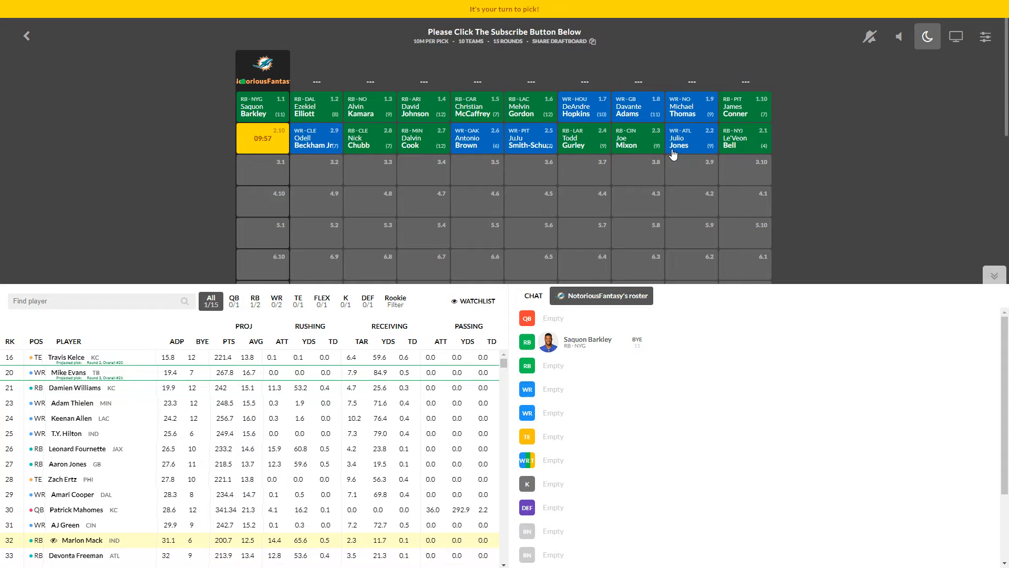
mouse_move(577, 141)
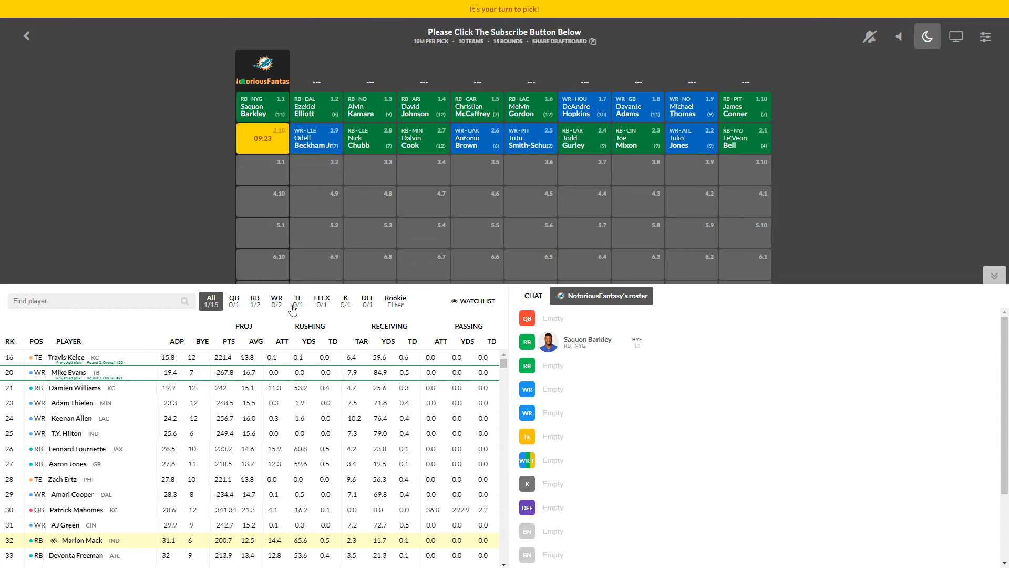
Step: Filter the player list to tight ends and draft Travis Kelce at pick 2.10
click(298, 301)
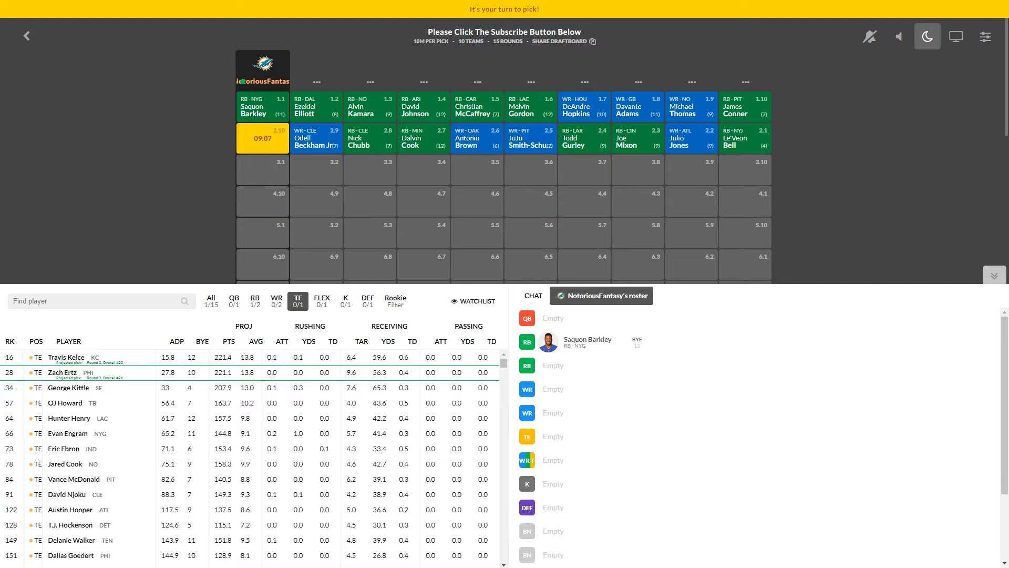
mouse_move(424, 179)
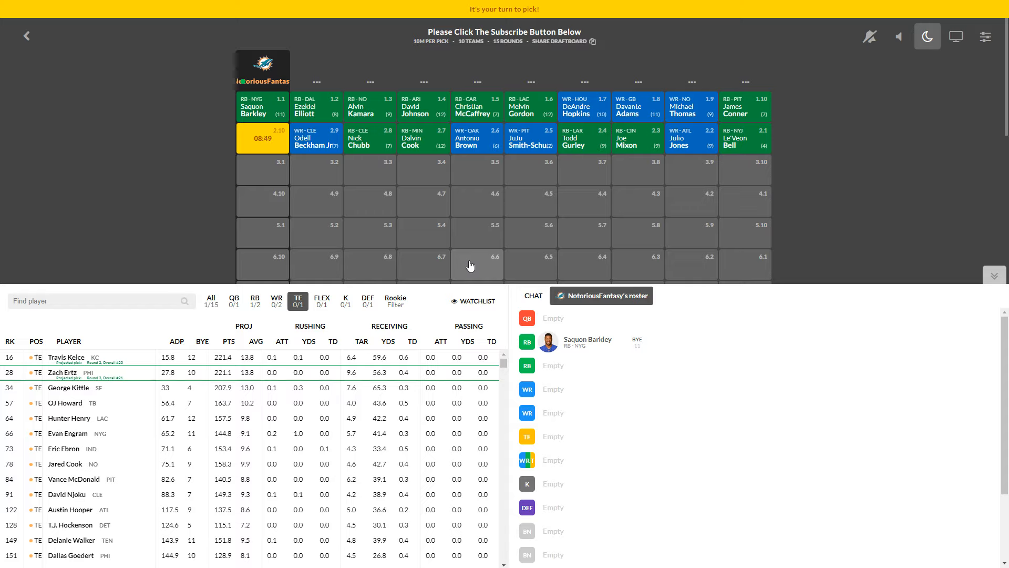
mouse_move(437, 233)
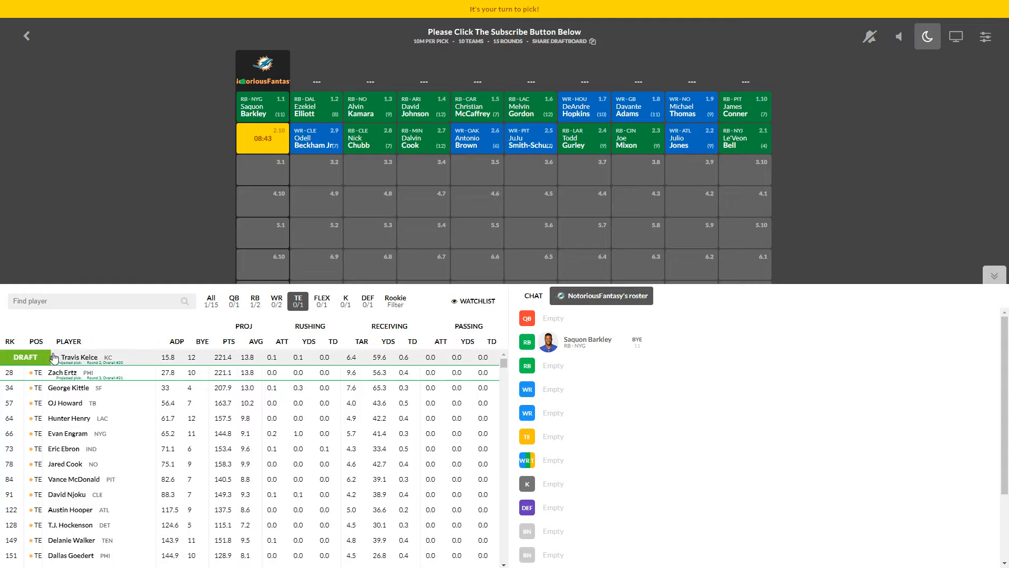
click(26, 357)
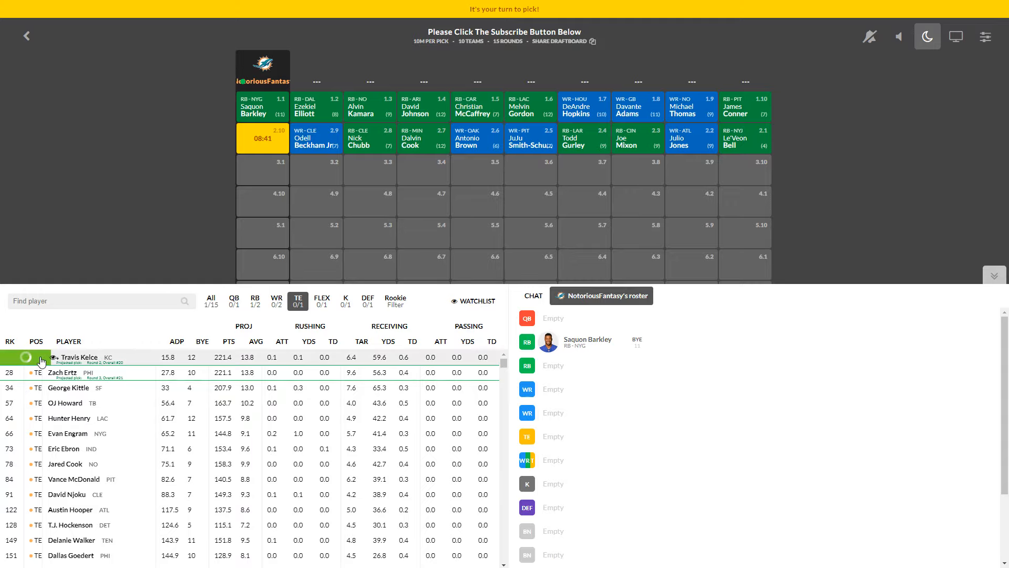
Step: Confirm the Kelce pick, then browse RB and WR lists, ending on running backs
click(28, 358)
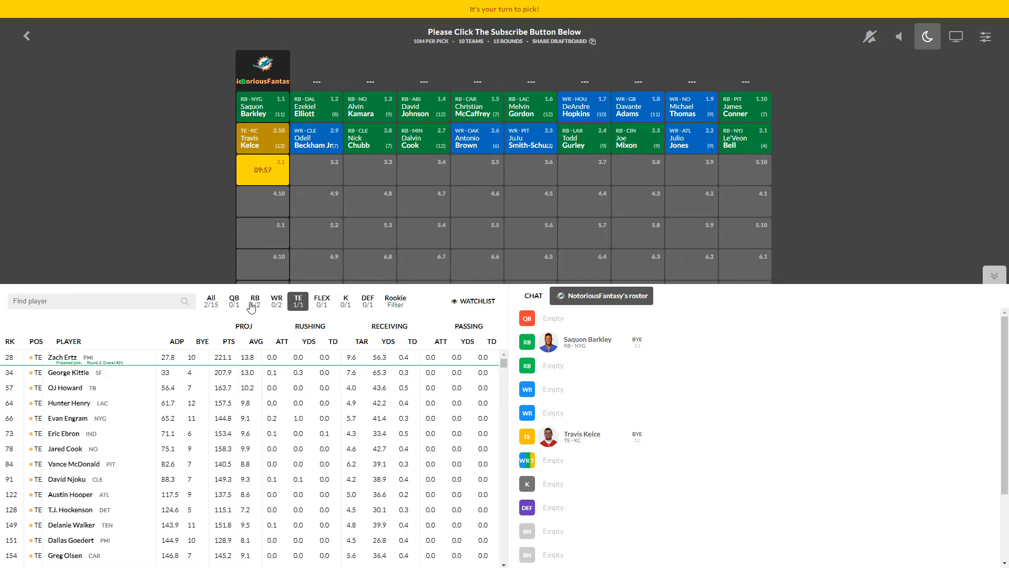
click(254, 301)
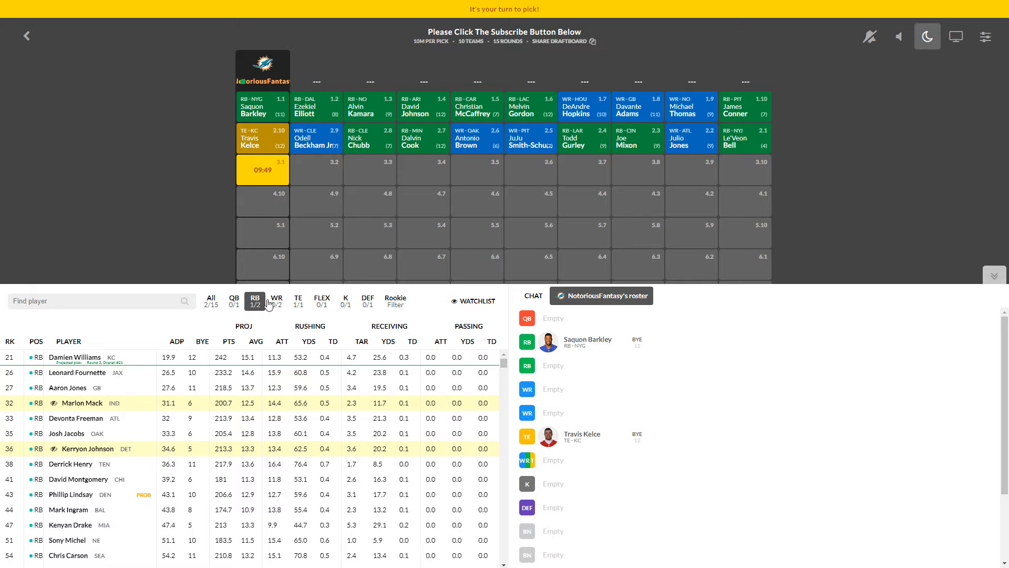
mouse_move(269, 312)
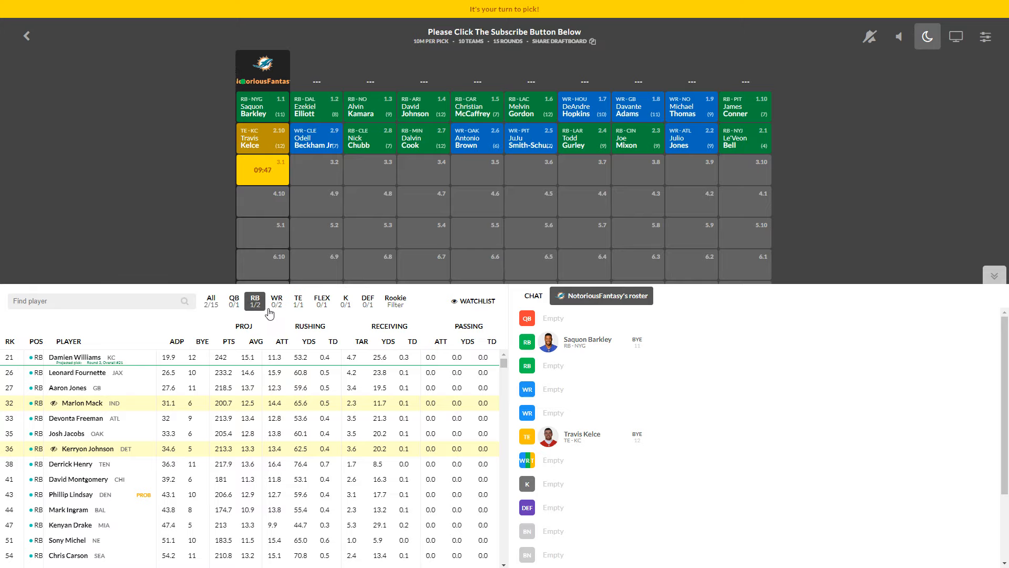
click(276, 301)
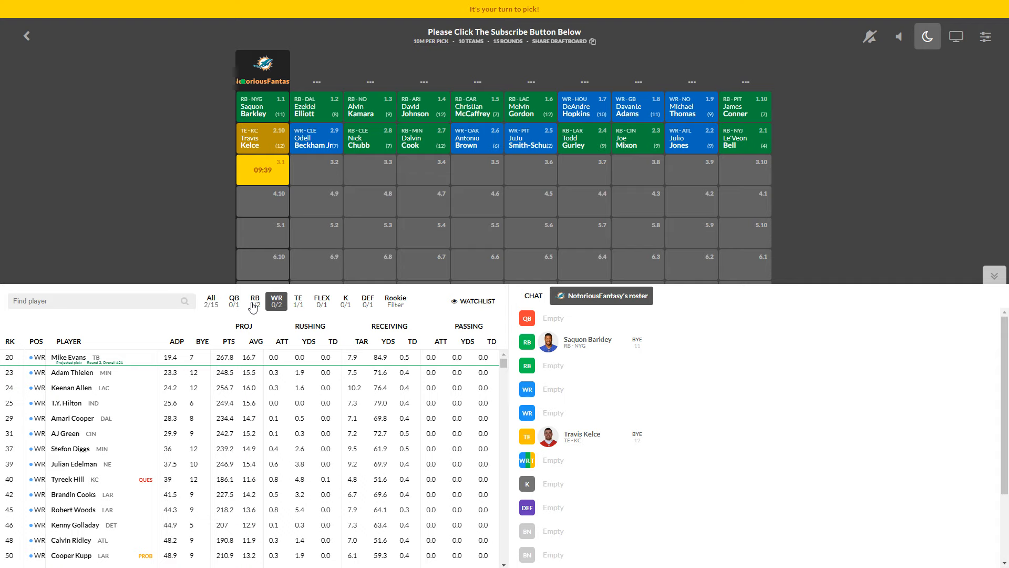
click(255, 300)
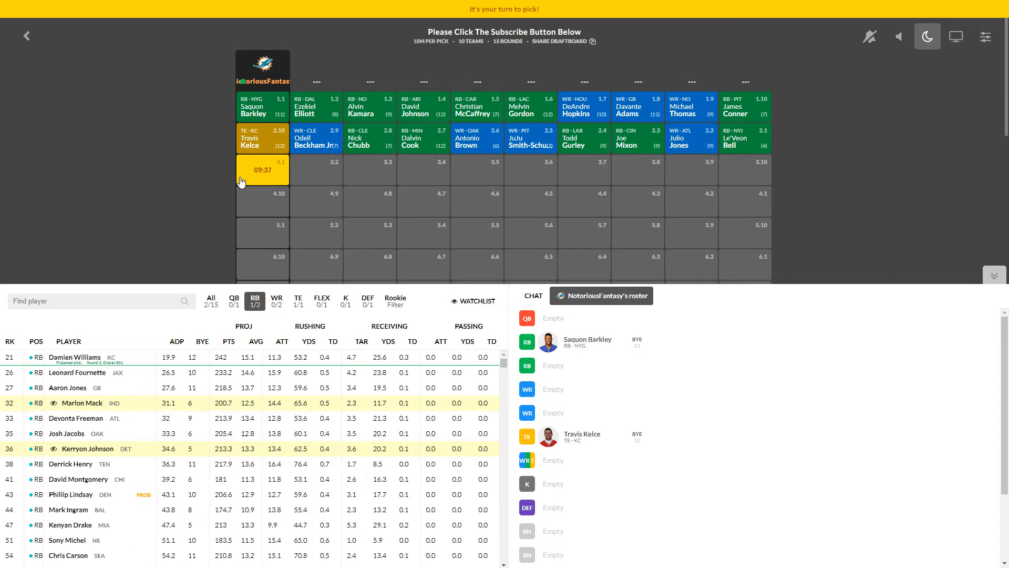
mouse_move(335, 168)
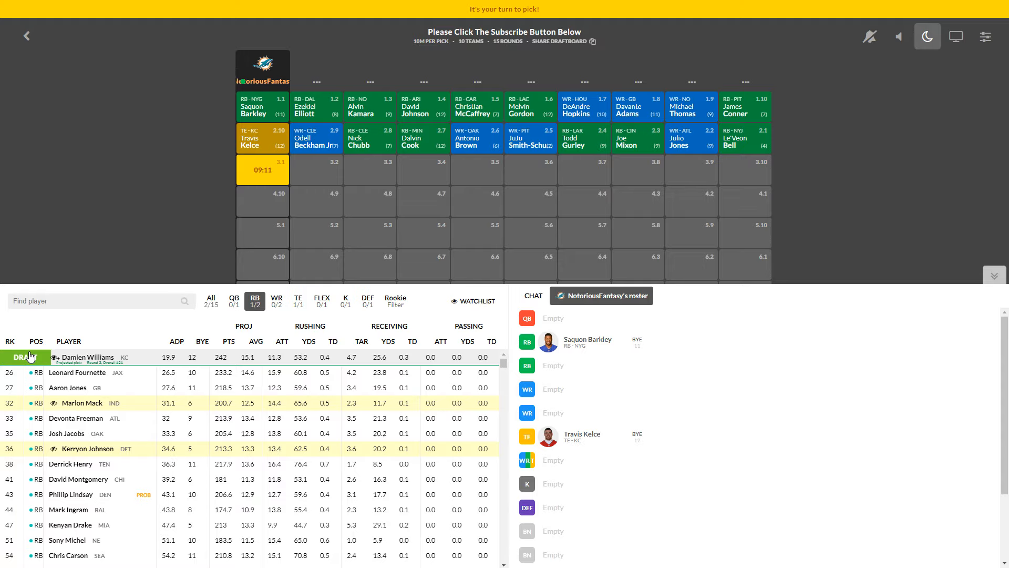
Step: View Damien Williams' player card with his 2018 stats and news
click(87, 357)
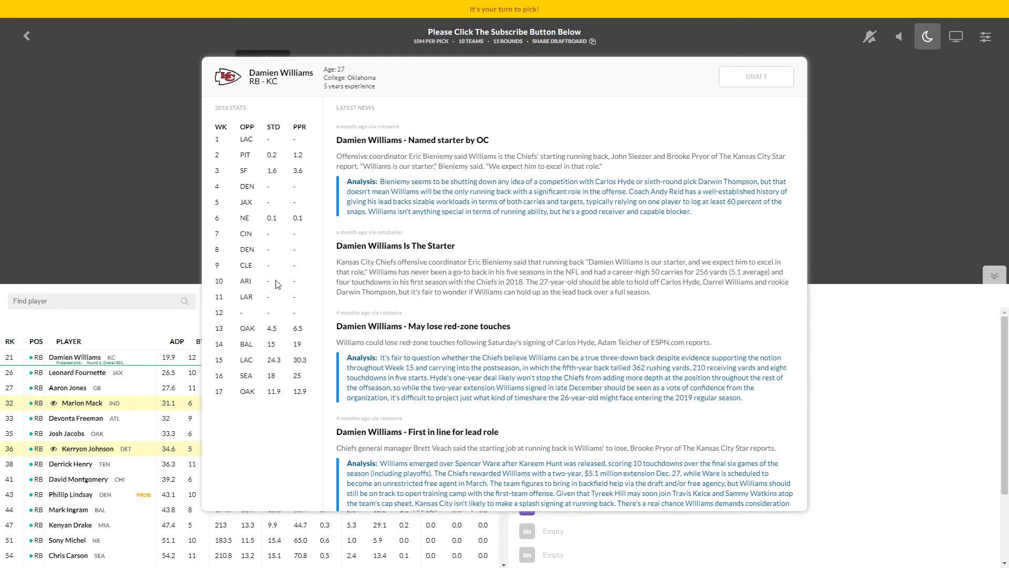
mouse_move(243, 326)
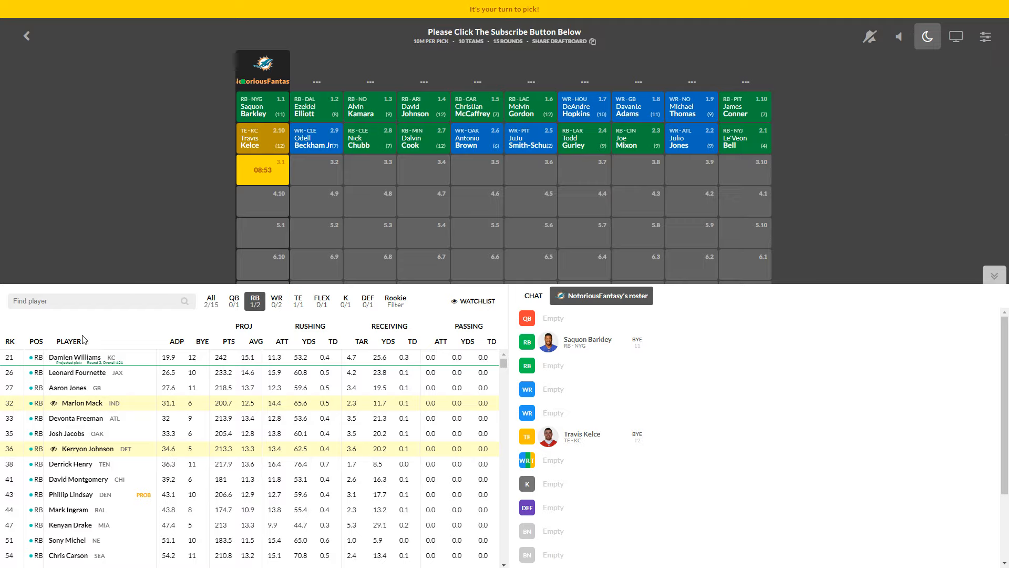
mouse_move(94, 329)
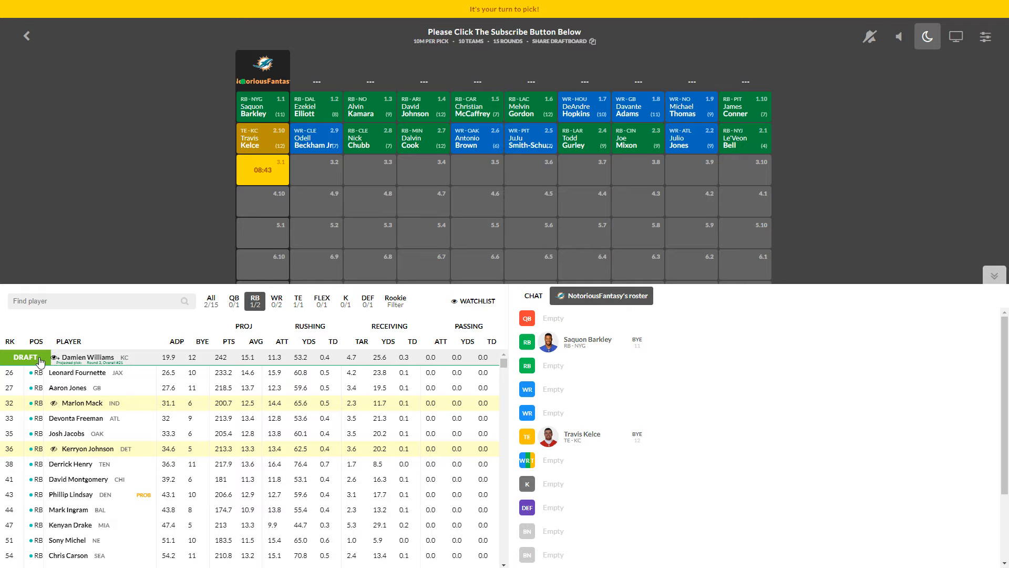
click(25, 358)
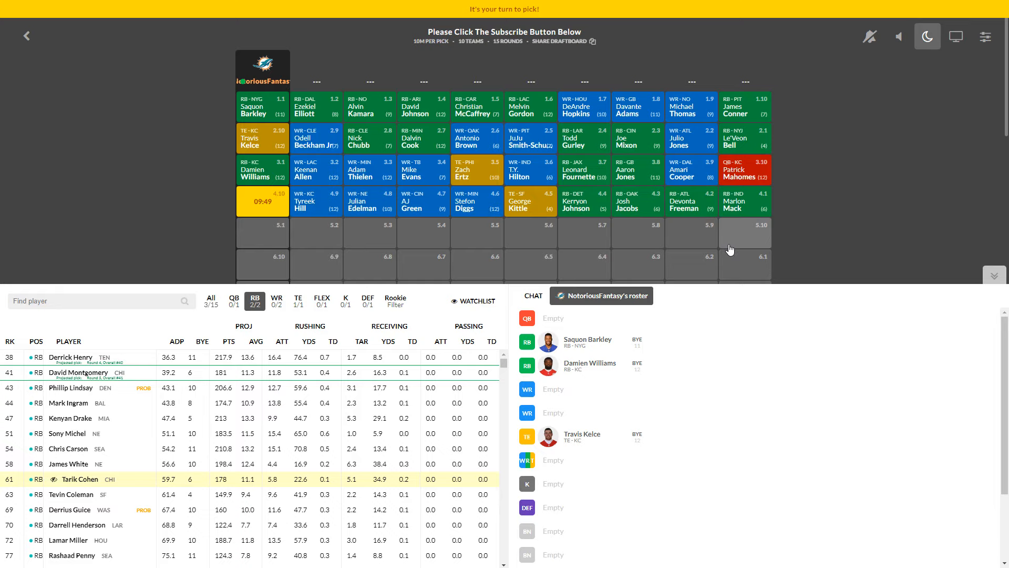
mouse_move(262, 140)
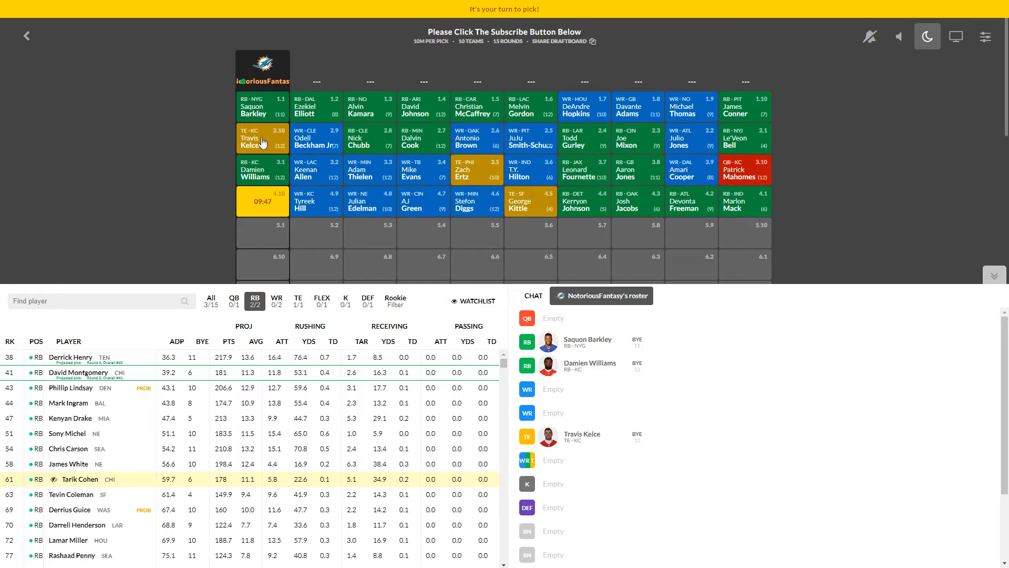
mouse_move(542, 212)
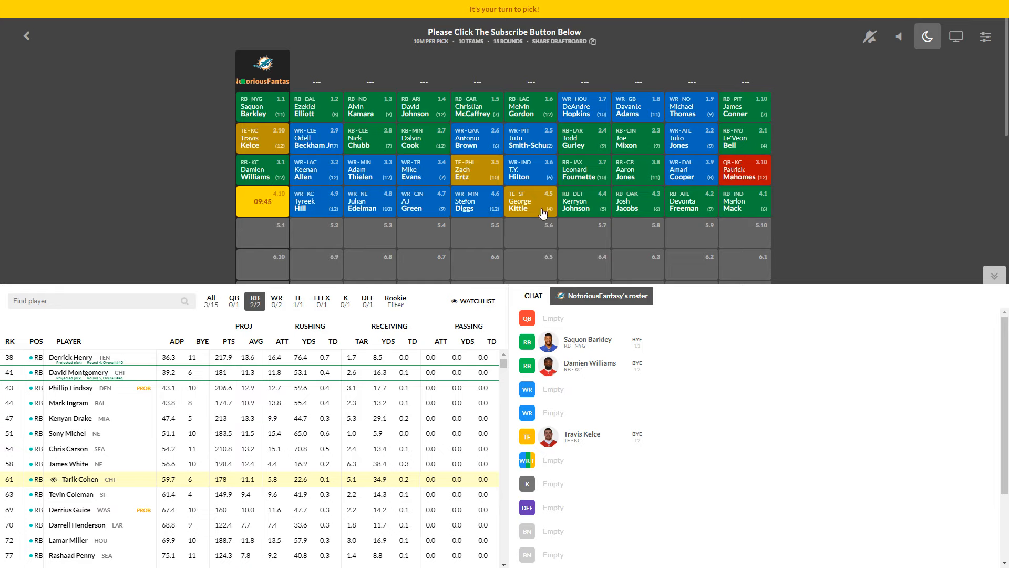
mouse_move(758, 146)
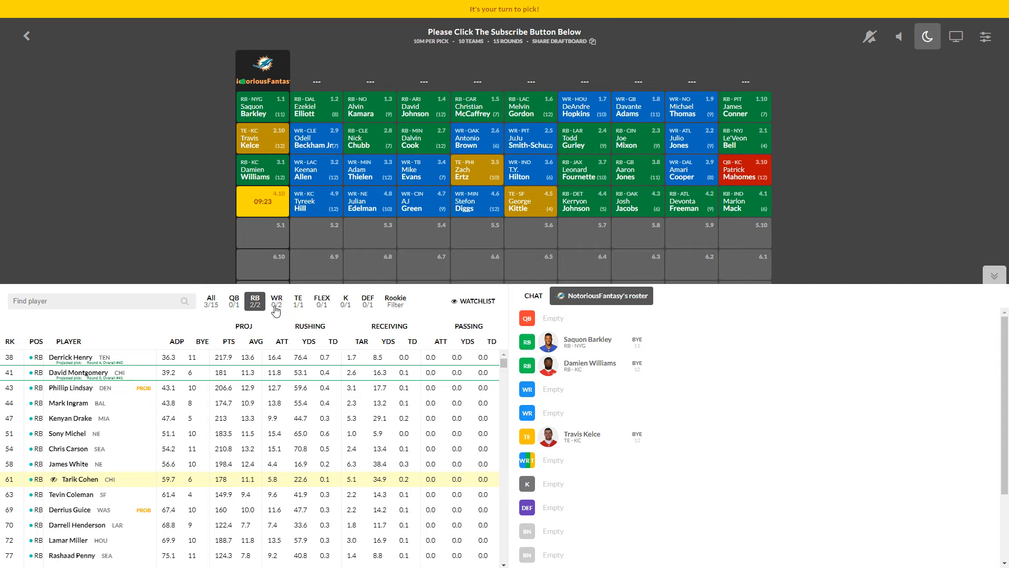
click(276, 301)
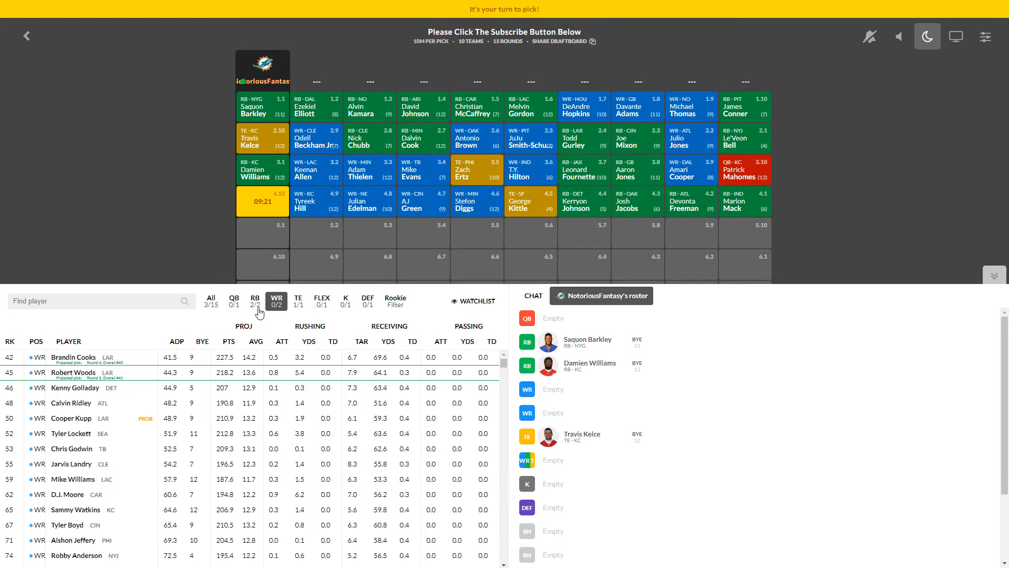
click(255, 299)
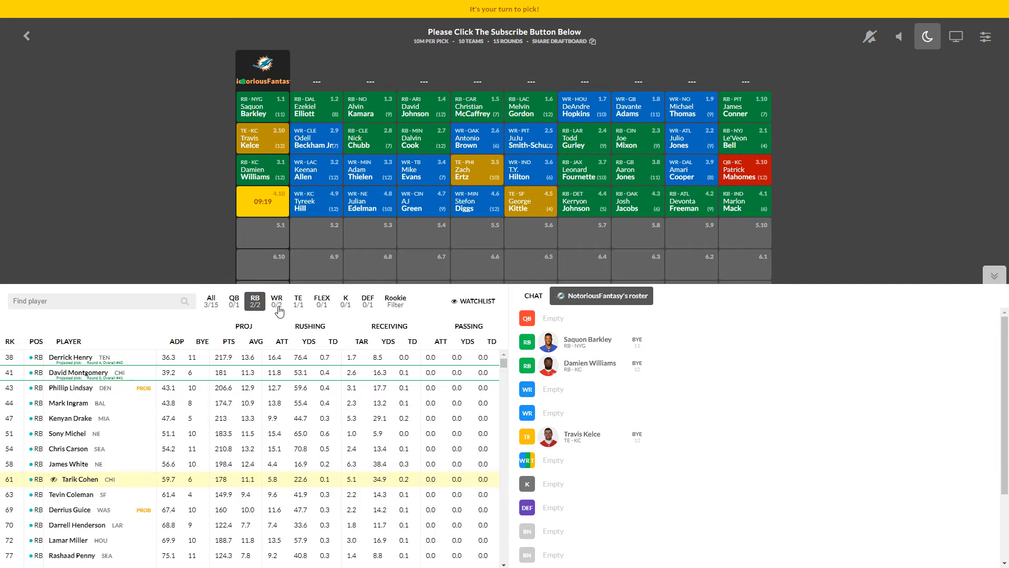
mouse_move(277, 314)
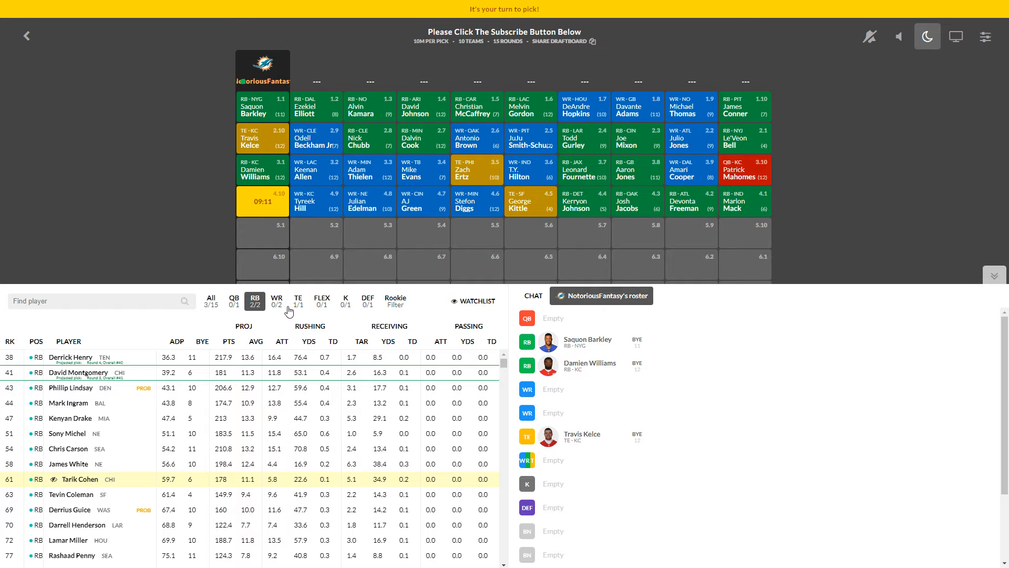
mouse_move(298, 302)
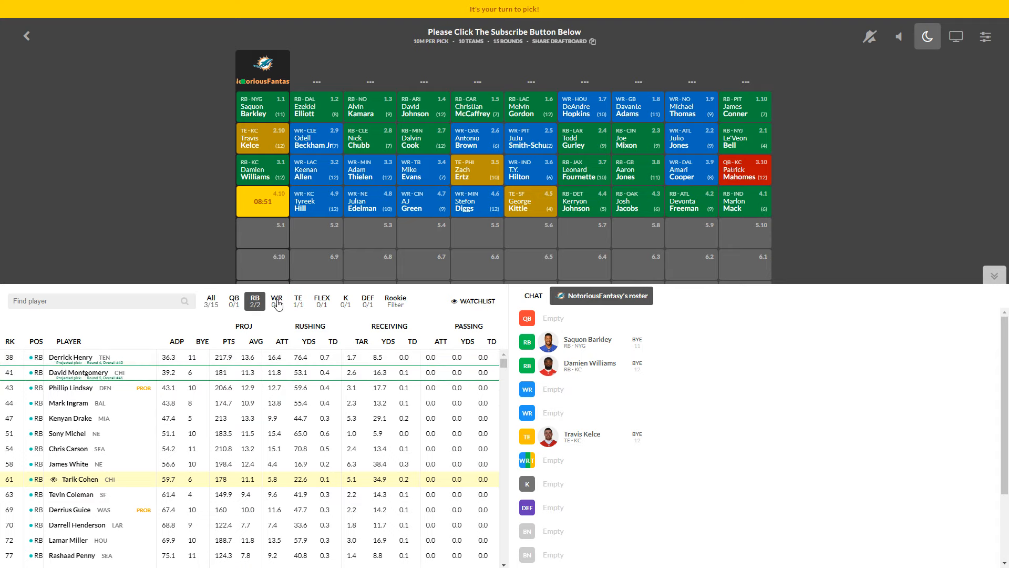
Step: Filter the player list to wide receivers, led by Brandin Cooks and Robert Woods
click(277, 301)
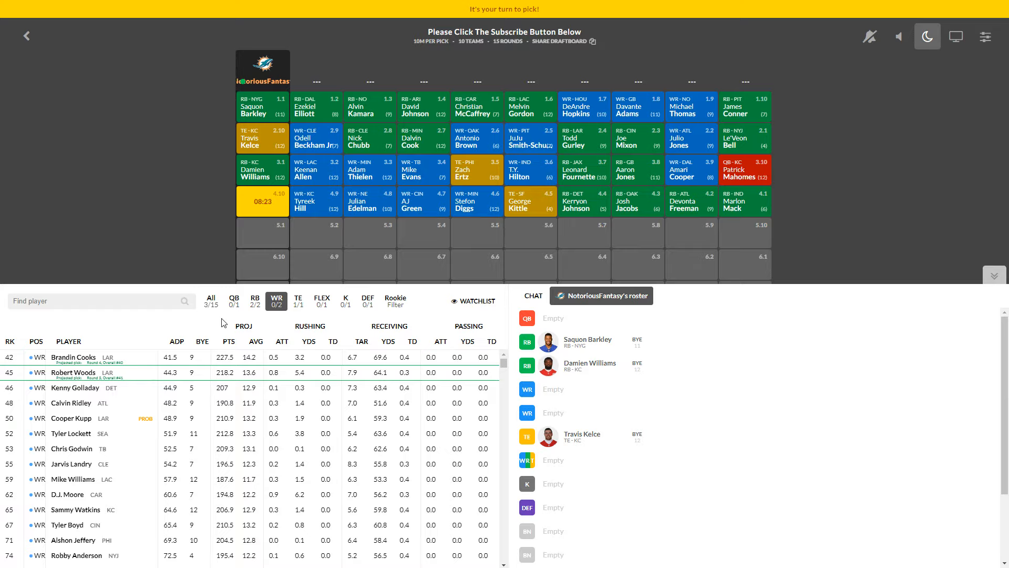
mouse_move(226, 306)
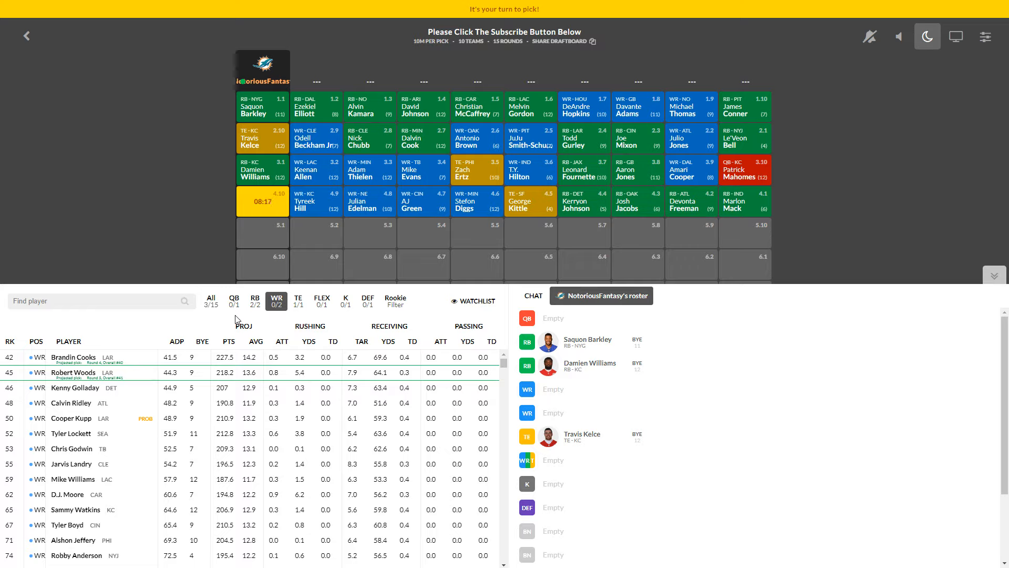
mouse_move(110, 266)
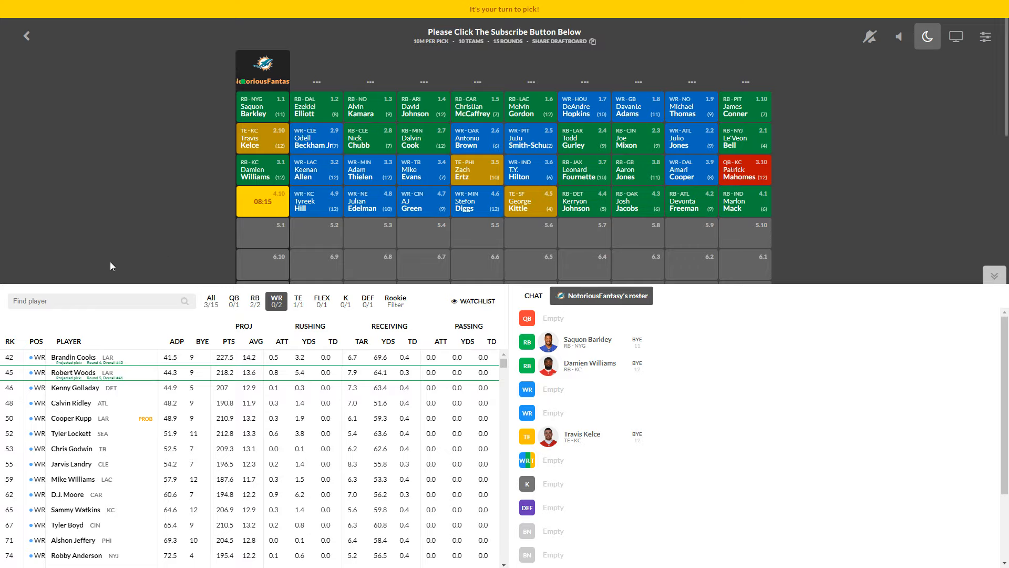
mouse_move(169, 210)
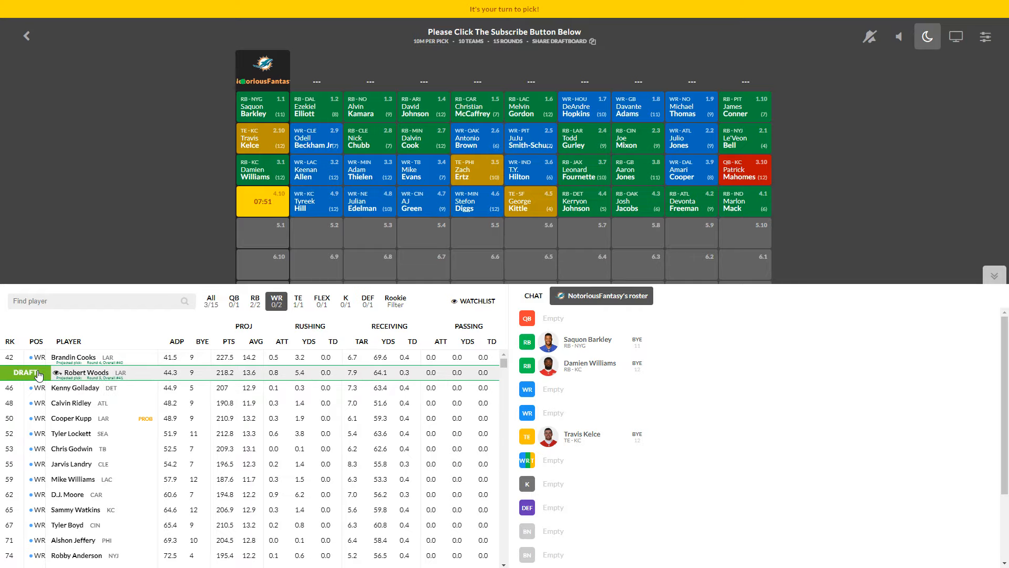
Step: Draft Robert Woods at 4.10, browse RB and QB lists, then view Derrick Henry's card
click(24, 373)
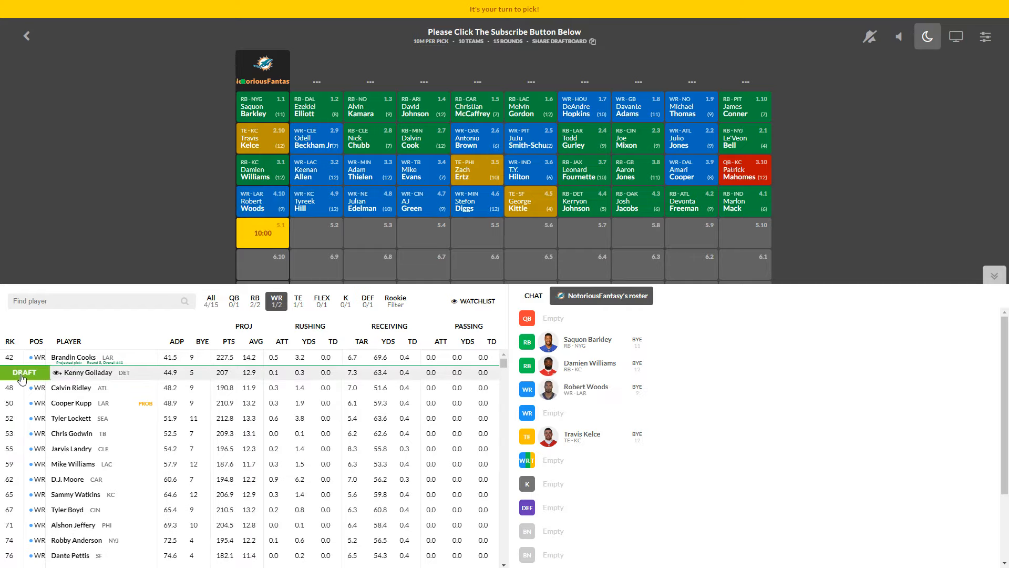
click(254, 299)
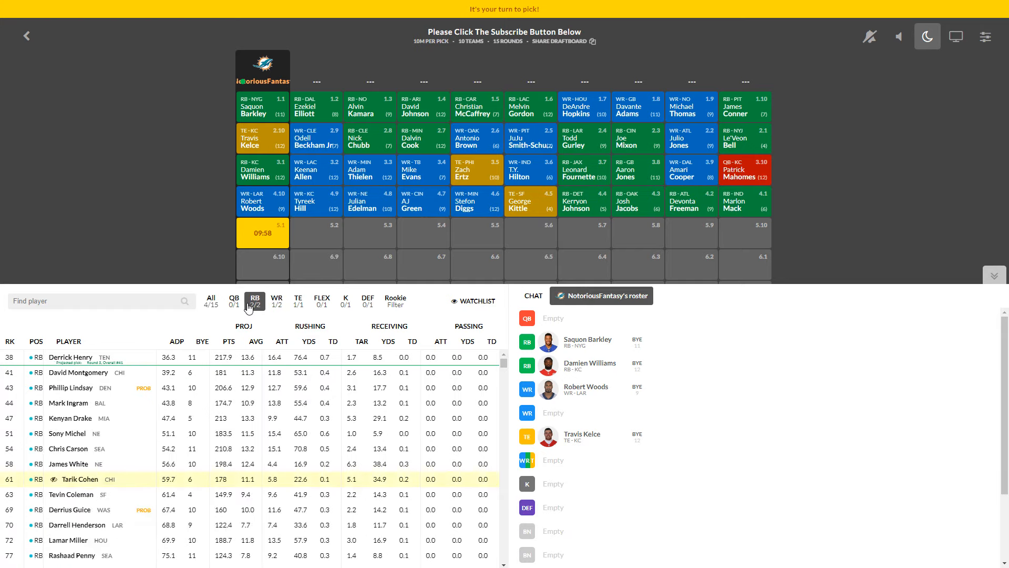
click(234, 301)
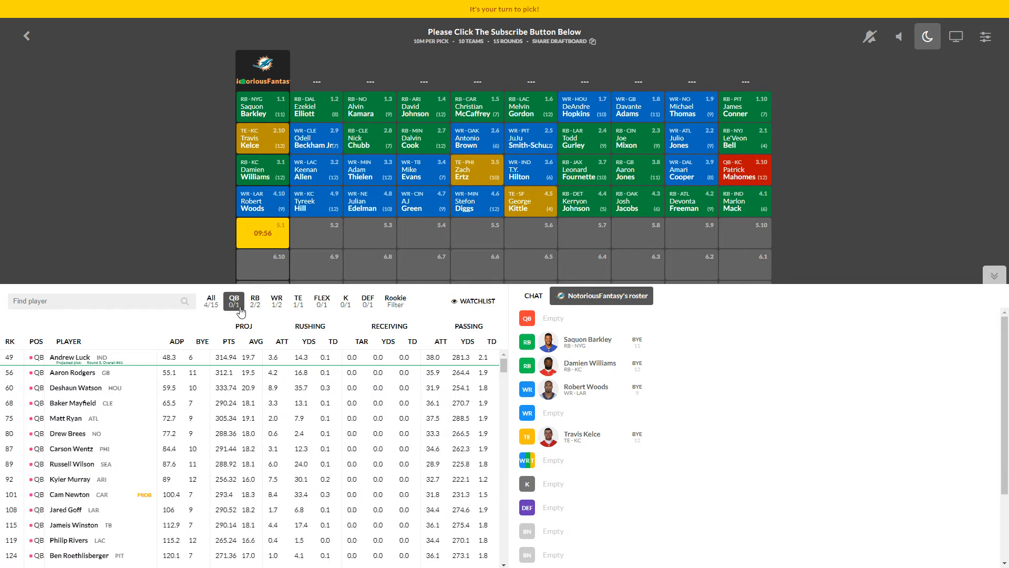
click(255, 299)
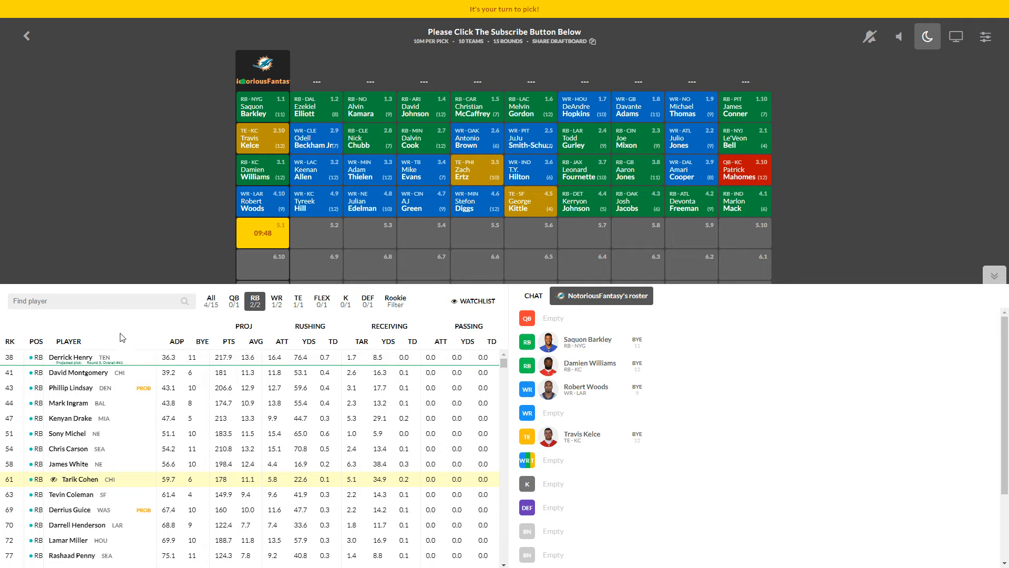
click(70, 358)
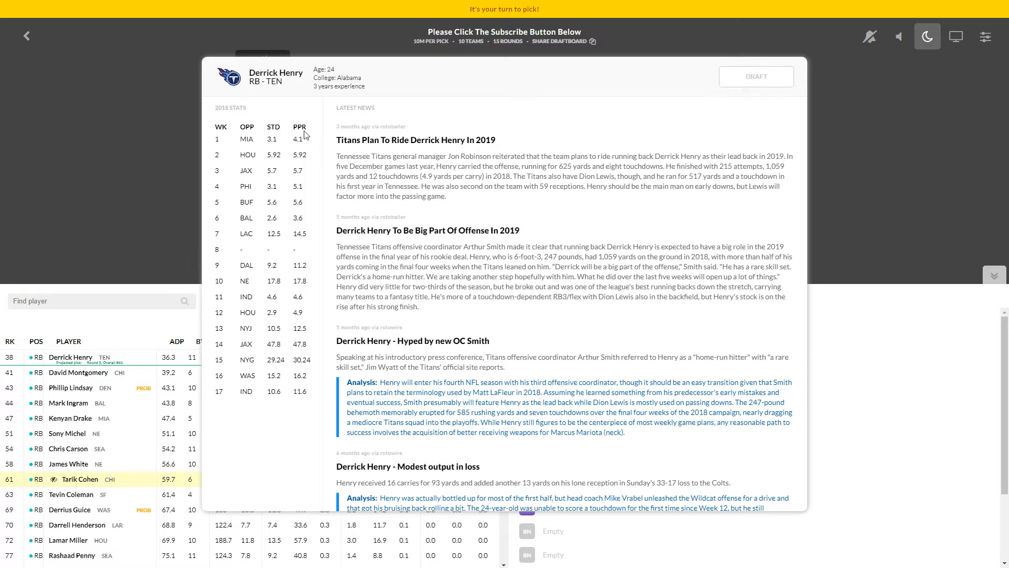
mouse_move(255, 142)
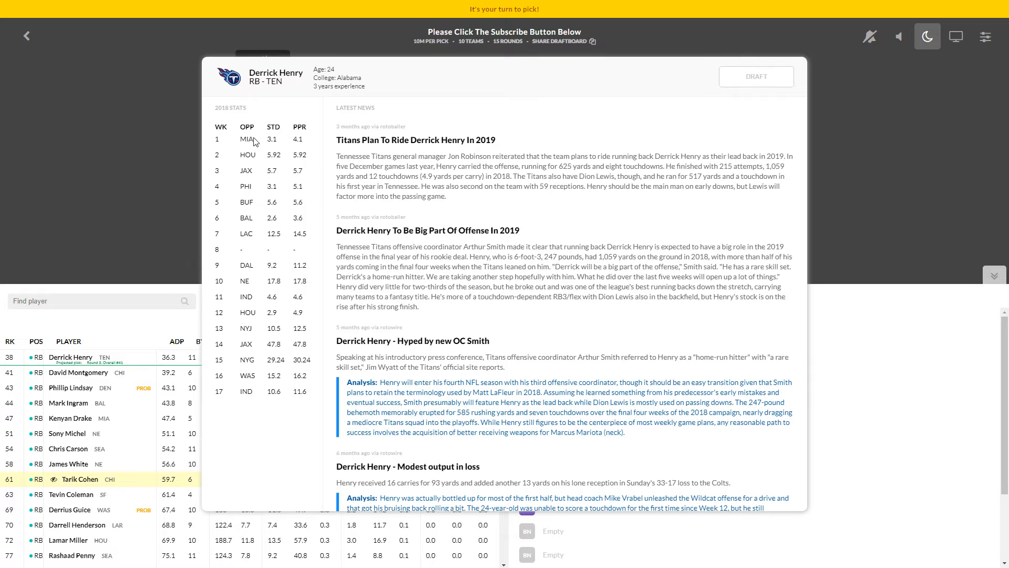
mouse_move(252, 232)
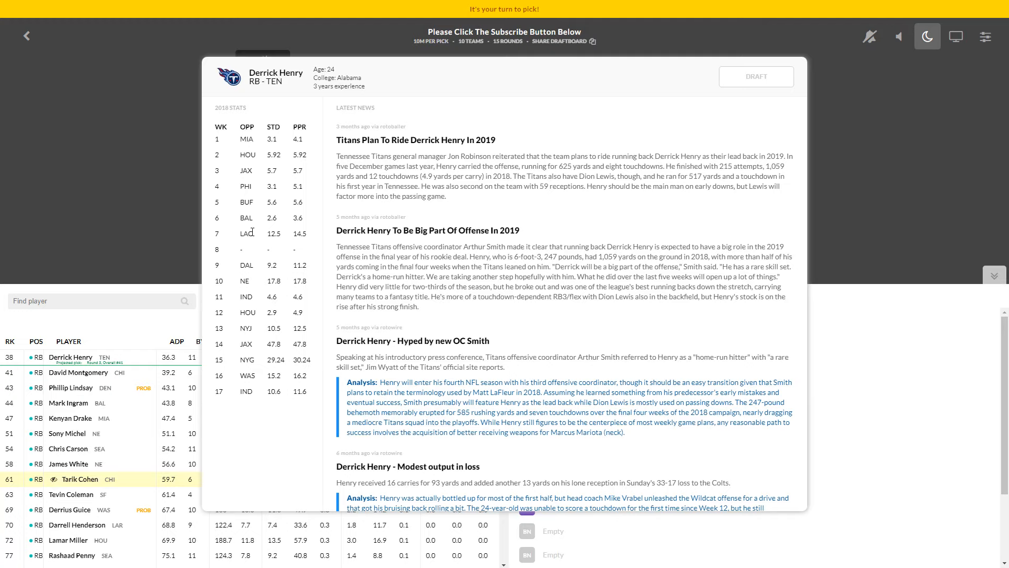
mouse_move(304, 207)
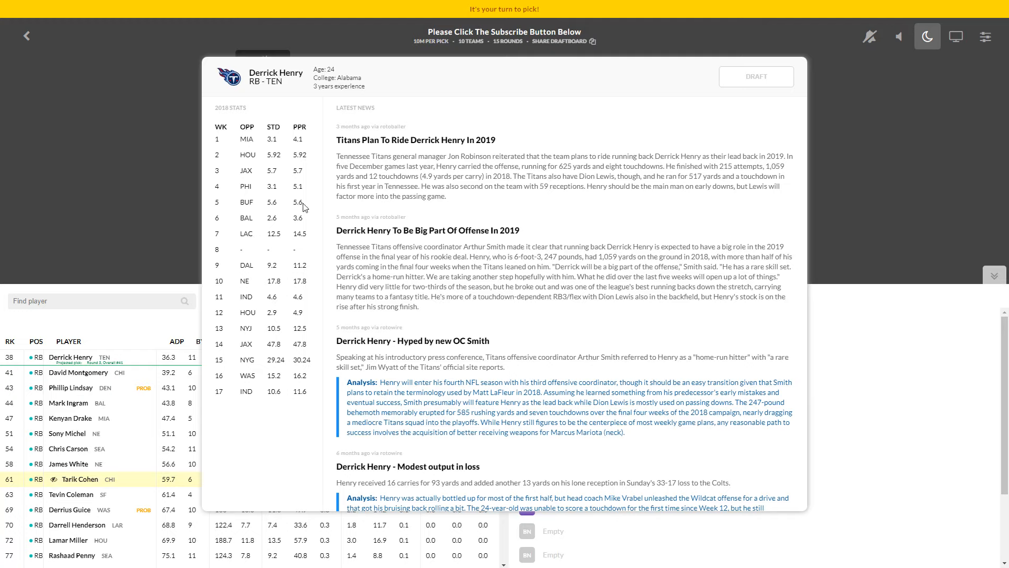
mouse_move(306, 263)
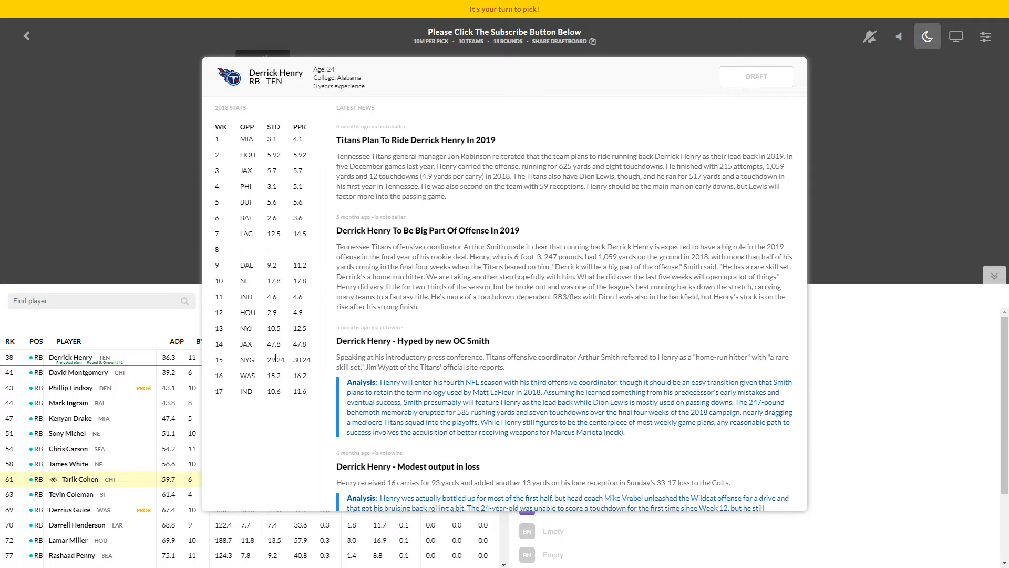
mouse_move(255, 340)
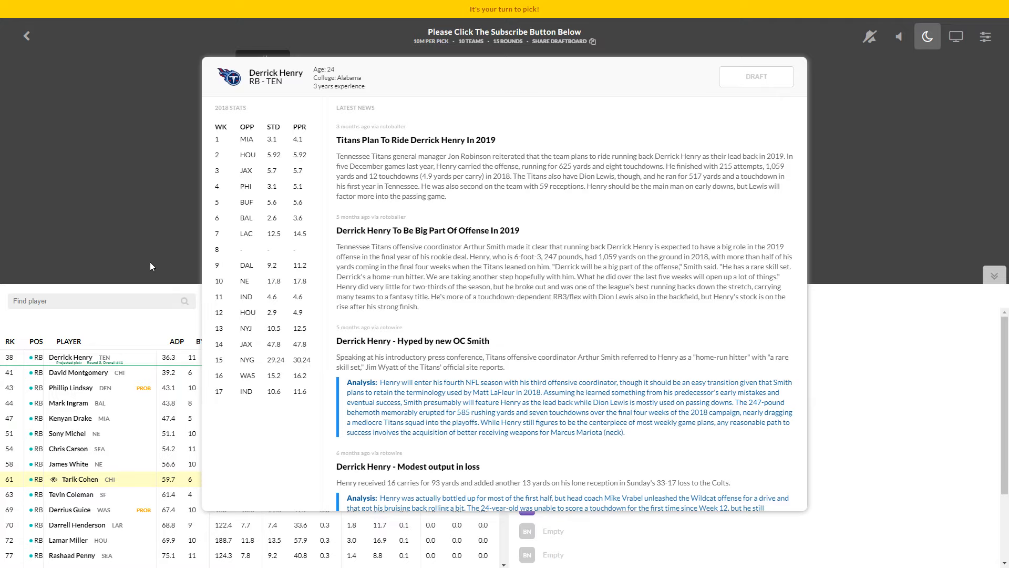
mouse_move(152, 266)
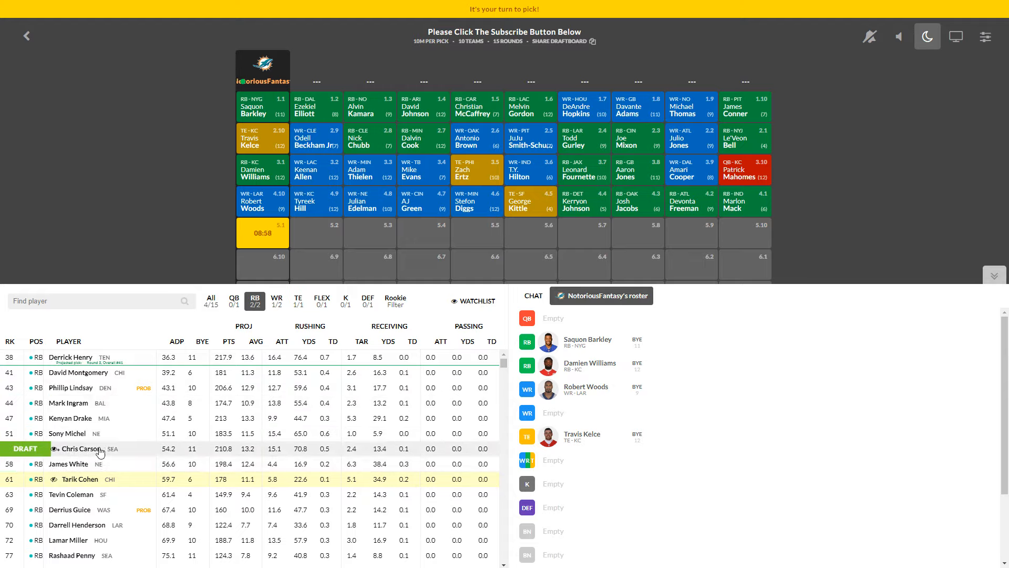
click(276, 300)
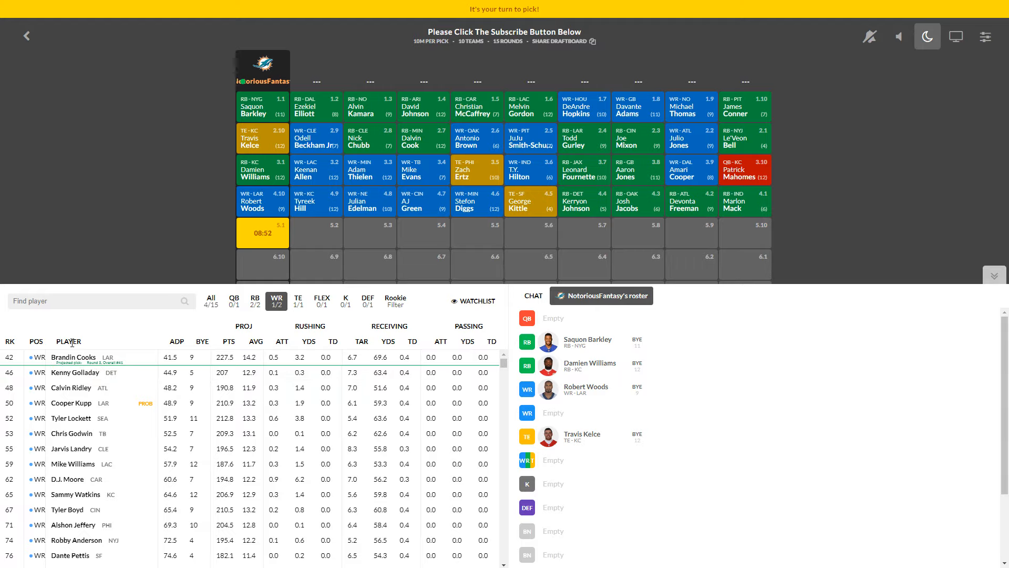
mouse_move(72, 357)
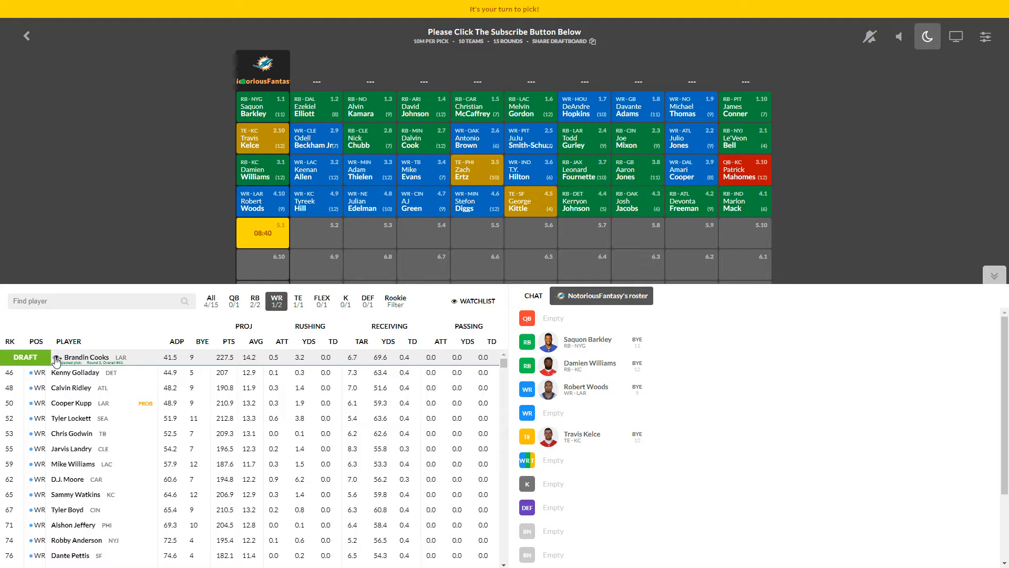
mouse_move(68, 372)
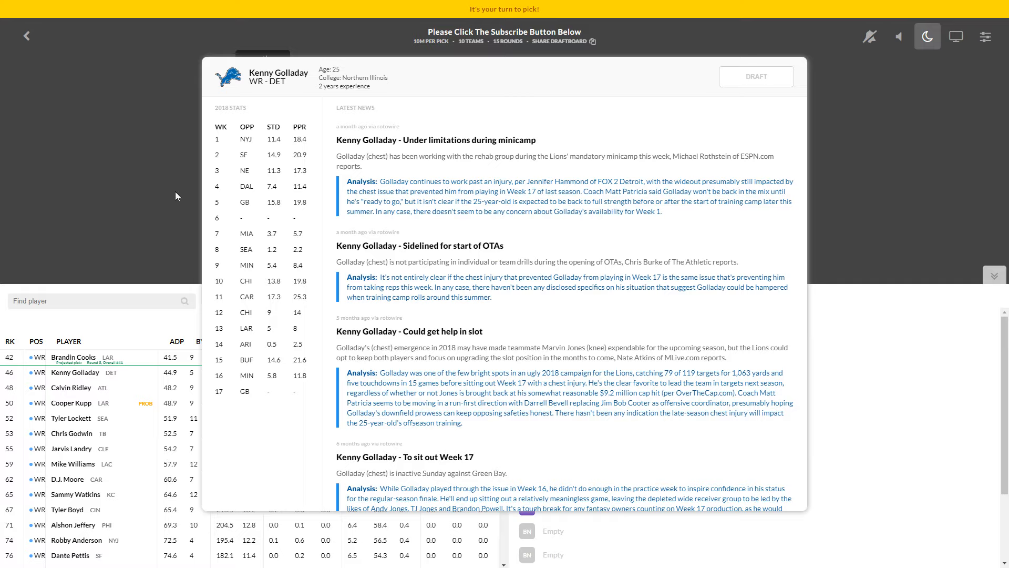
mouse_move(266, 350)
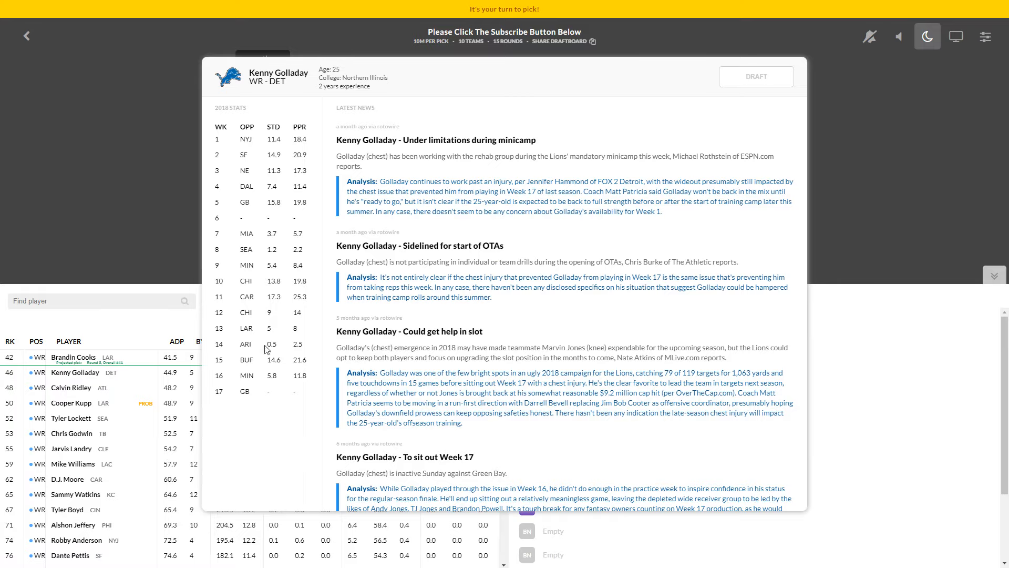
mouse_move(119, 270)
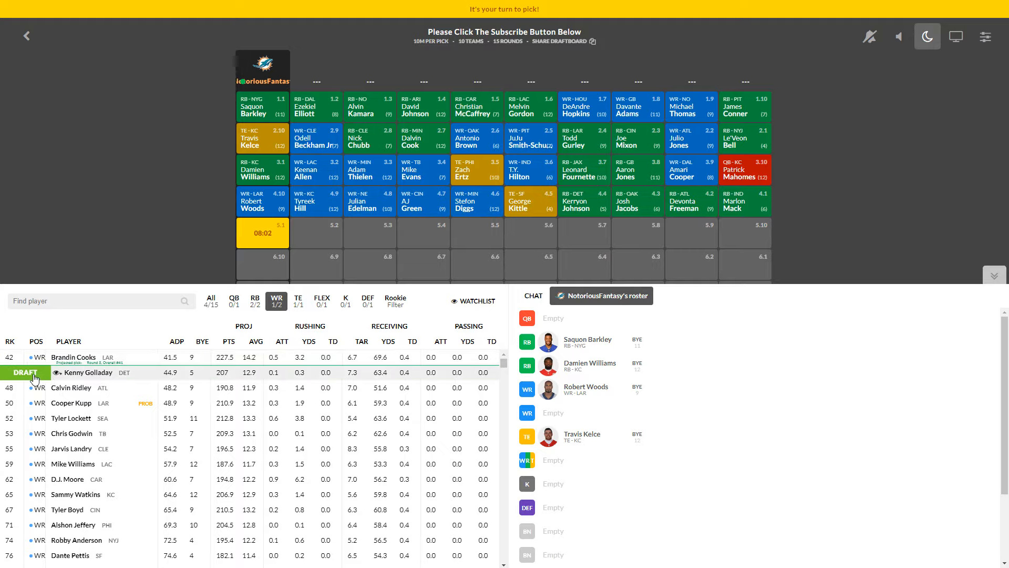
Step: Draft Kenny Golladay at pick 5.1 and switch the list to running backs
click(24, 372)
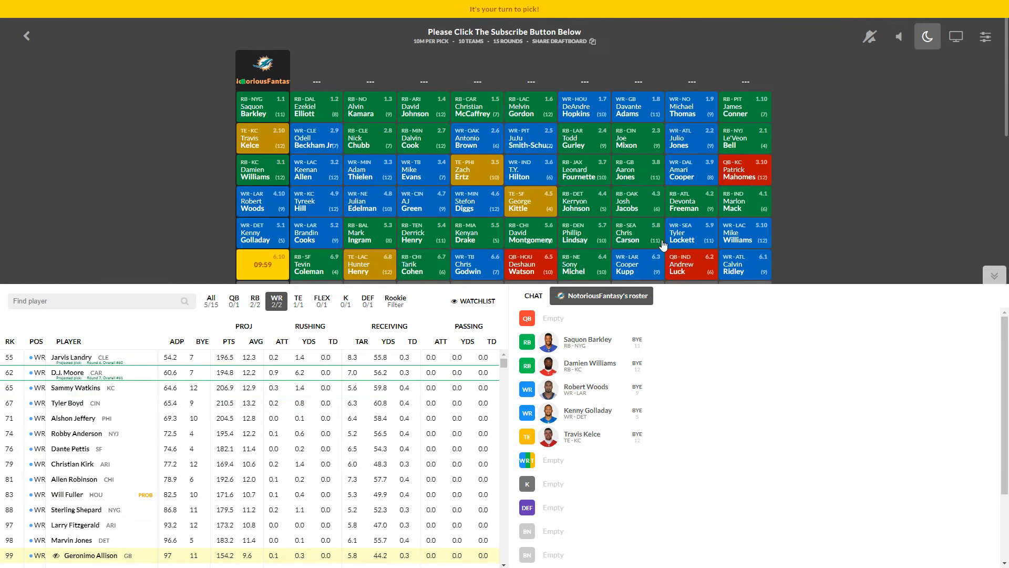
mouse_move(669, 224)
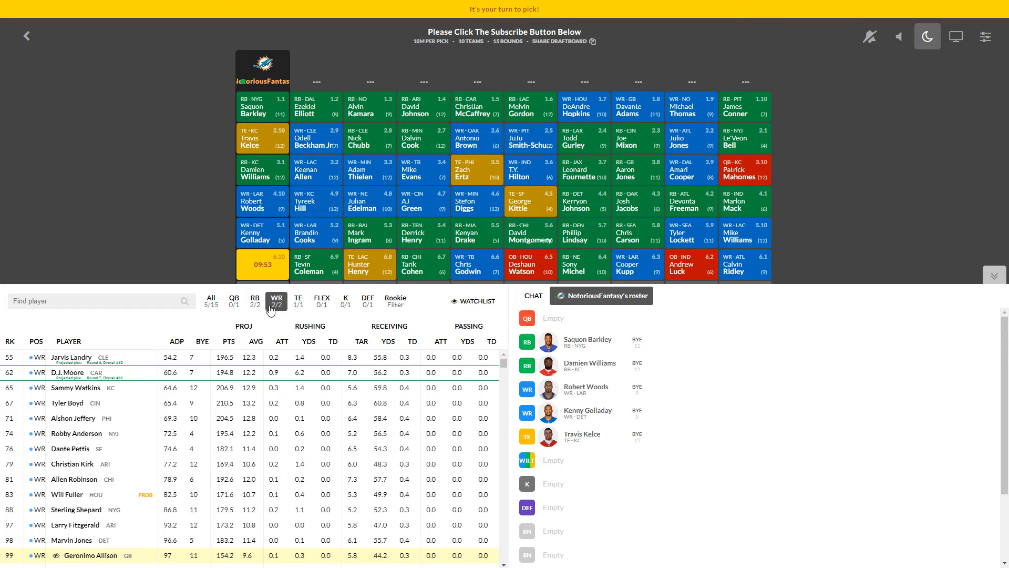
click(255, 299)
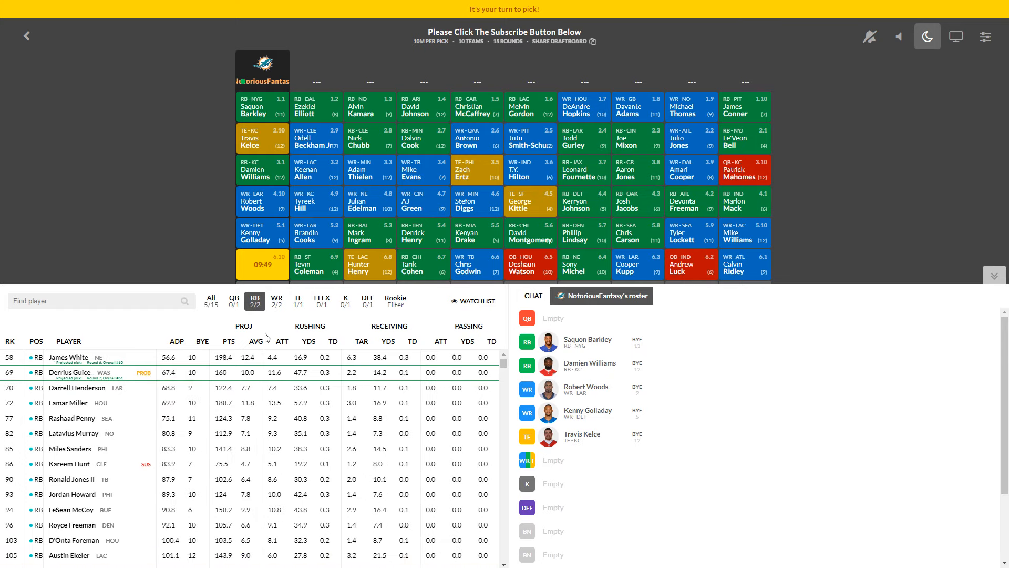
click(276, 301)
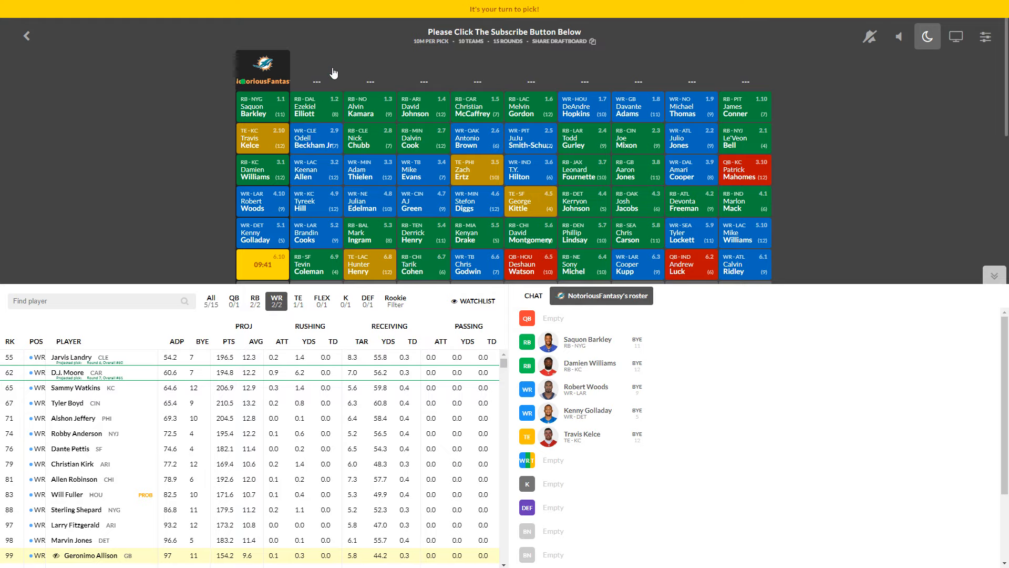
mouse_move(352, 187)
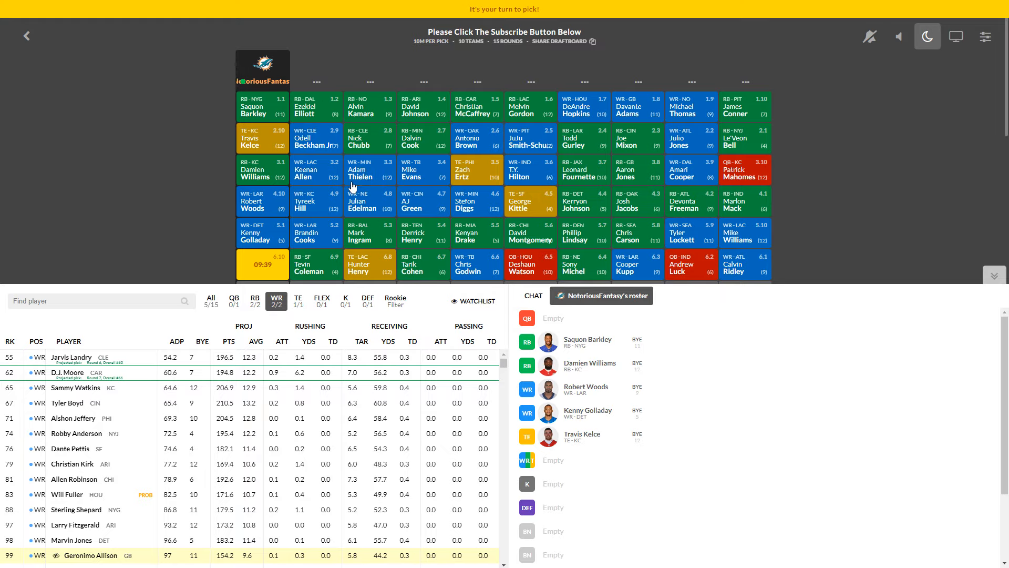
scroll(down, 3)
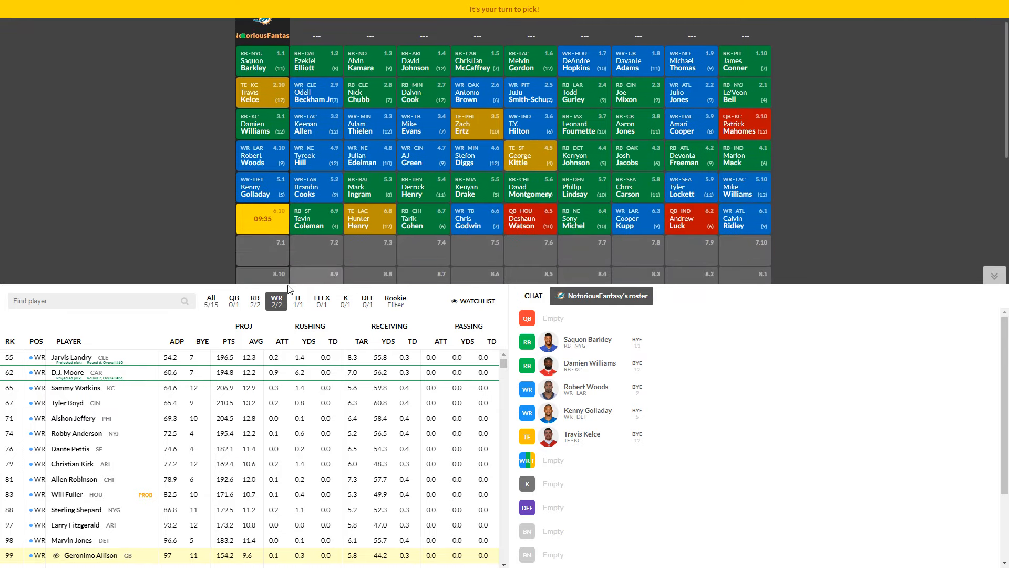
click(255, 299)
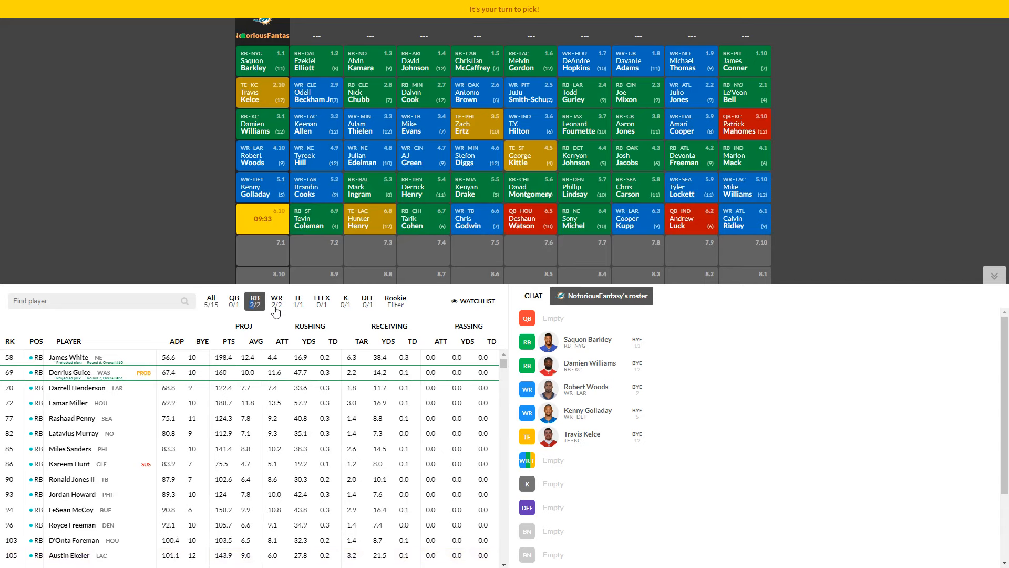
Step: Return to the wide receiver list and draft Tyler Boyd at pick 6.10
click(276, 299)
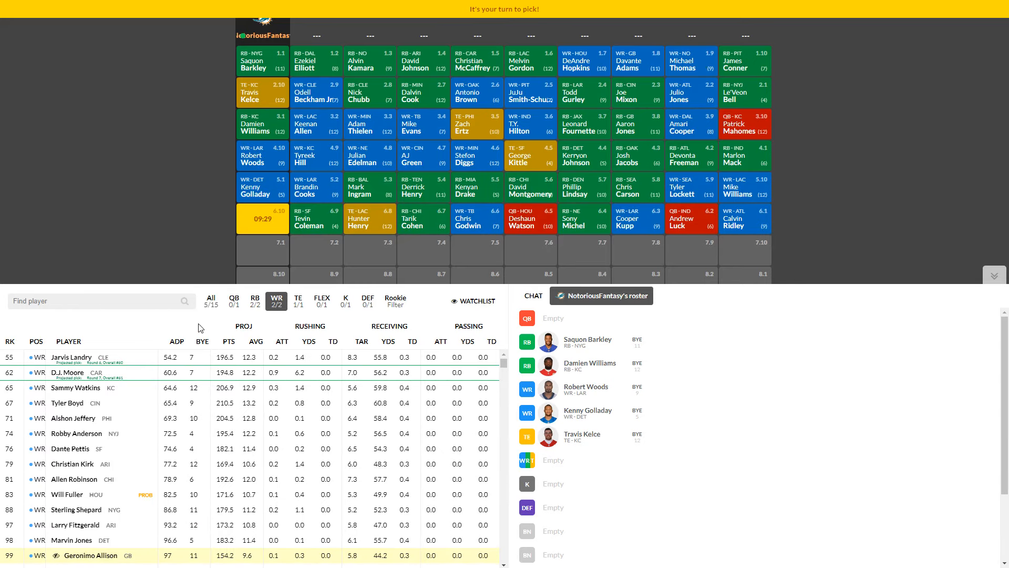
mouse_move(108, 349)
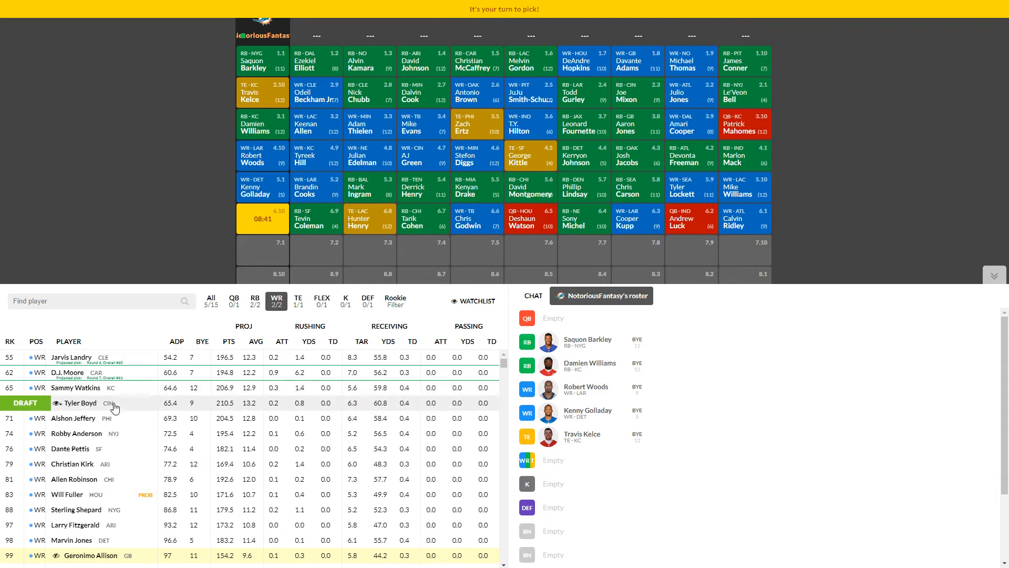
click(77, 403)
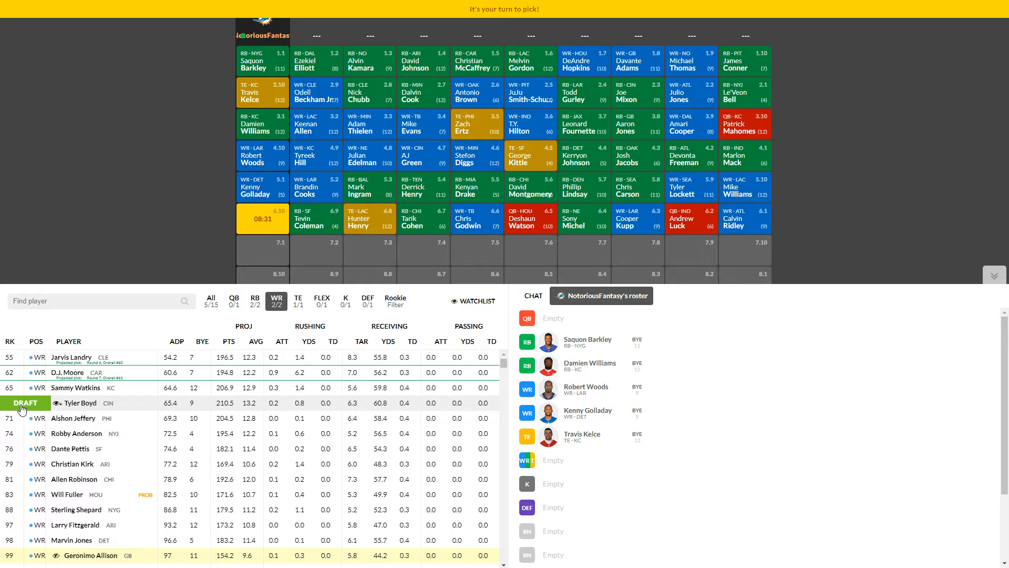
click(25, 403)
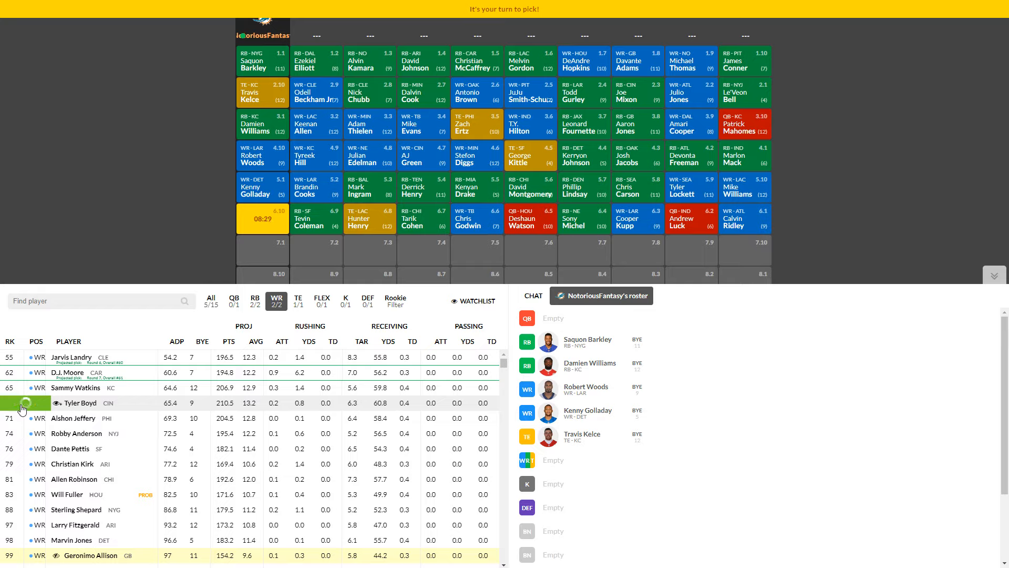
Step: Filter the available players to running backs and view James White's news and stats card
click(21, 408)
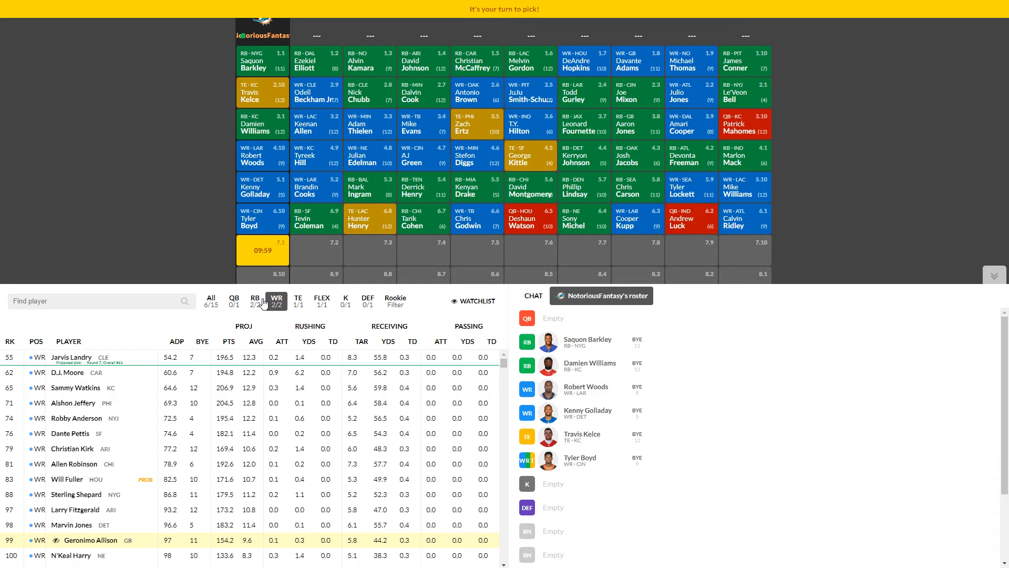
click(255, 300)
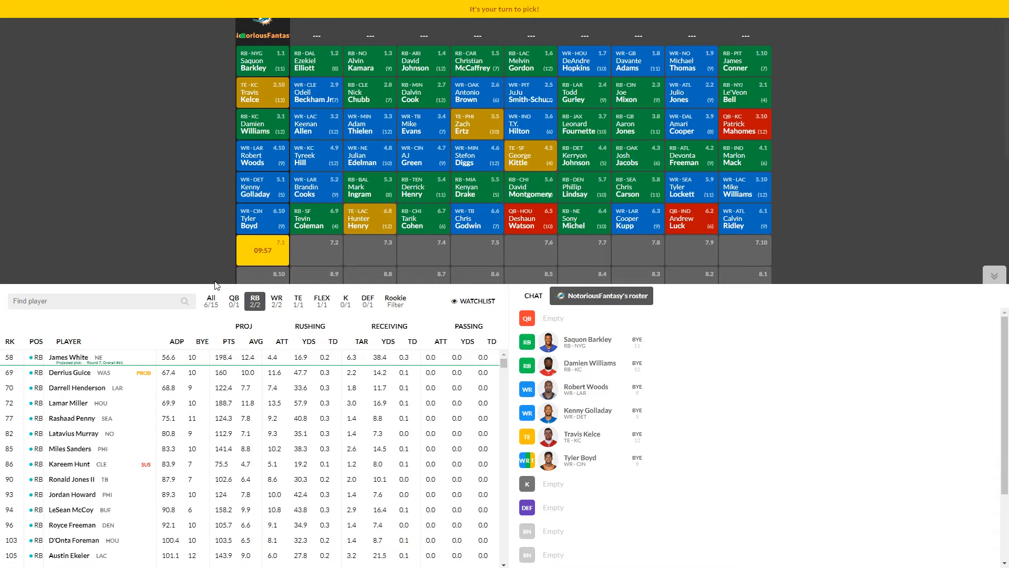
mouse_move(138, 275)
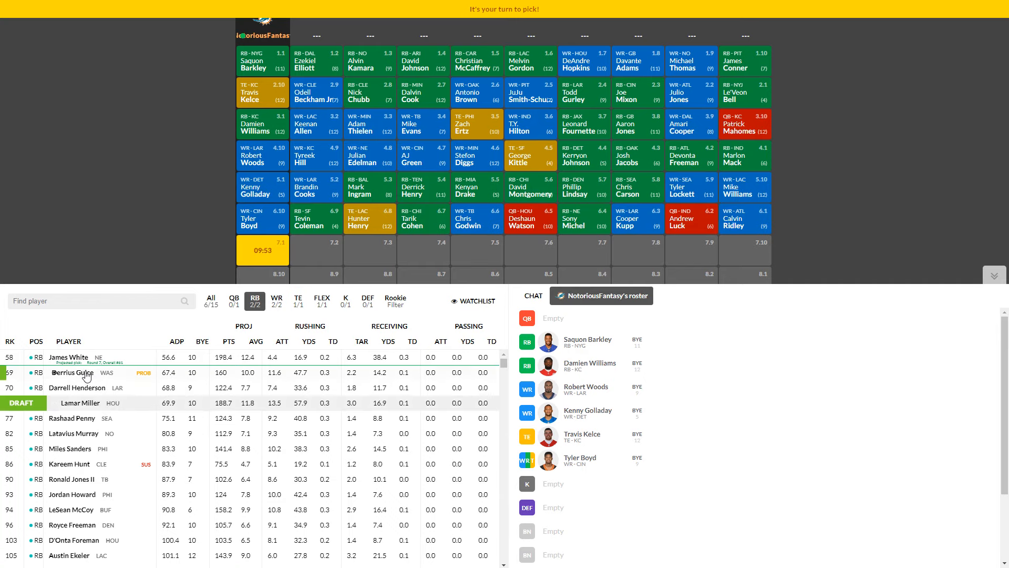
click(69, 356)
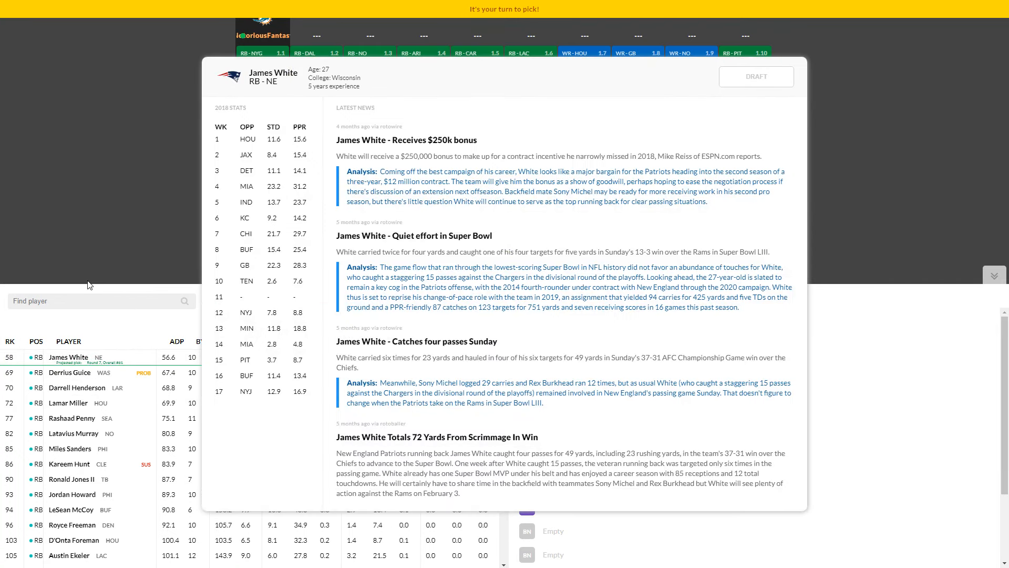
mouse_move(69, 227)
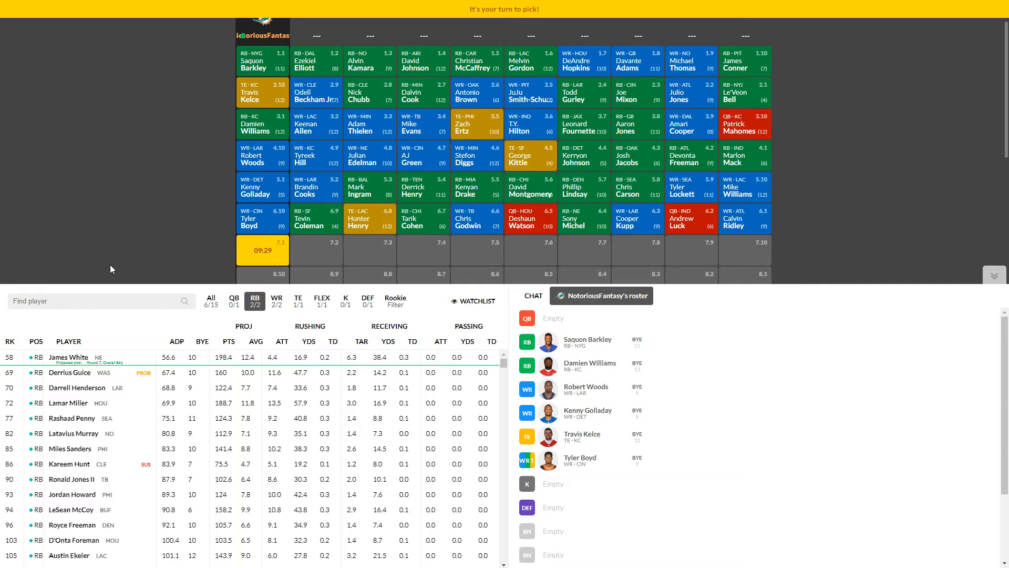
mouse_move(95, 292)
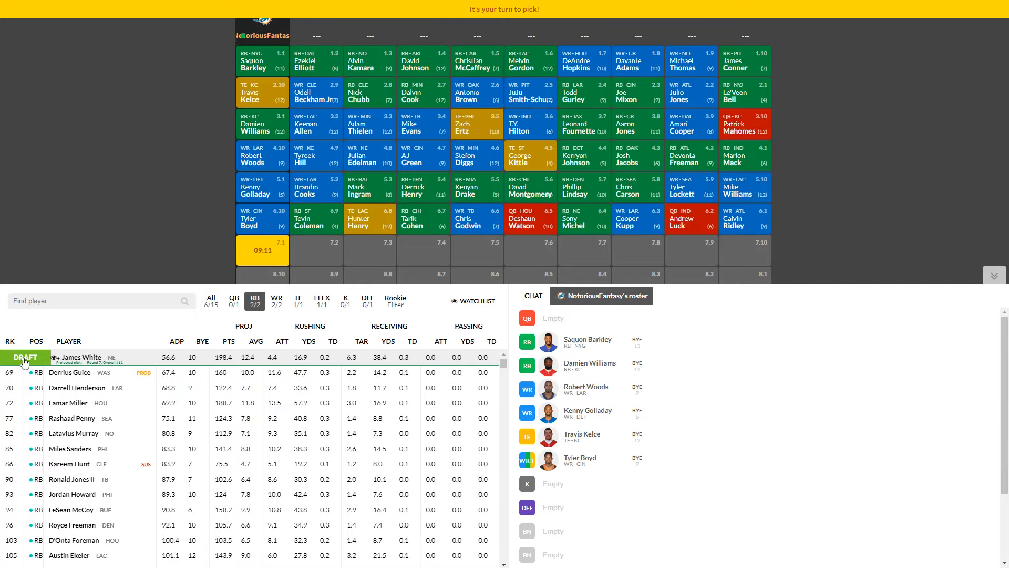
Step: Draft James White with pick 7.1
click(25, 357)
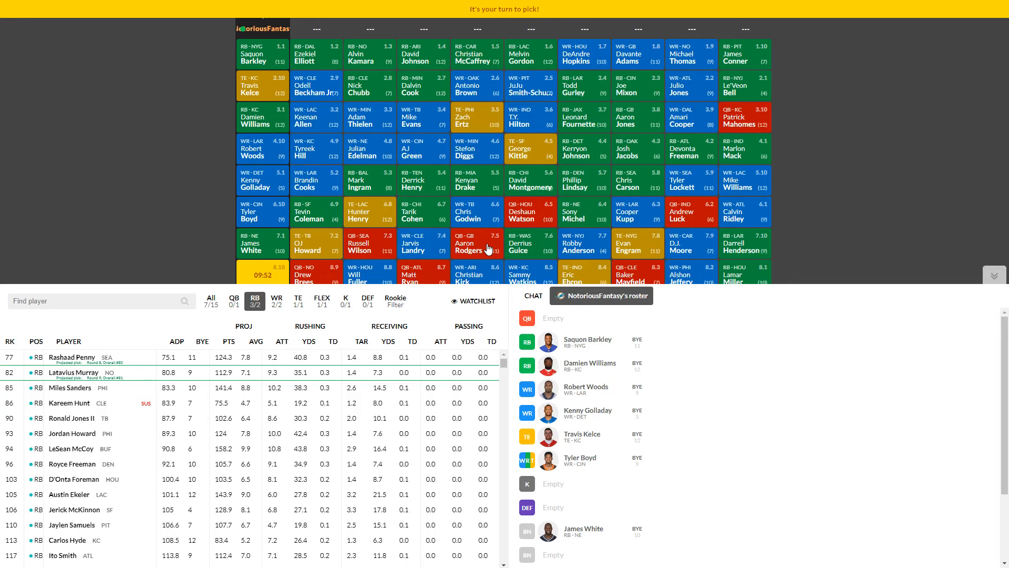
Step: Scroll the board to round 8 and list the available quarterbacks at pick 8.10
scroll(down, 3)
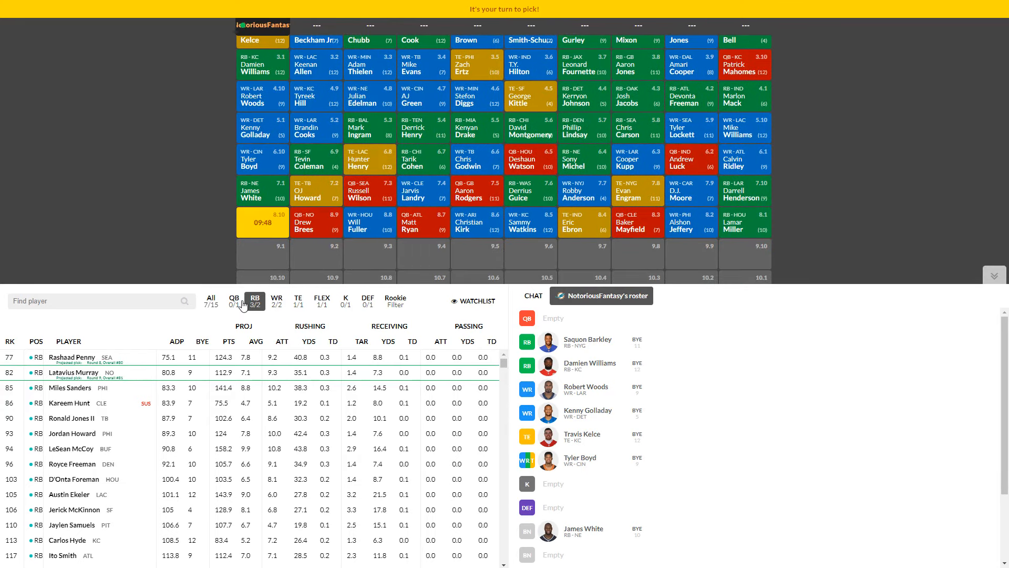
click(234, 300)
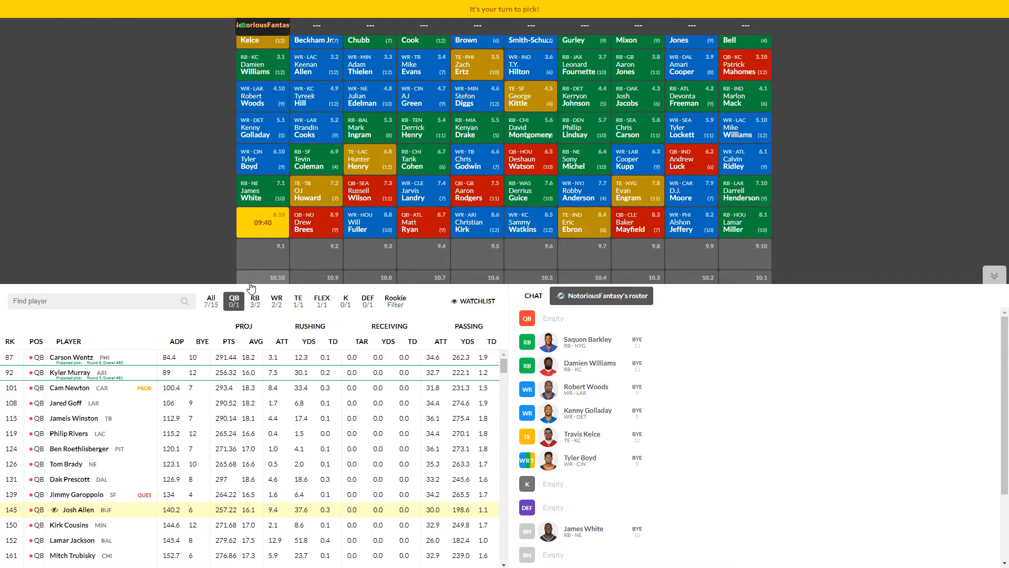
Step: Browse running backs and wide receivers, settling on the RB list led by Rashaad Penny
click(255, 300)
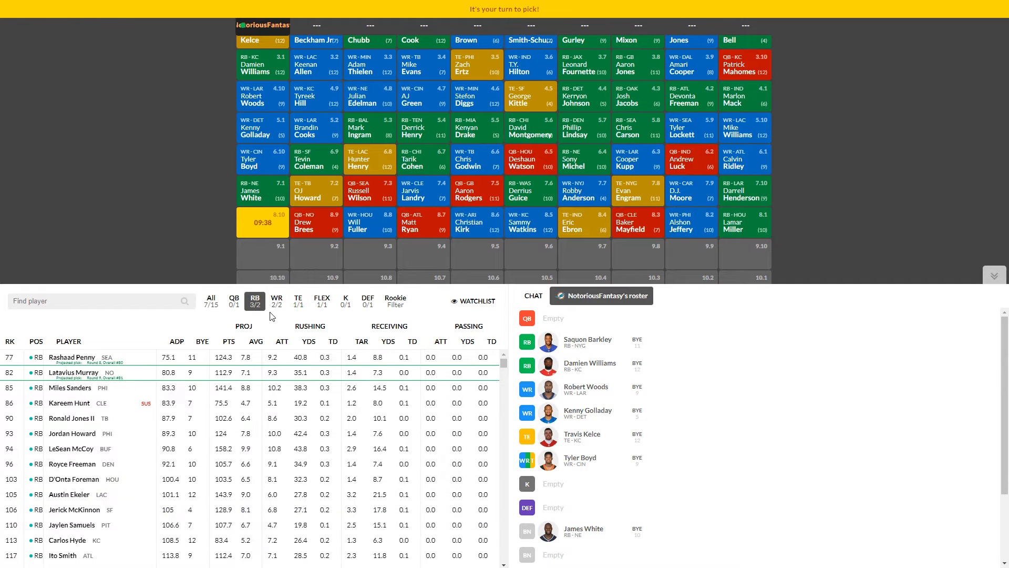
click(276, 299)
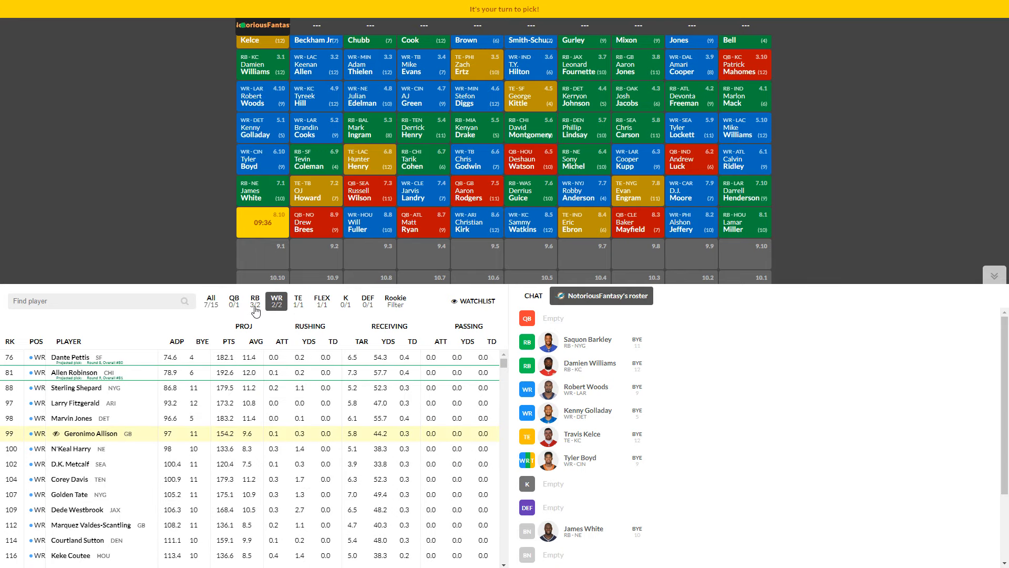
click(255, 300)
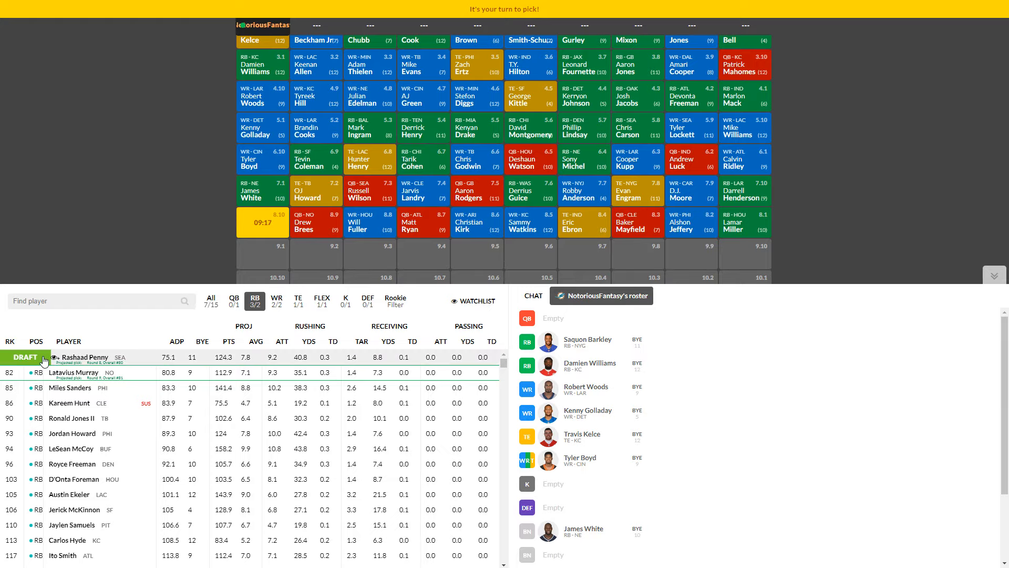
mouse_move(32, 366)
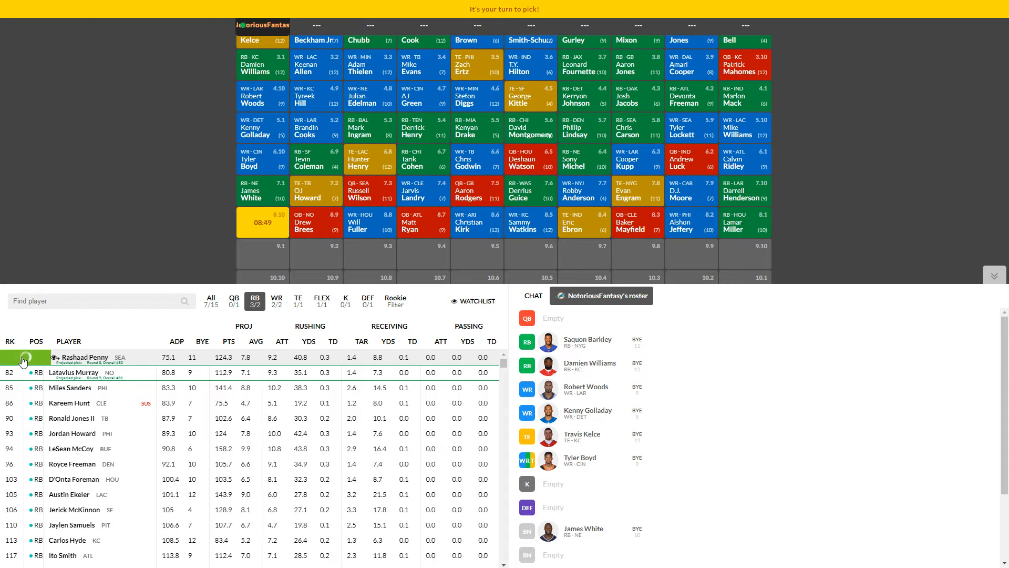
Step: Draft Rashaad Penny at 8.10, then browse QB, RB and WR lists, ending on running backs
click(22, 357)
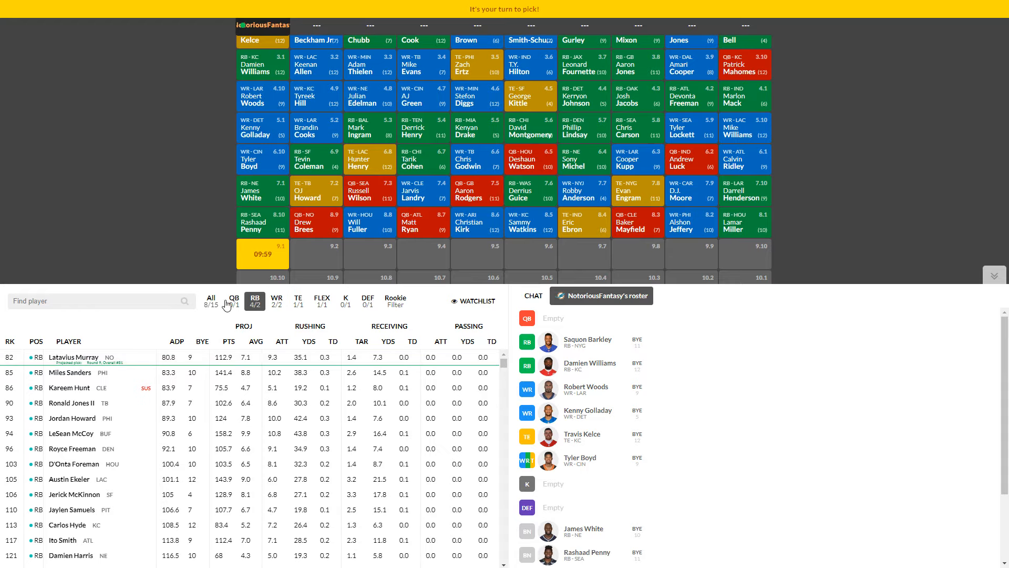
click(234, 299)
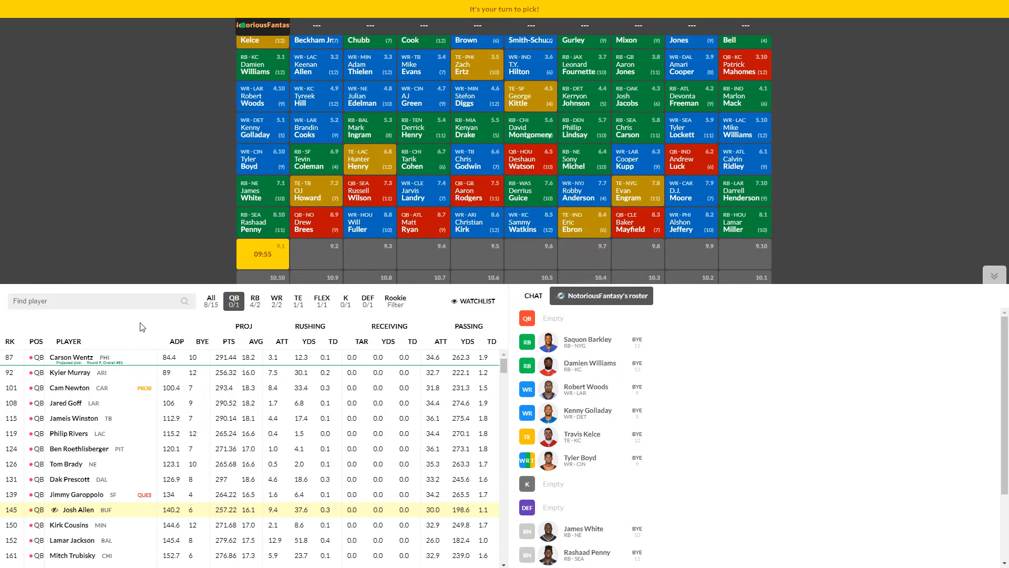
click(255, 300)
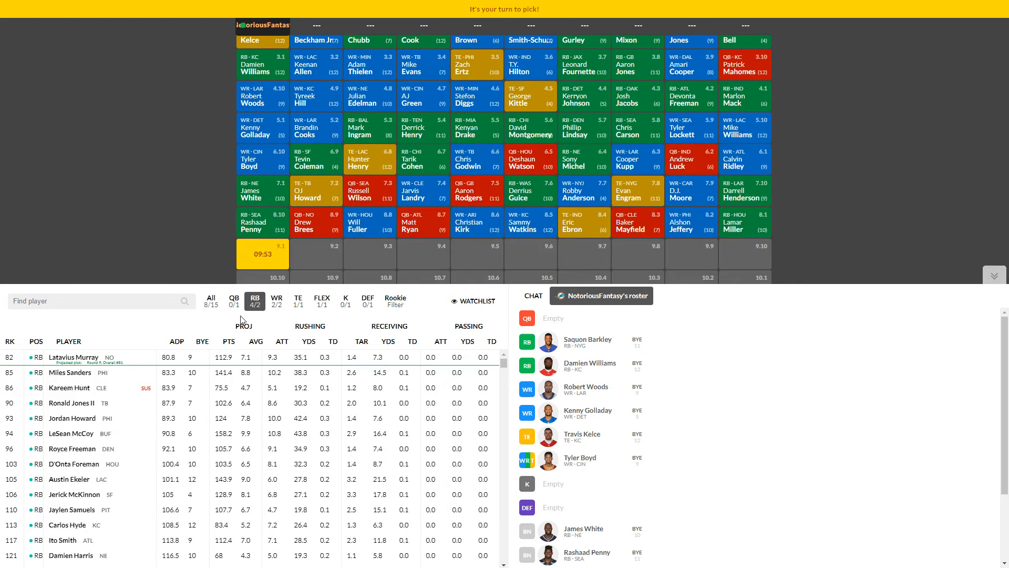
mouse_move(222, 337)
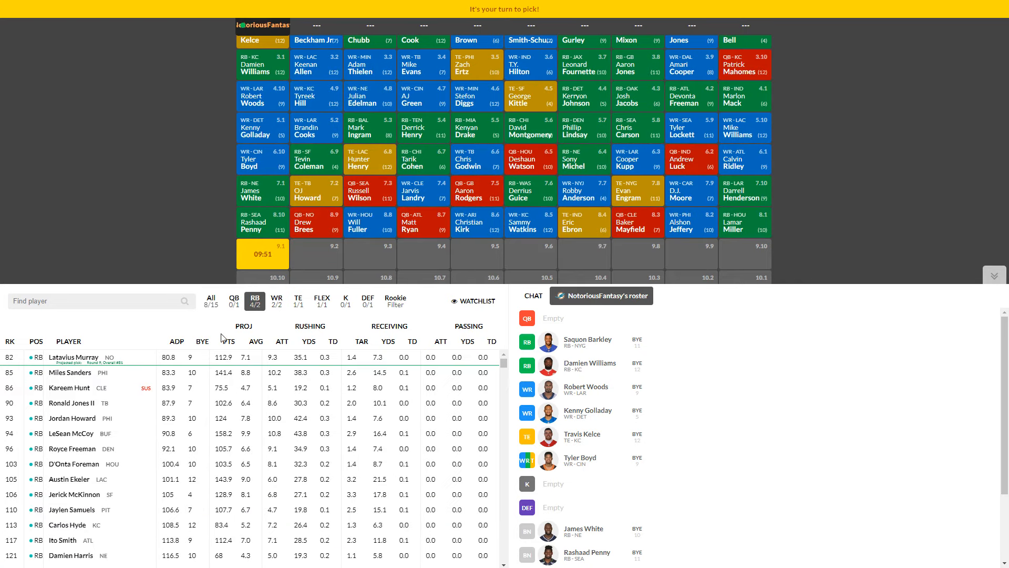
click(277, 300)
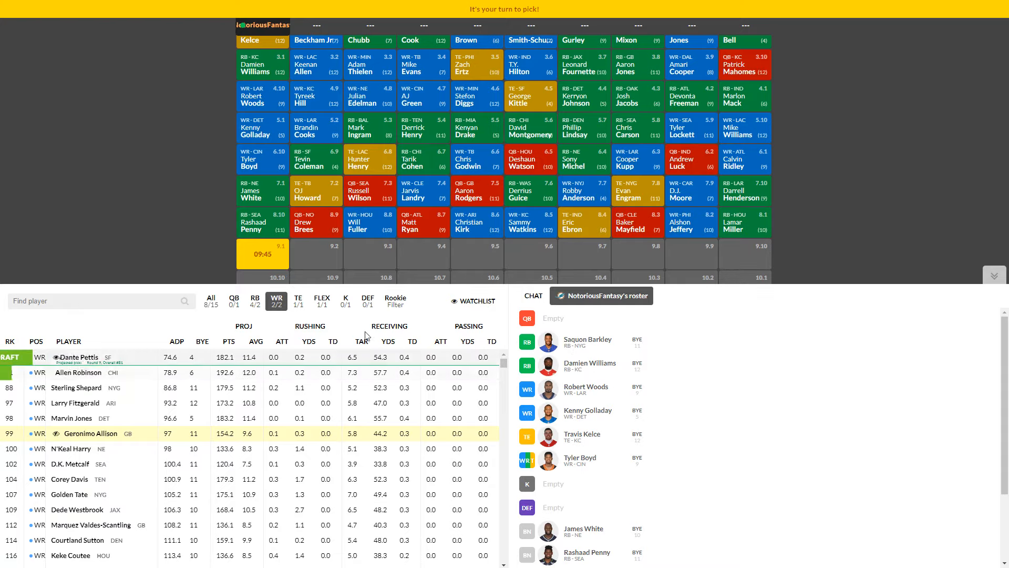
click(254, 300)
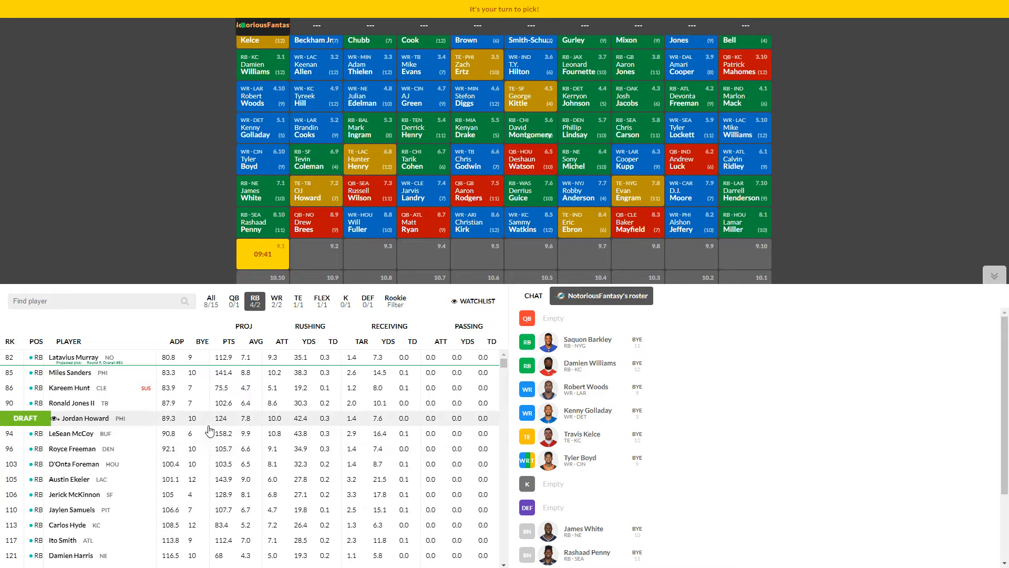
mouse_move(455, 390)
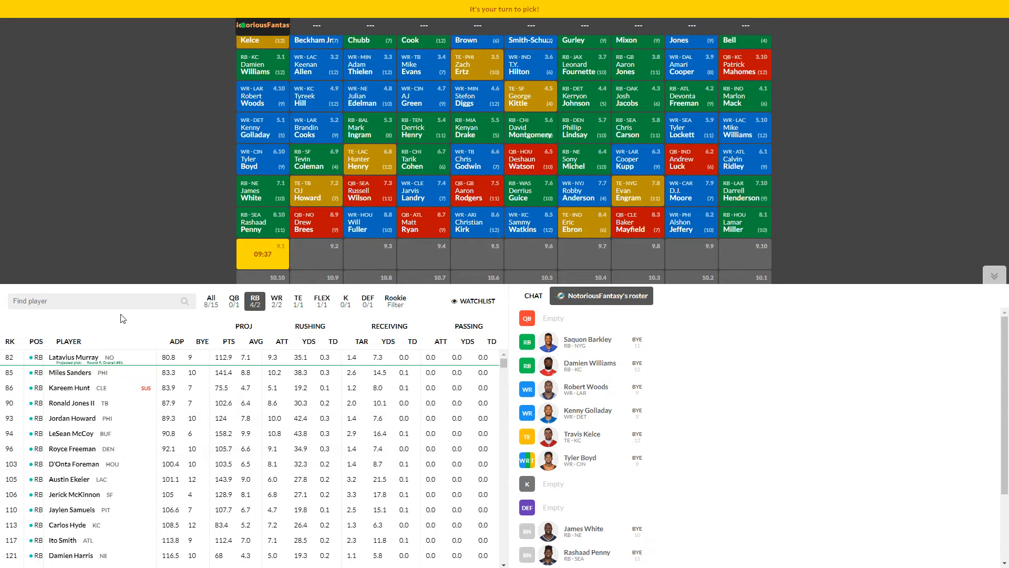
mouse_move(119, 348)
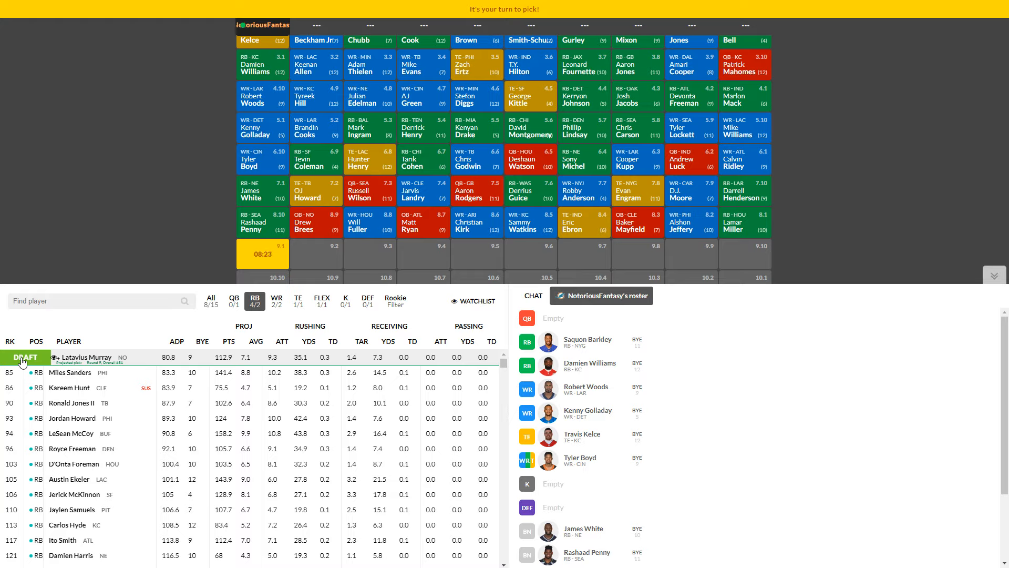
Step: Draft Latavius Murray at pick 9.1 and scroll the board down to round 10
click(24, 357)
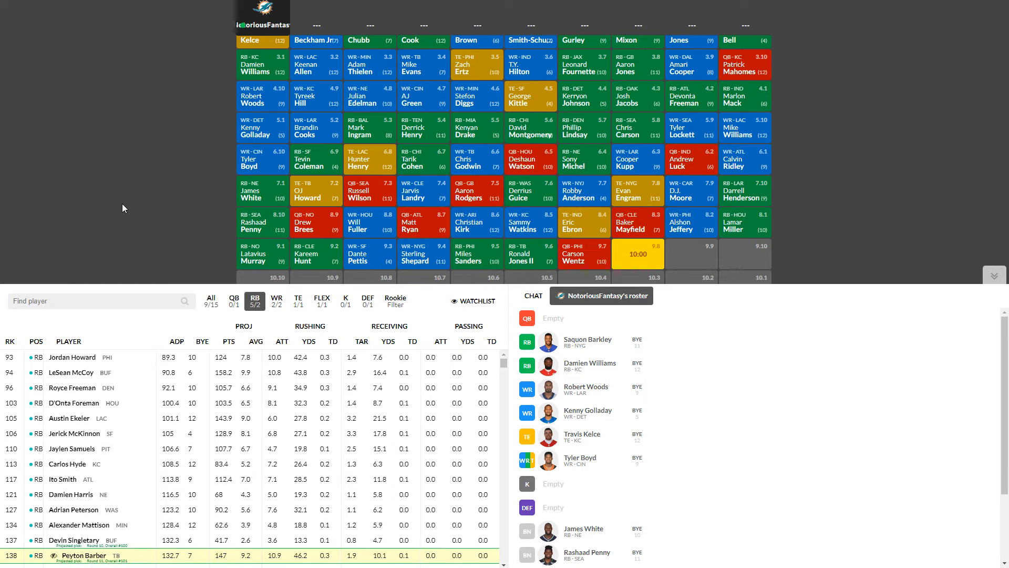
scroll(down, 3)
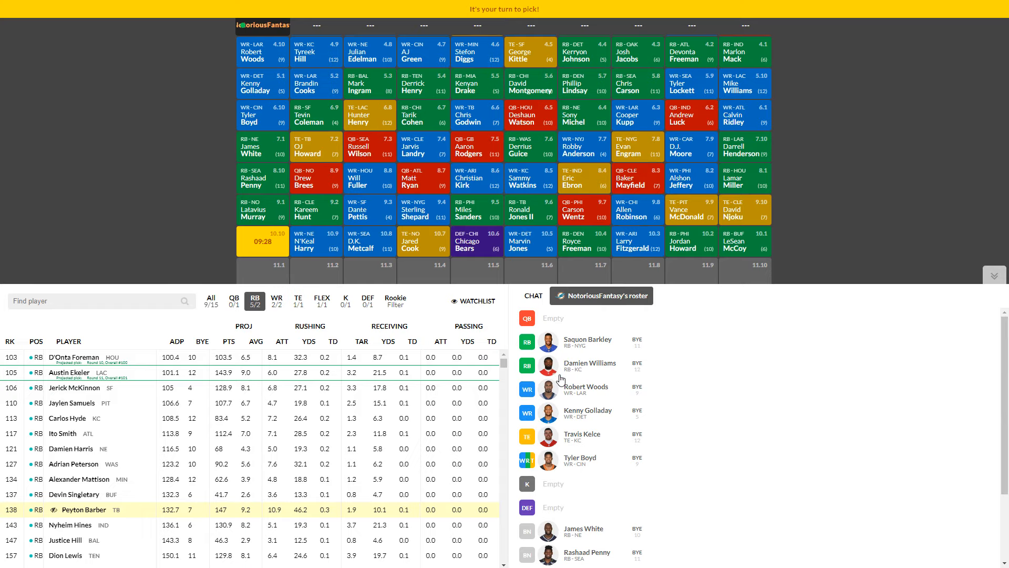
Step: Browse WR, flex, TE and RB lists at pick 10.10, ending on wide receivers
scroll(down, 3)
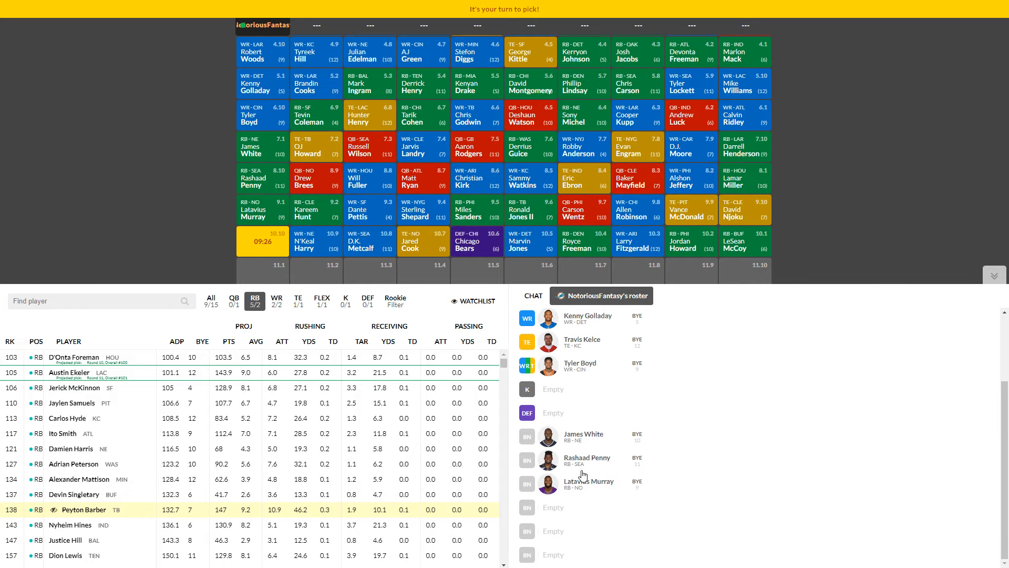
click(276, 301)
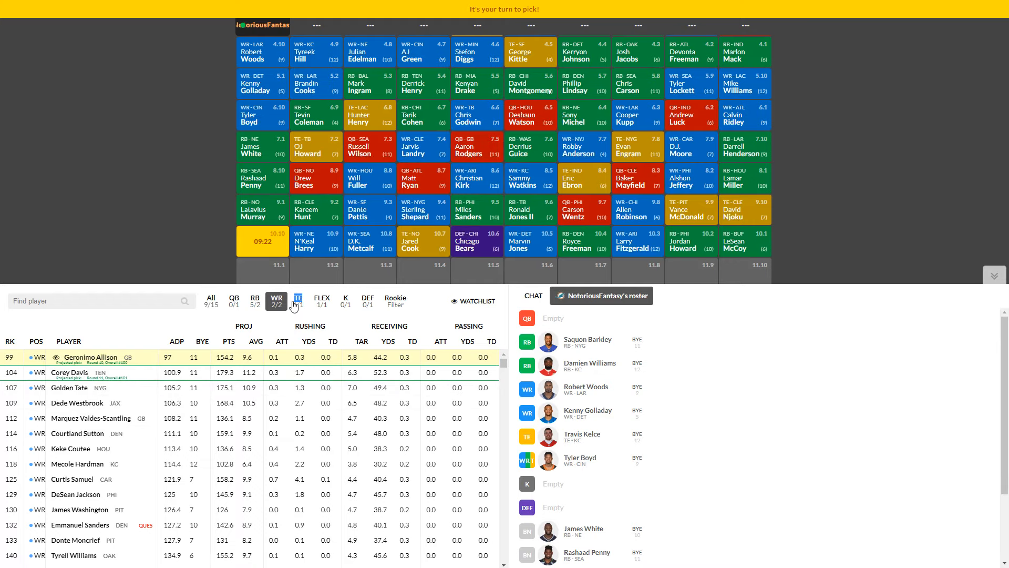
click(322, 301)
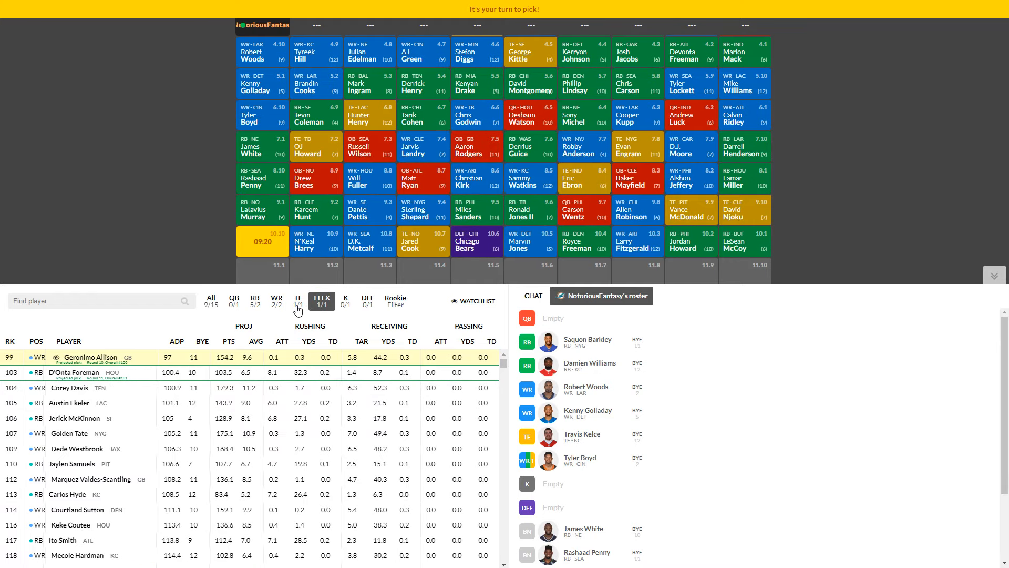
click(297, 301)
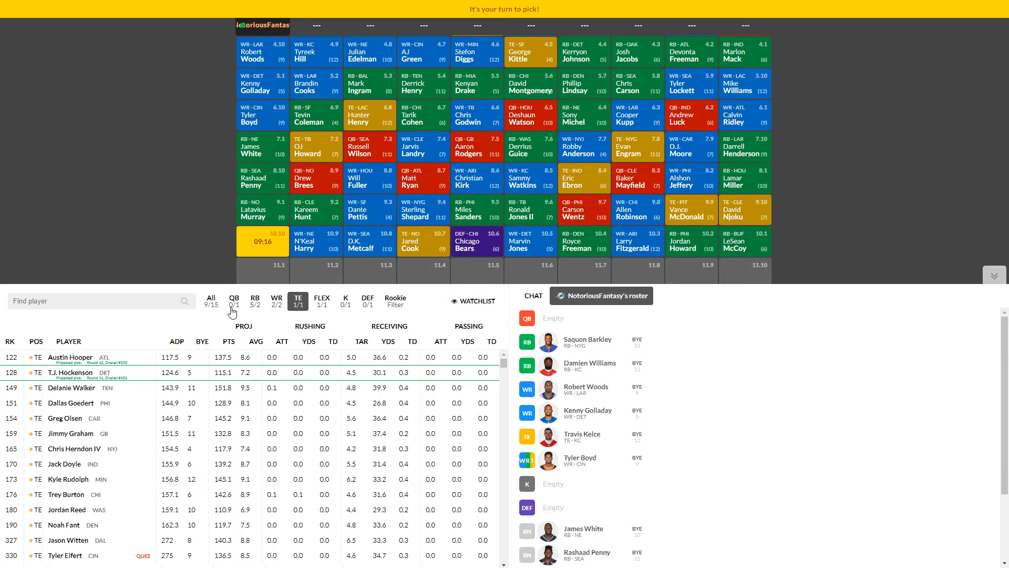
click(254, 301)
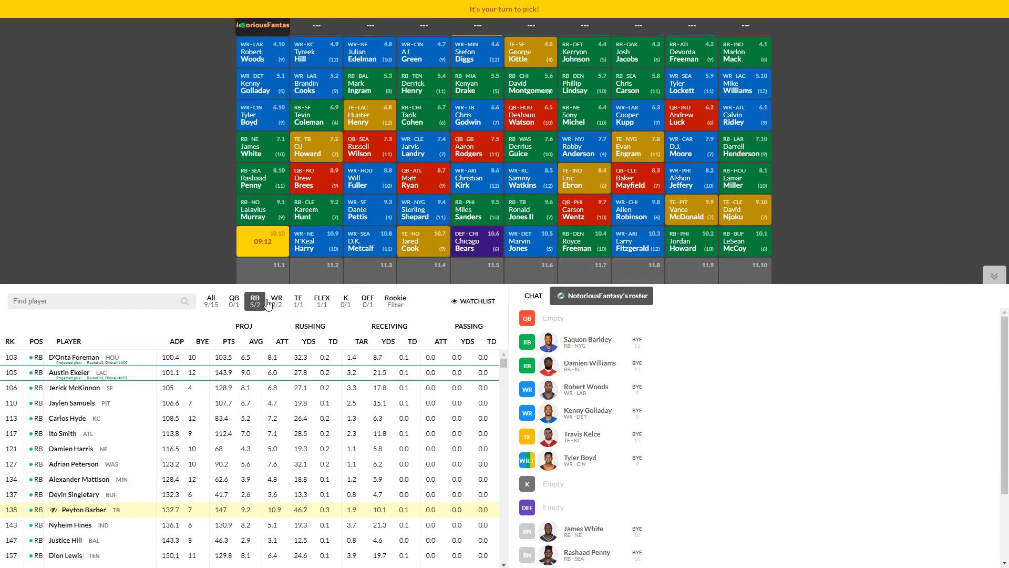
click(276, 301)
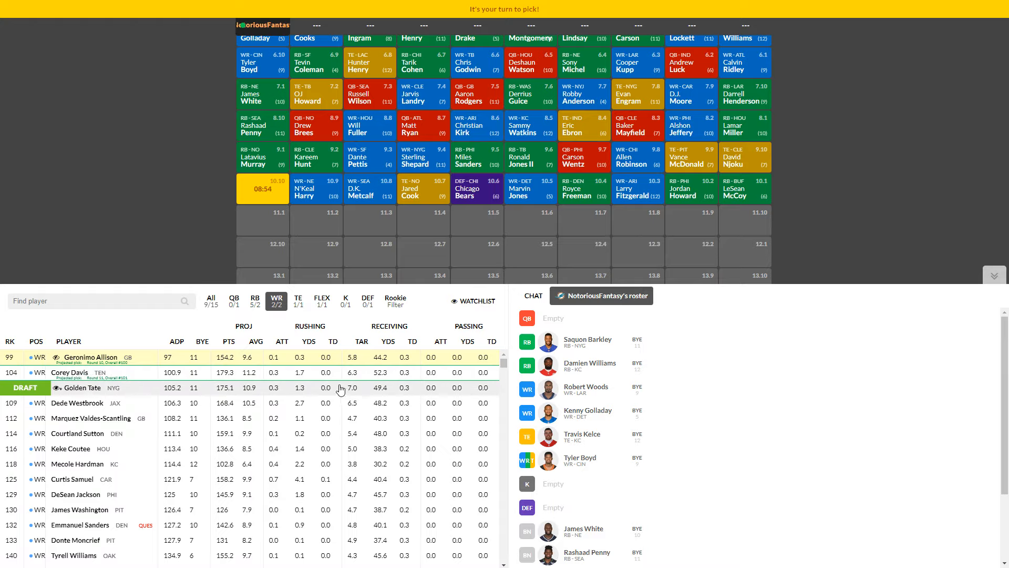
Step: Draft Kyler Murray at pick 10.10 as quarterback, then list wide receivers and scroll to round 11
click(233, 297)
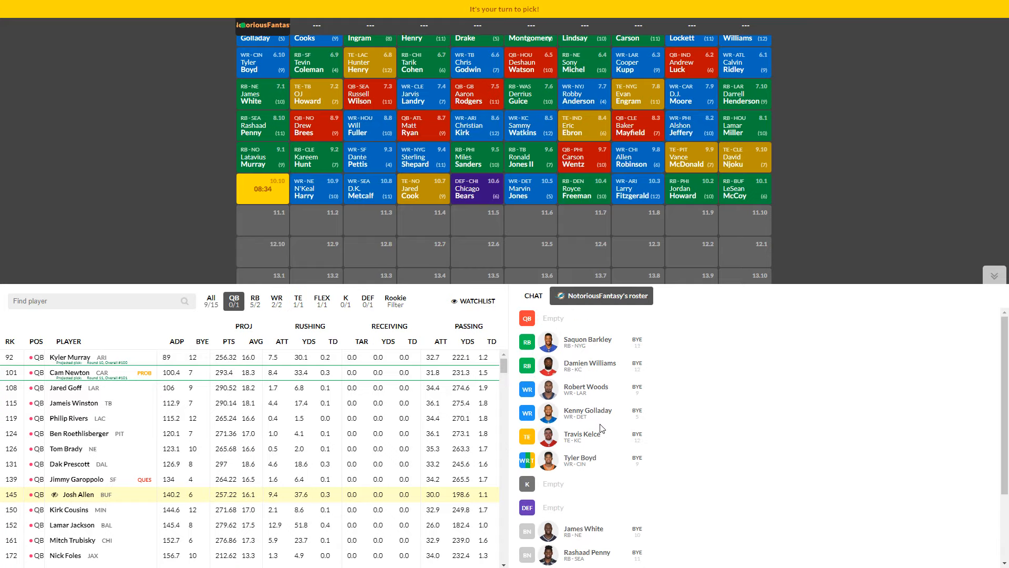
mouse_move(285, 408)
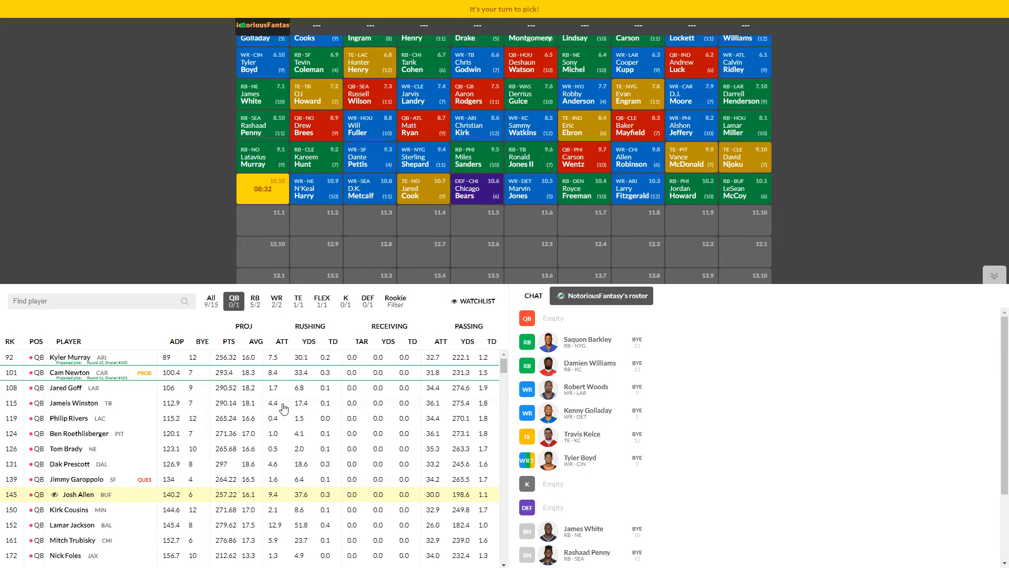
click(69, 357)
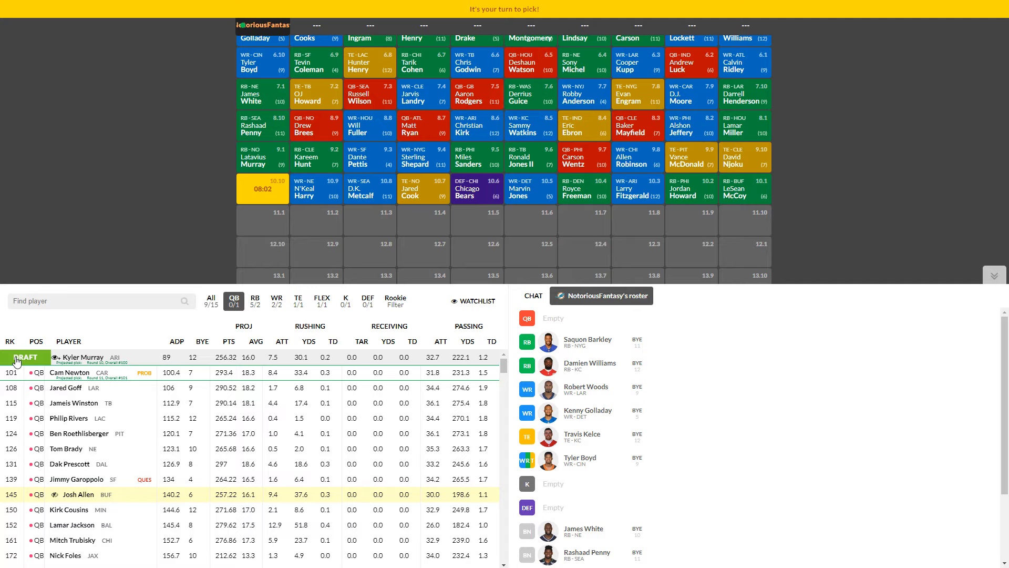
click(27, 357)
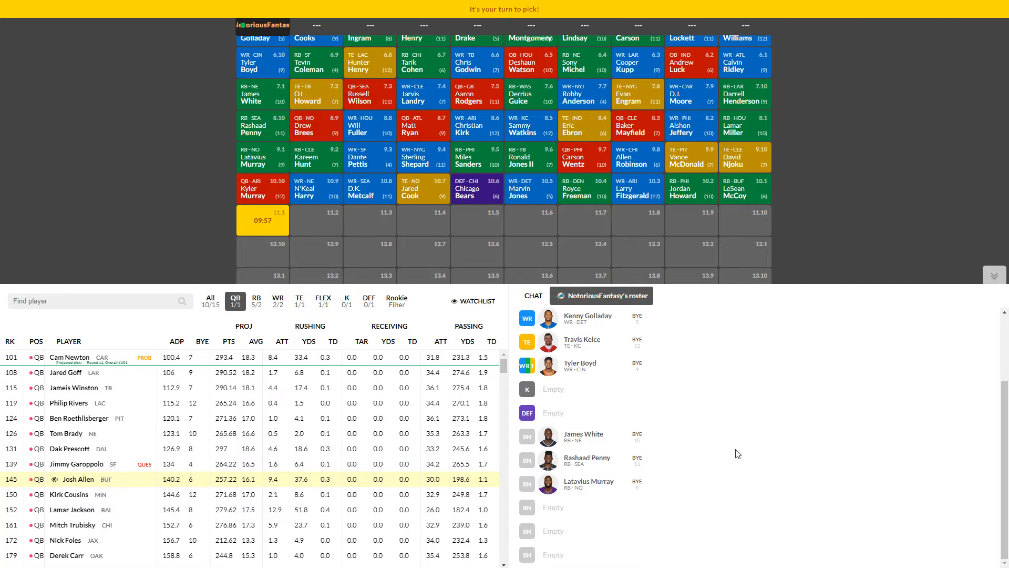
click(278, 301)
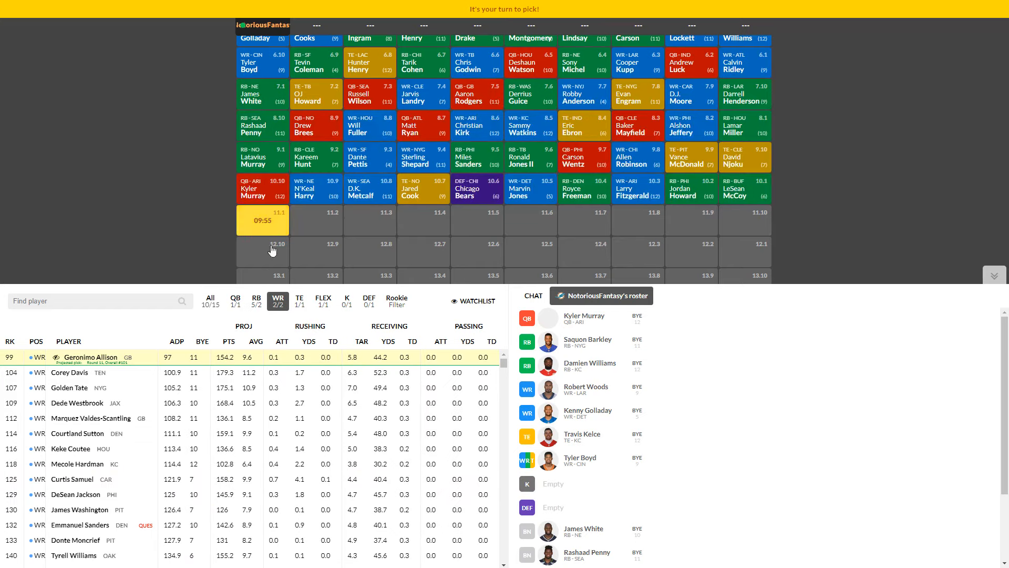
mouse_move(527, 251)
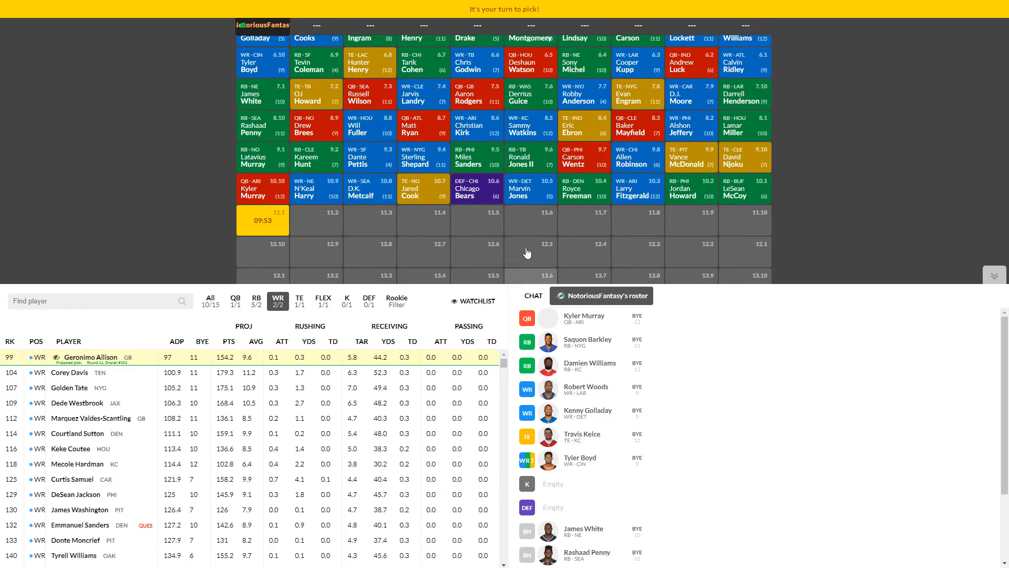
scroll(down, 3)
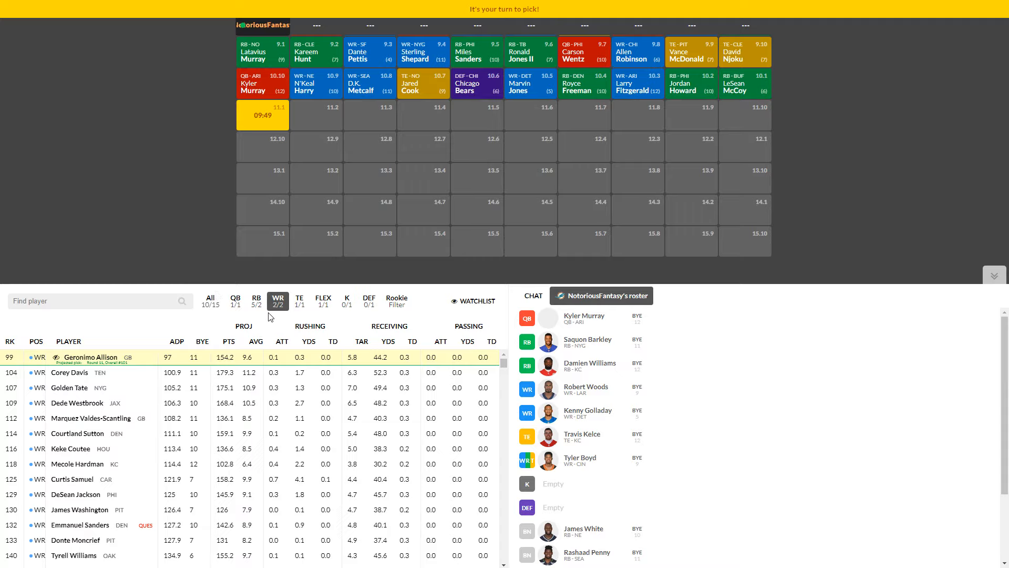
mouse_move(192, 265)
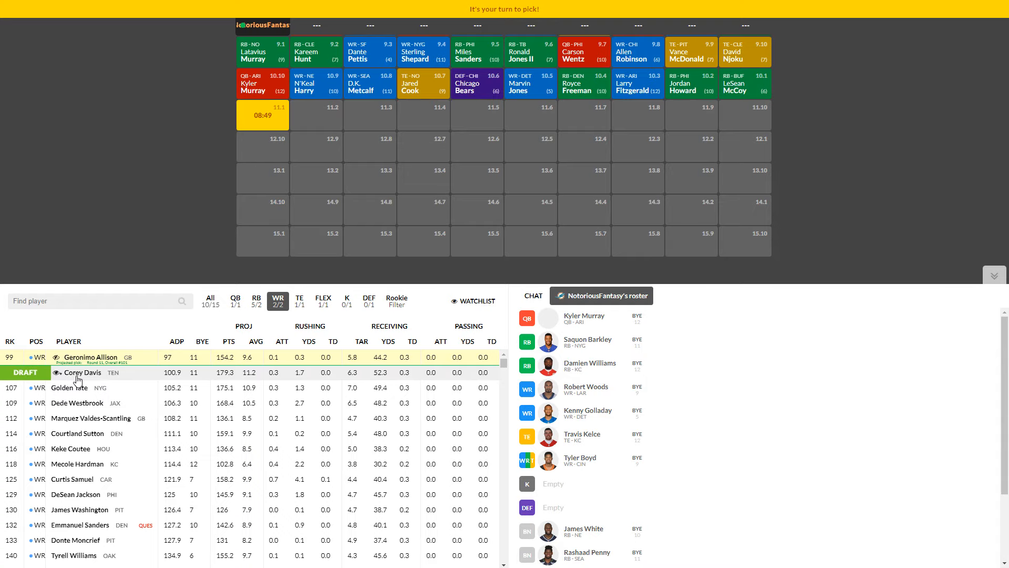
Step: View and close Corey Davis's player card while on the clock at 11.1
click(82, 372)
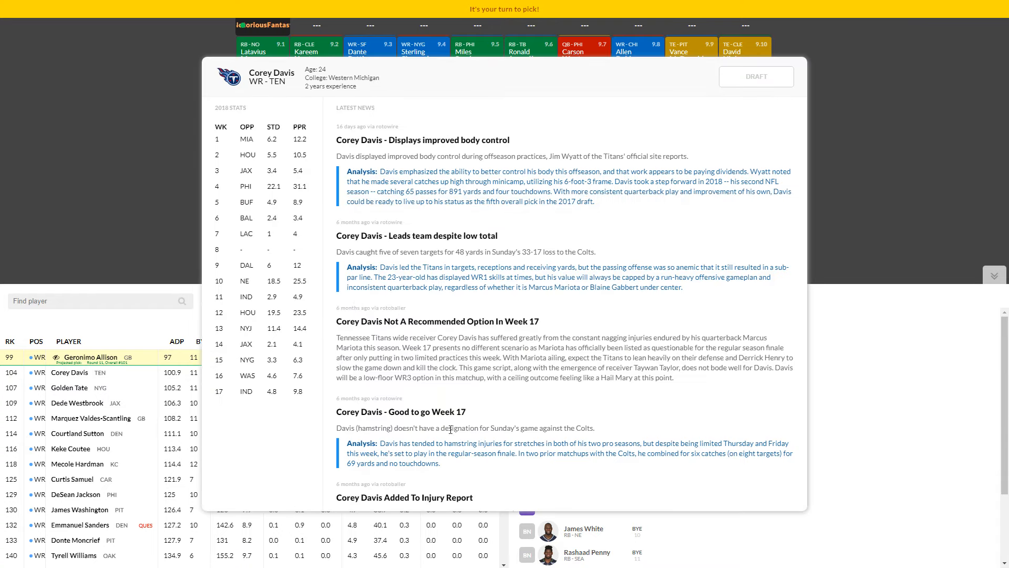
mouse_move(305, 312)
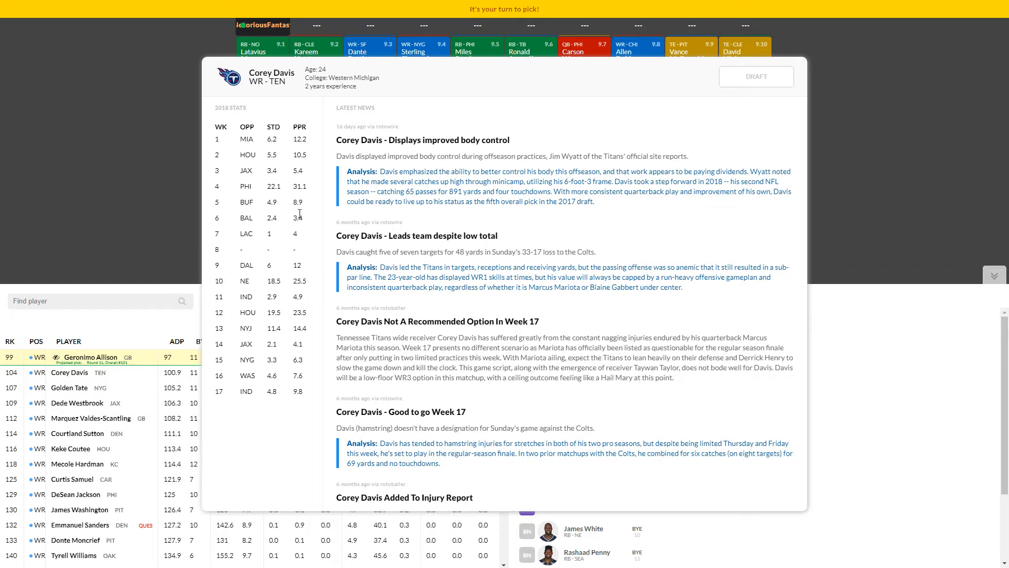
mouse_move(321, 364)
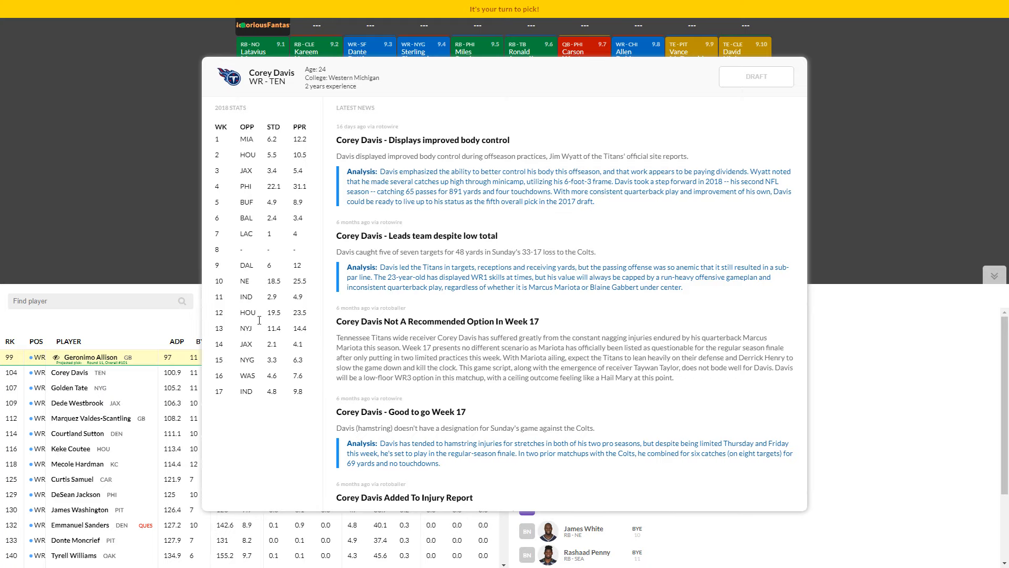
mouse_move(87, 208)
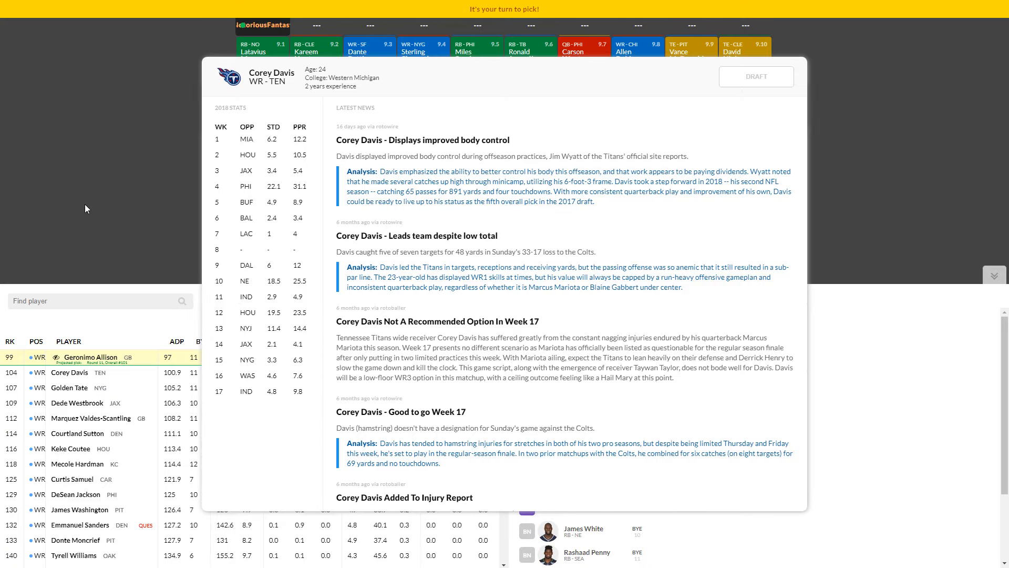
click(756, 75)
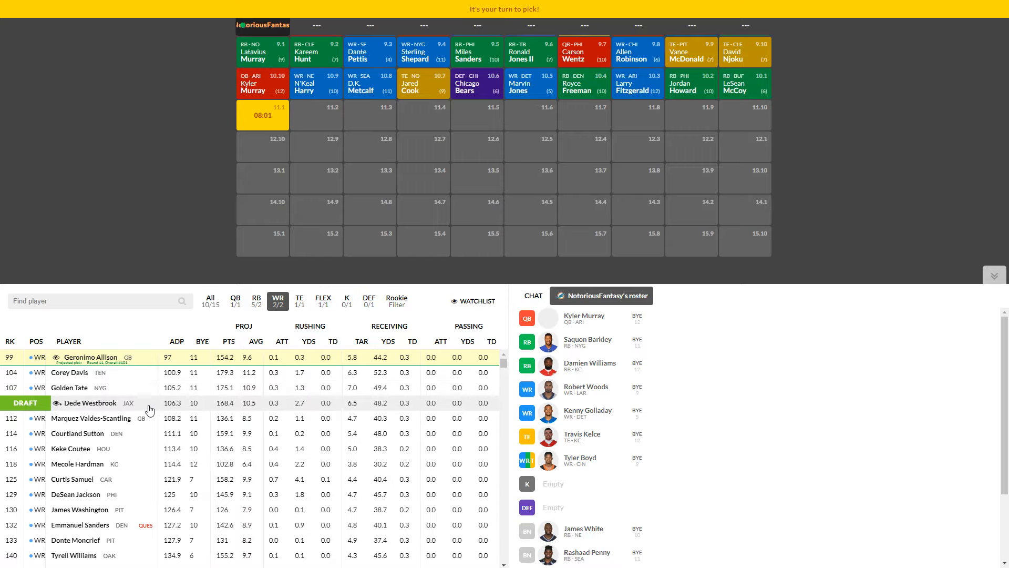
Step: View and dismiss Dede Westbrook's news card ahead of drafting him at 11.1
click(87, 402)
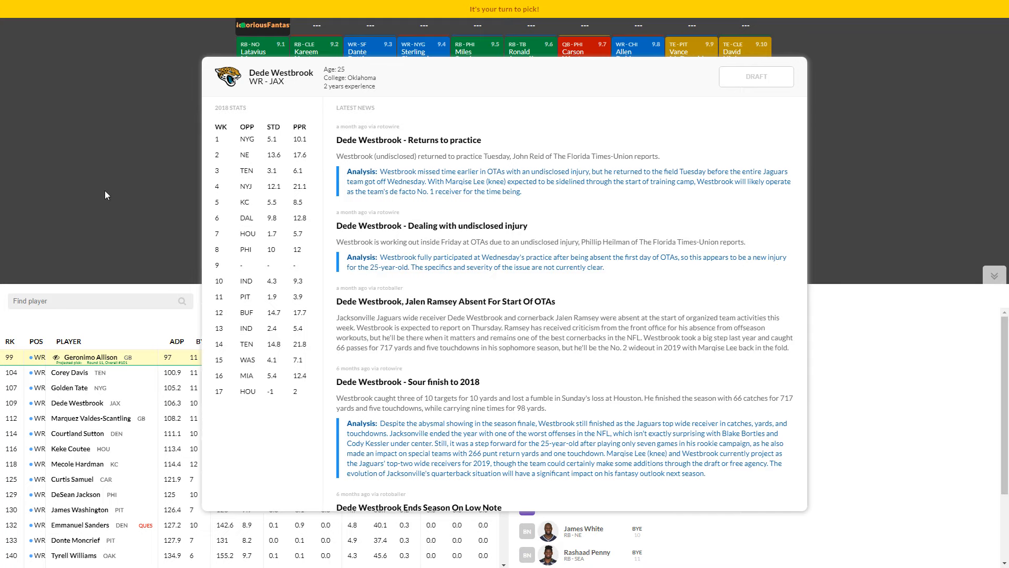
click(755, 76)
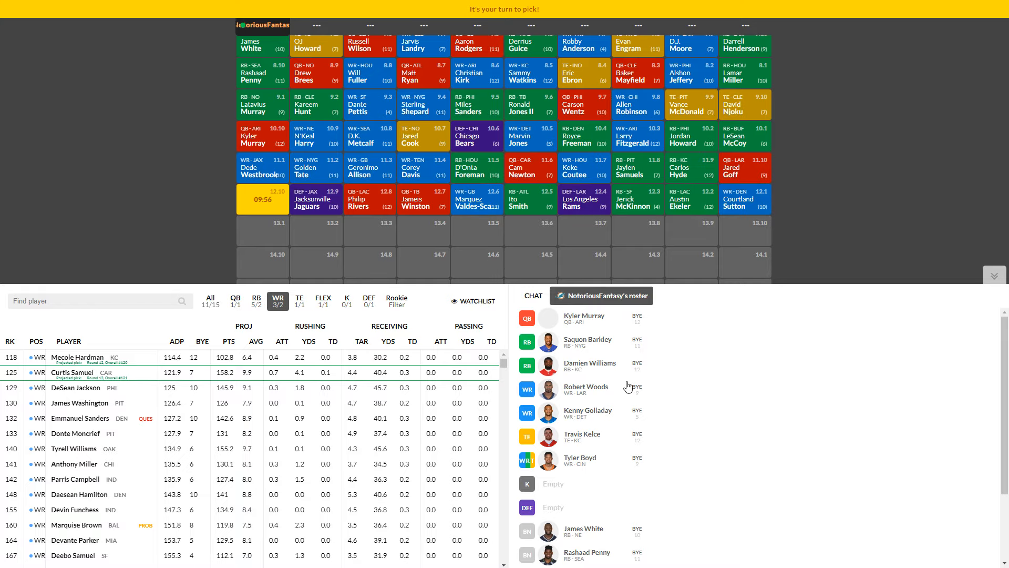
mouse_move(615, 385)
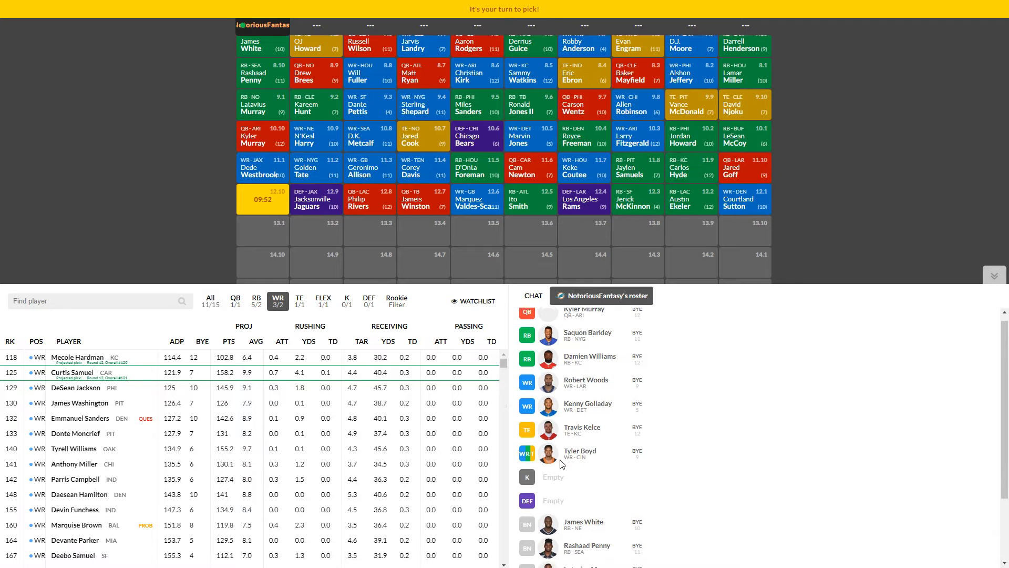
Step: Filter the available players to running backs for pick 12.10
scroll(down, 3)
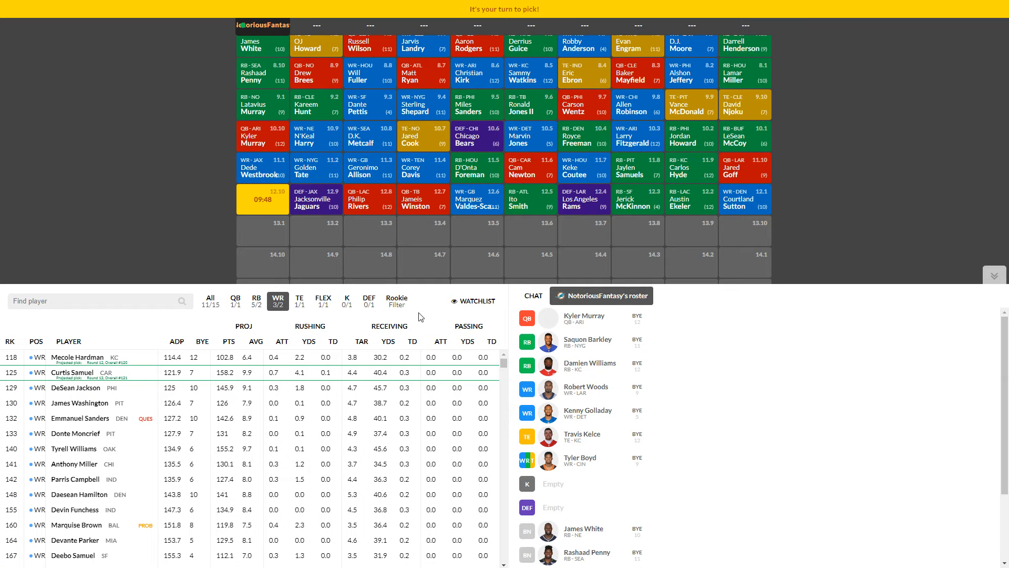
click(257, 300)
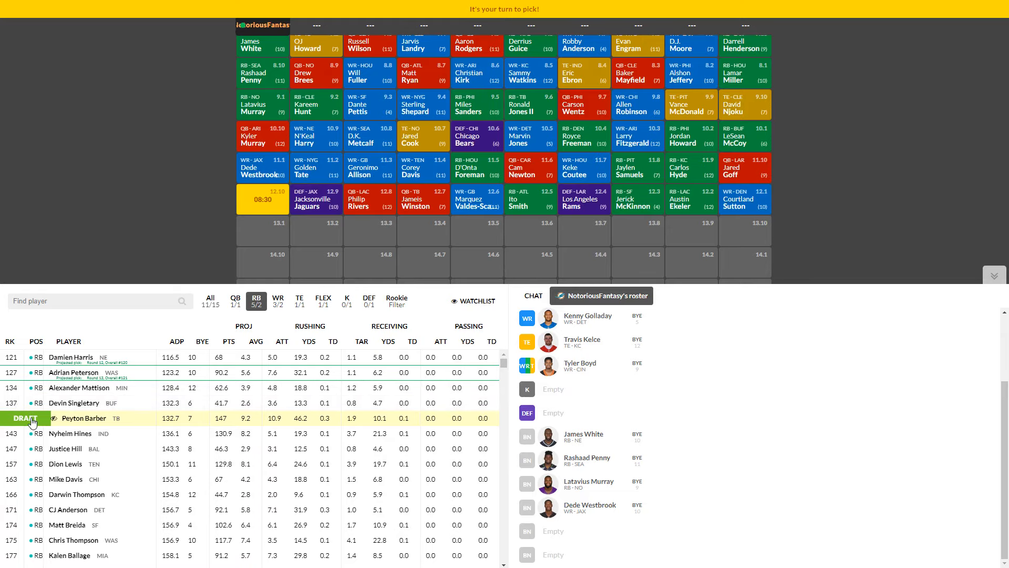
Step: Draft Peyton Barber at 12.10, then browse quarterbacks and take Dak Prescott at 13.1
click(26, 418)
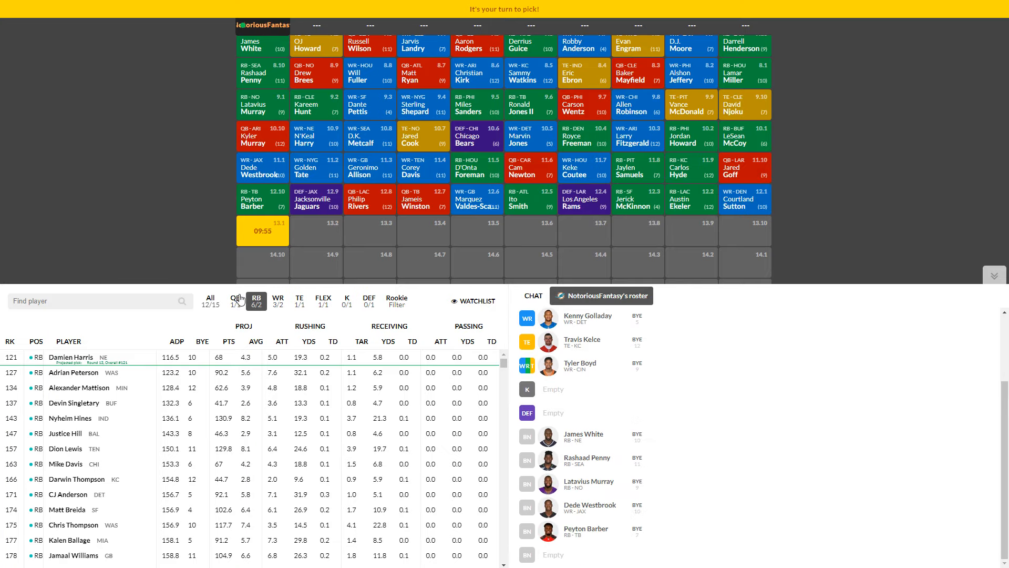
click(234, 300)
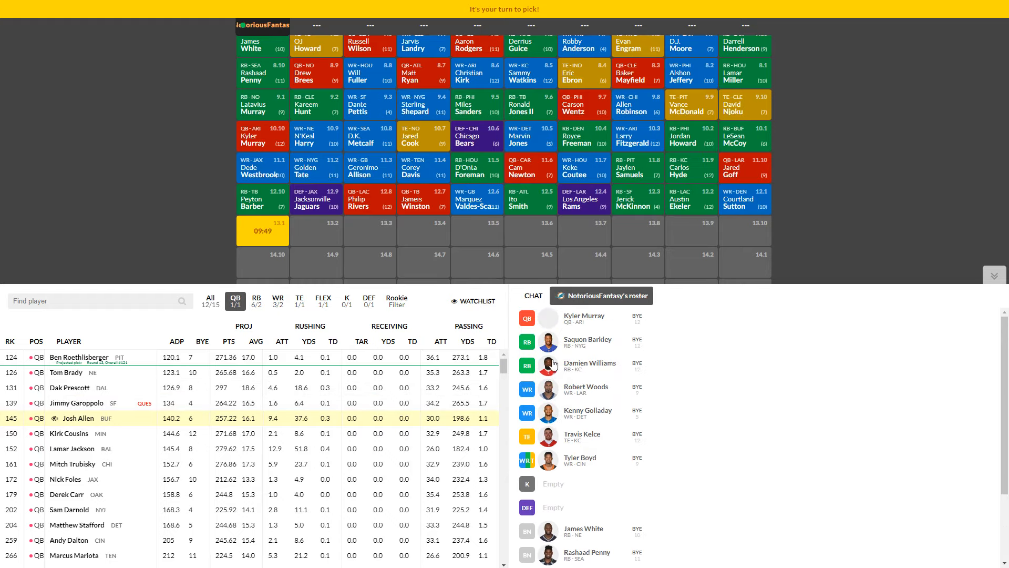
scroll(down, 3)
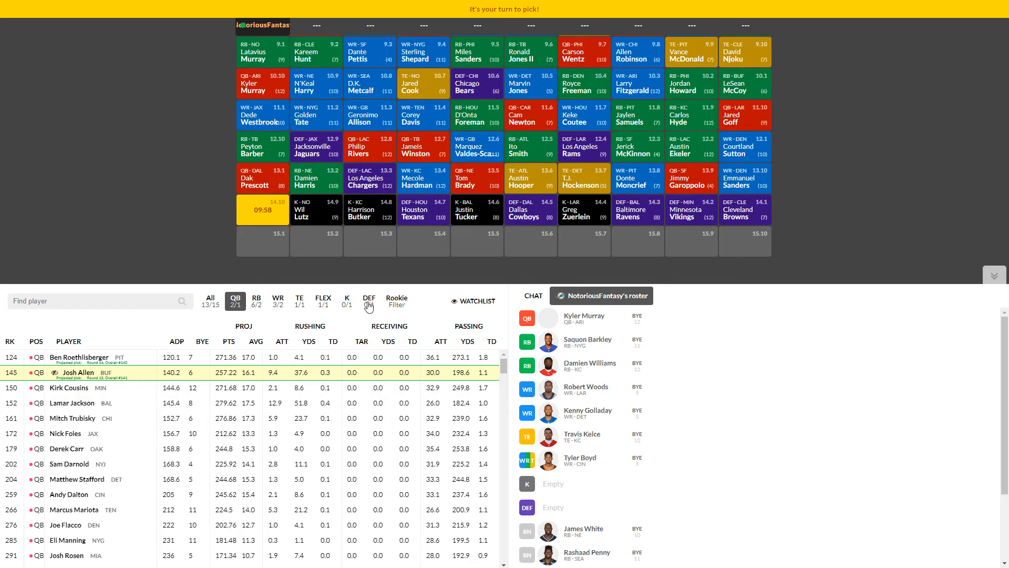
Step: Draft the Denver Broncos defense at 14.10 and kicker Stephen Gostkowski at 15.1
click(368, 301)
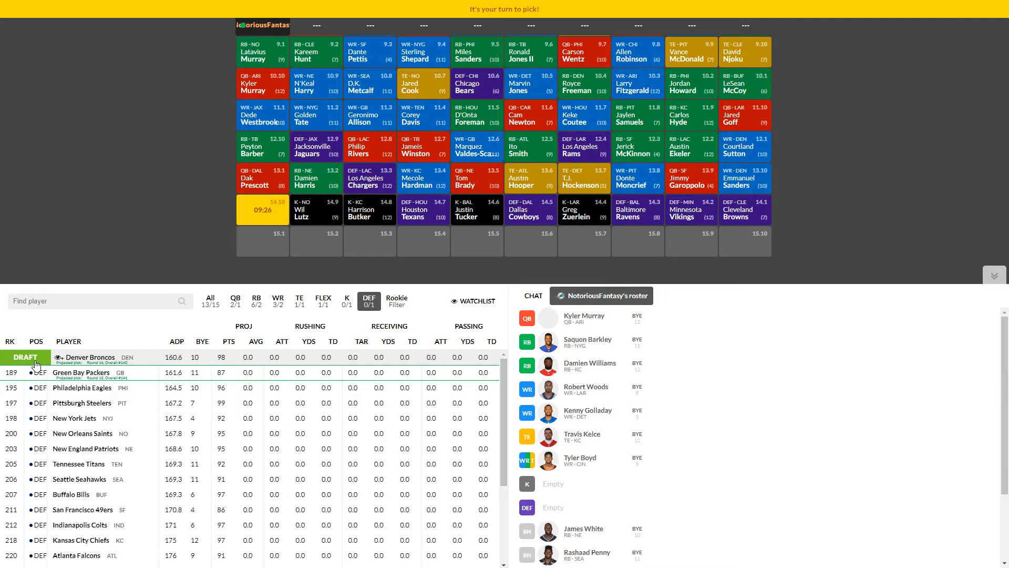
click(26, 358)
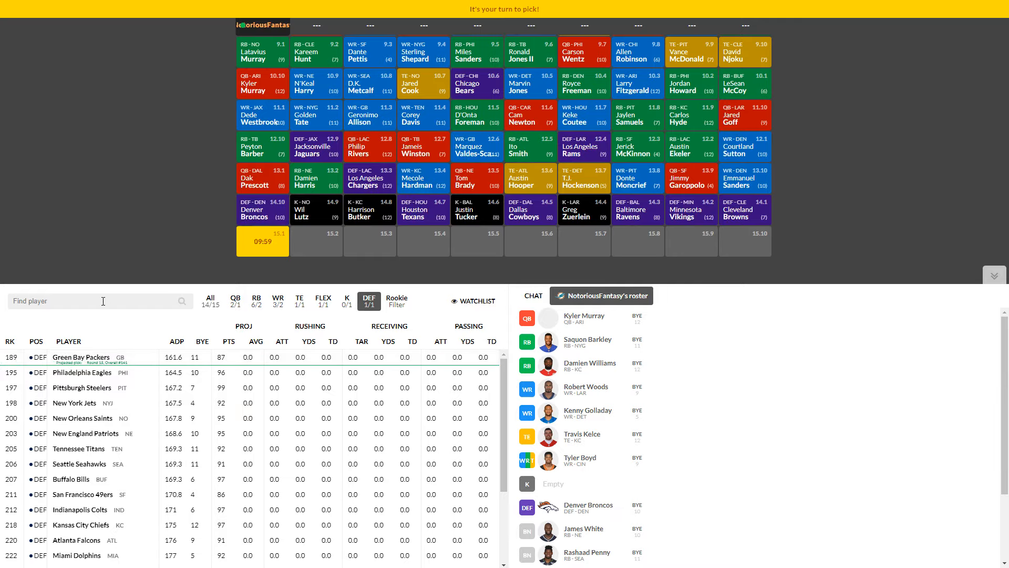
click(346, 301)
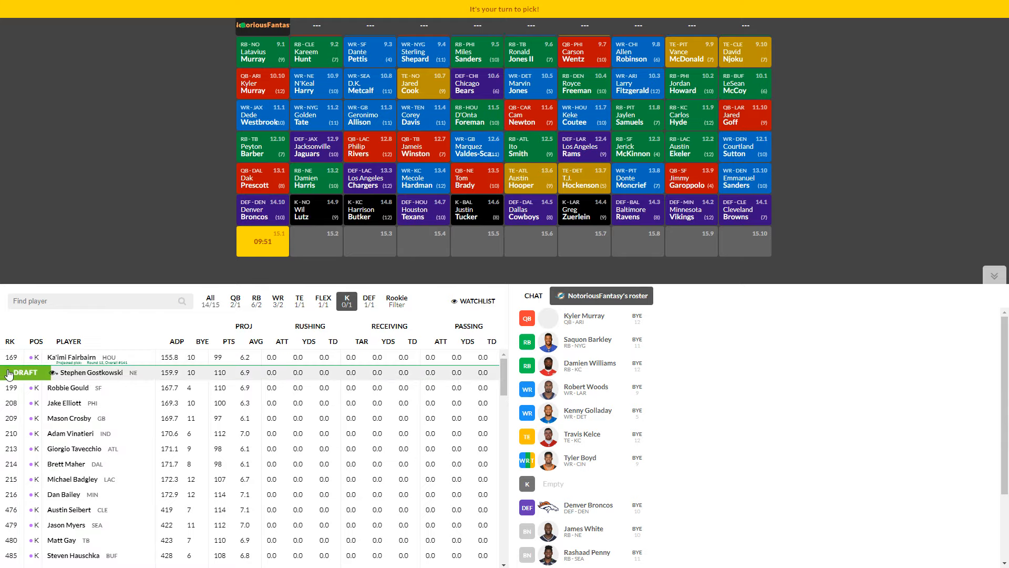
click(24, 372)
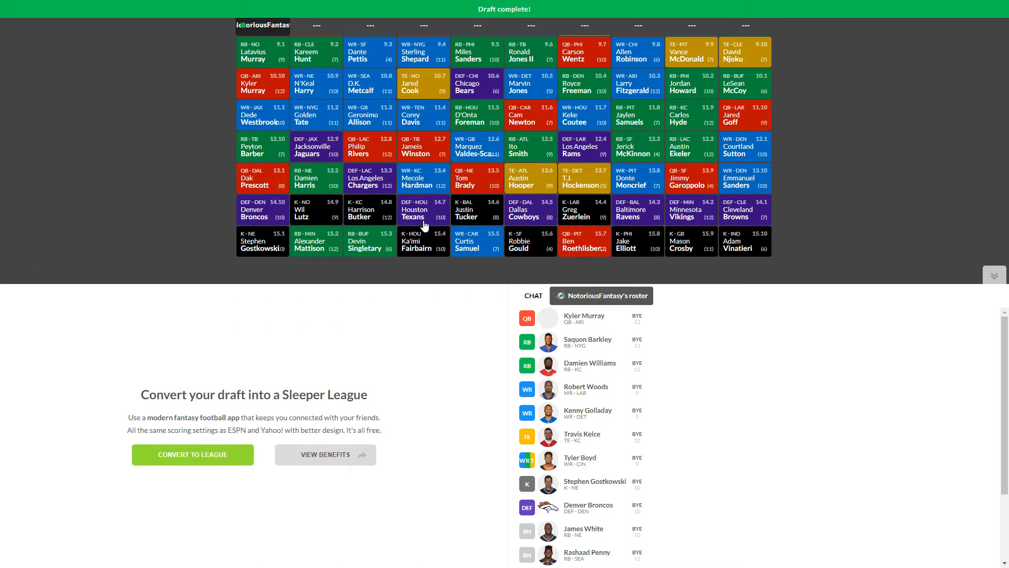
mouse_move(669, 324)
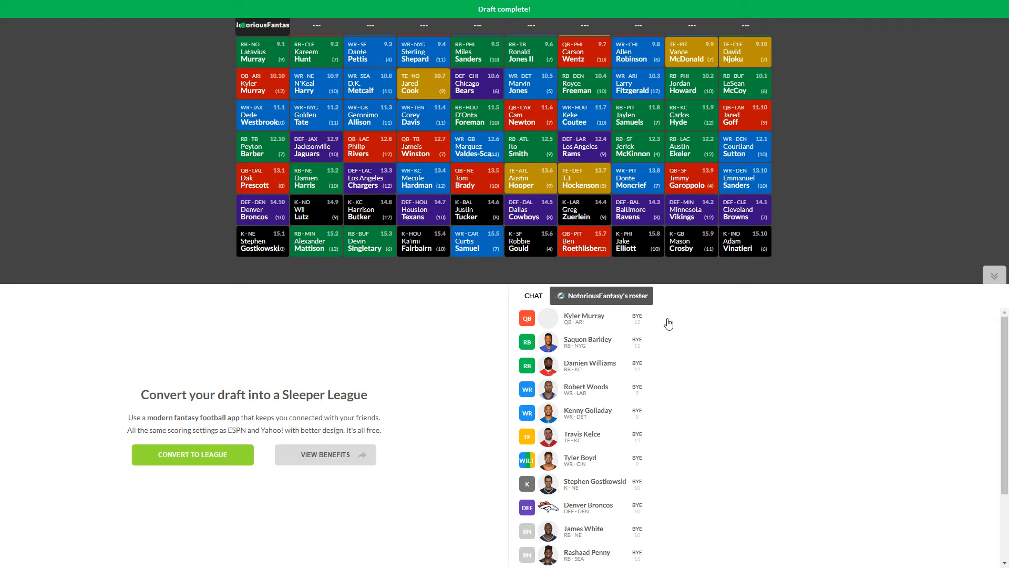
mouse_move(703, 331)
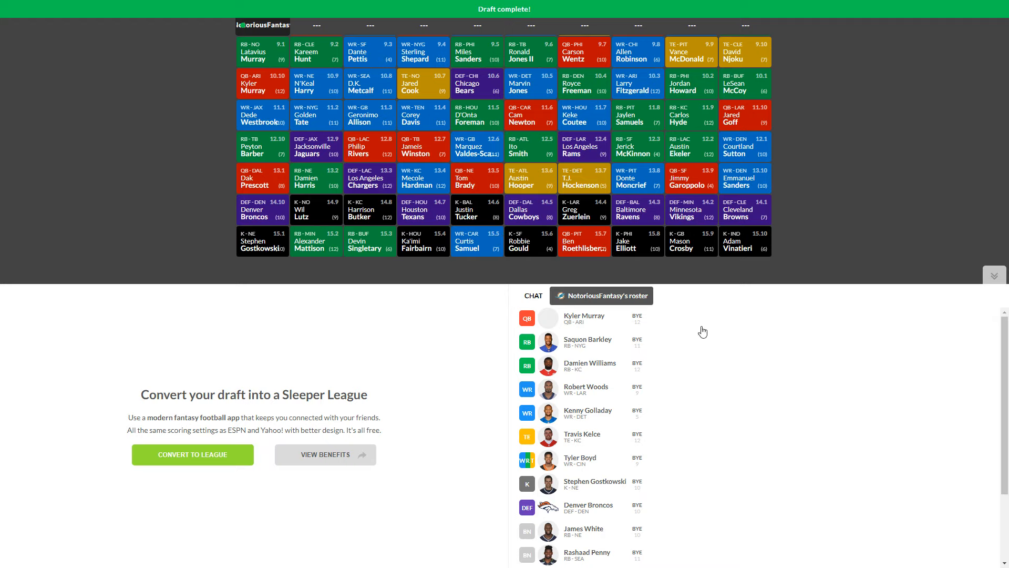
mouse_move(734, 279)
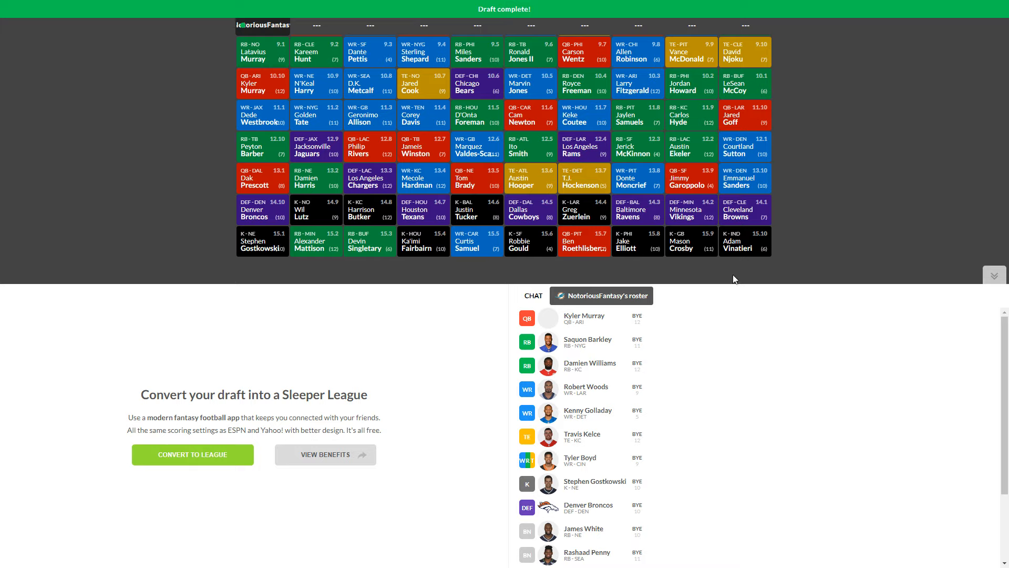
mouse_move(758, 378)
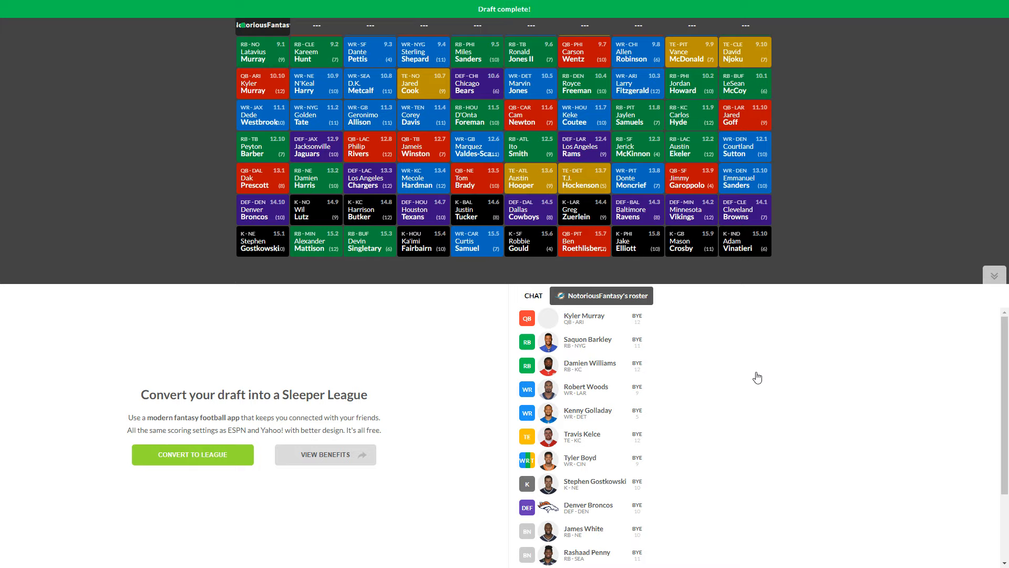
Step: Review the completed board with Latavius Murray and Dede Westbrook on the bench
scroll(down, 3)
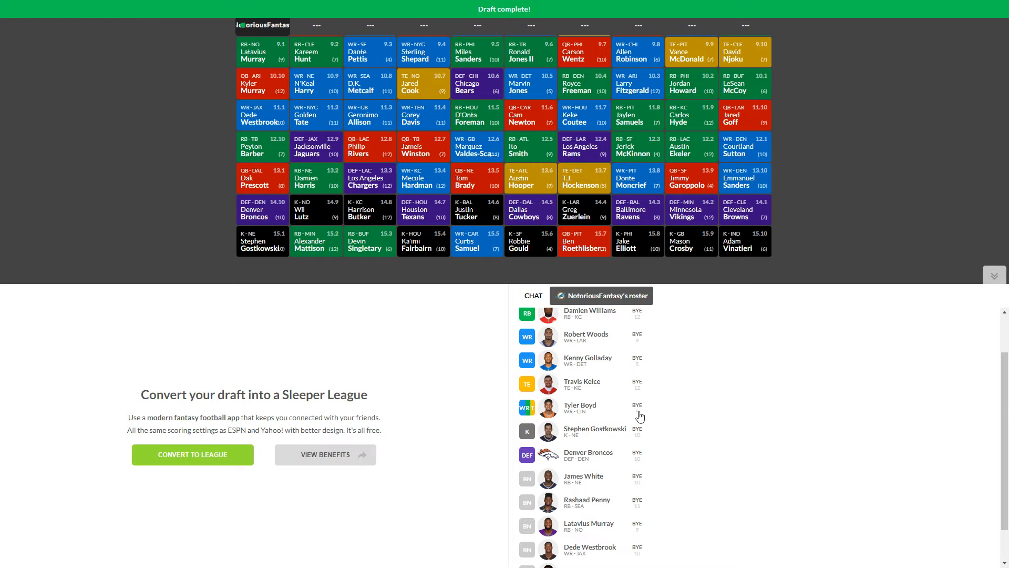
Step: Scroll the roster panel to the bench showing Peyton Barber and Dak Prescott
scroll(down, 3)
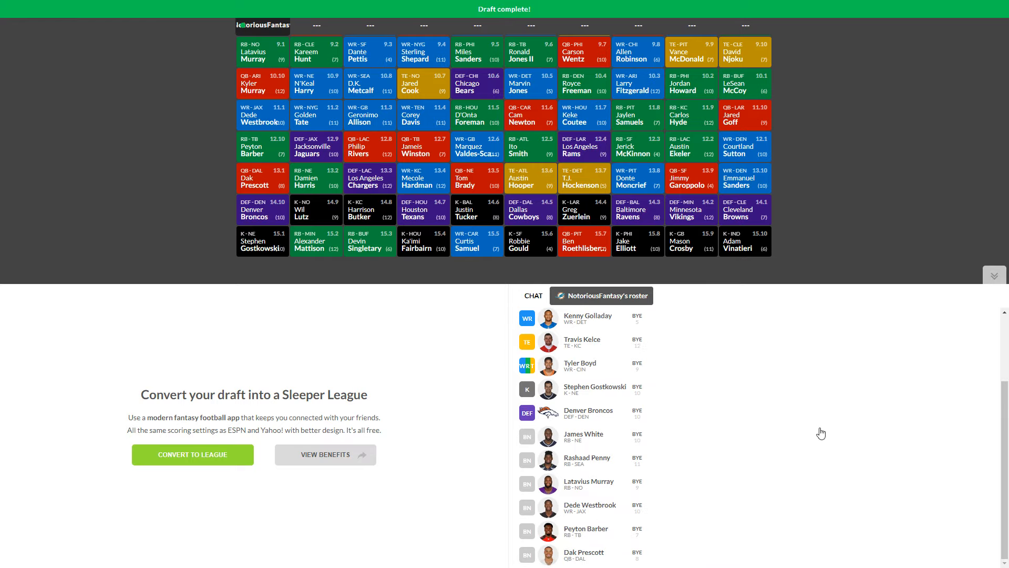
mouse_move(819, 439)
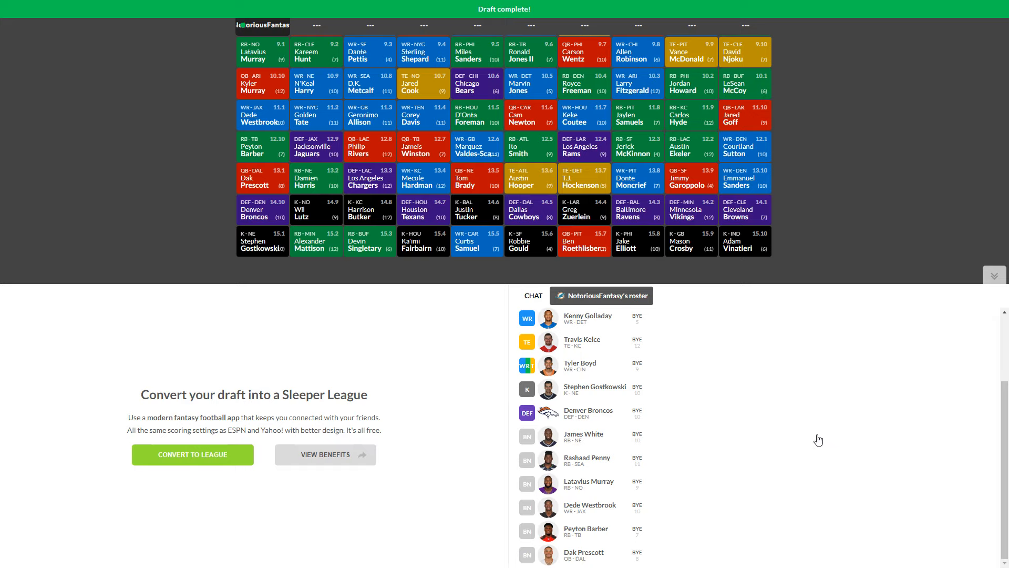
mouse_move(707, 408)
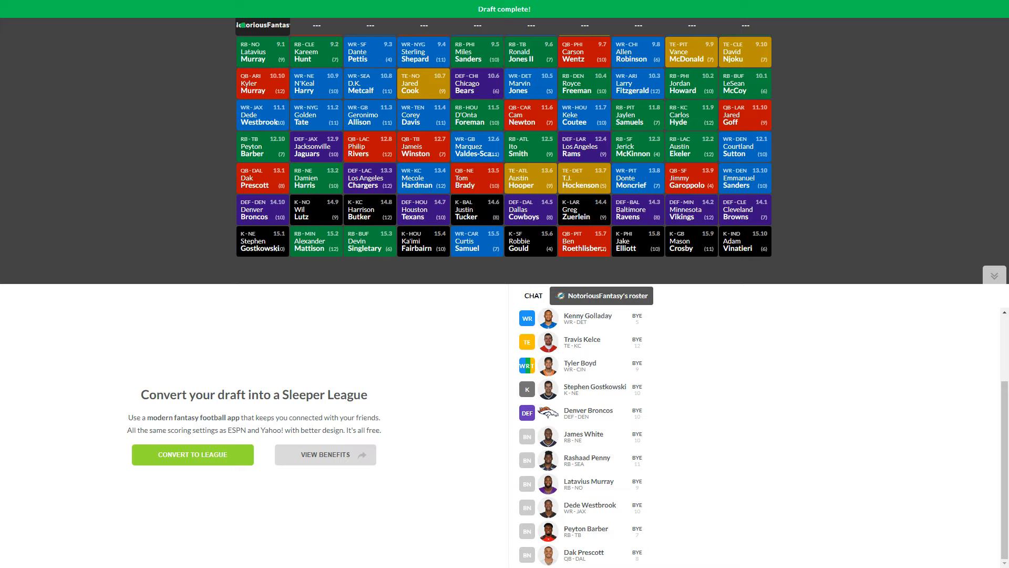
mouse_move(552, 315)
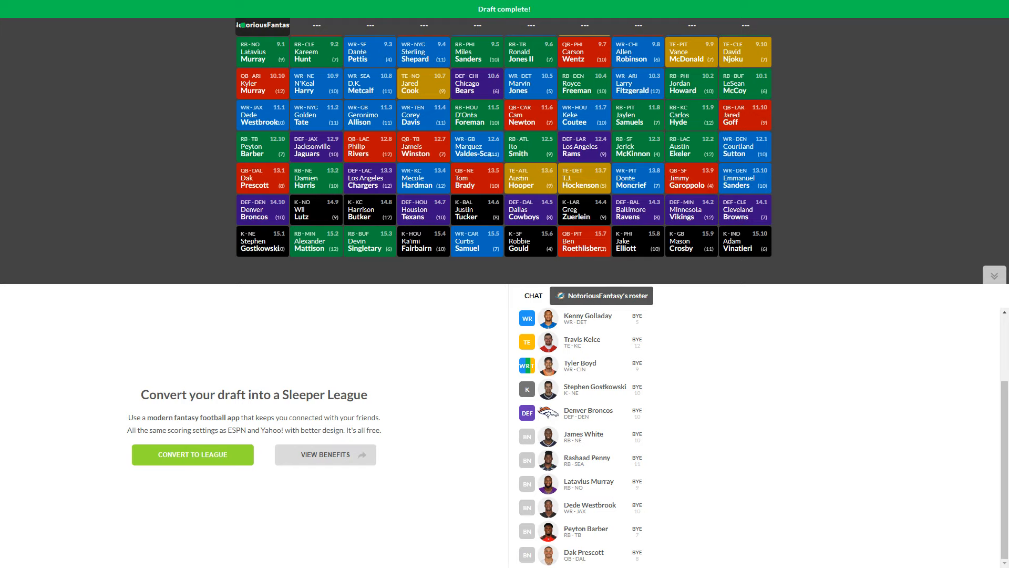
mouse_move(774, 265)
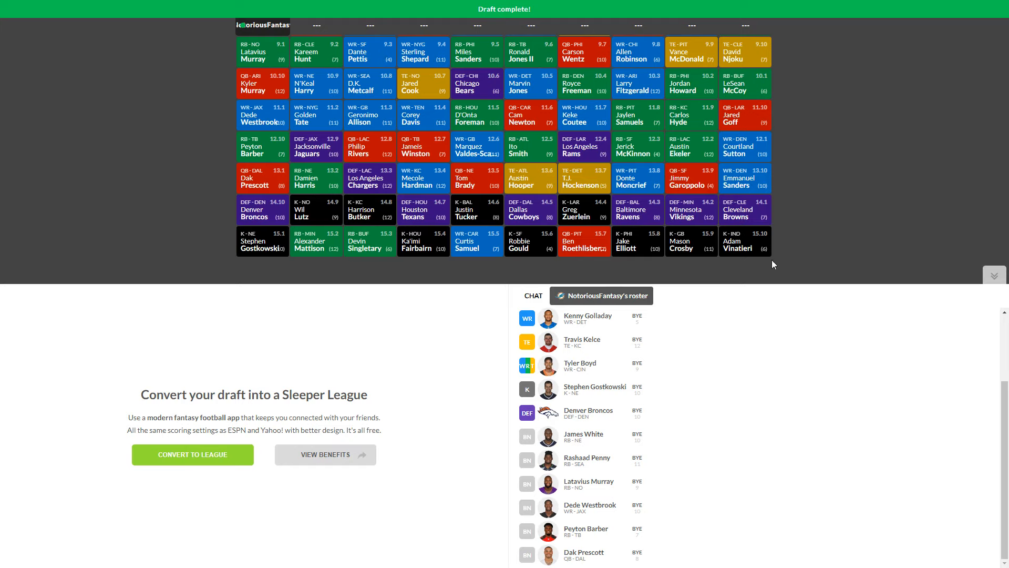